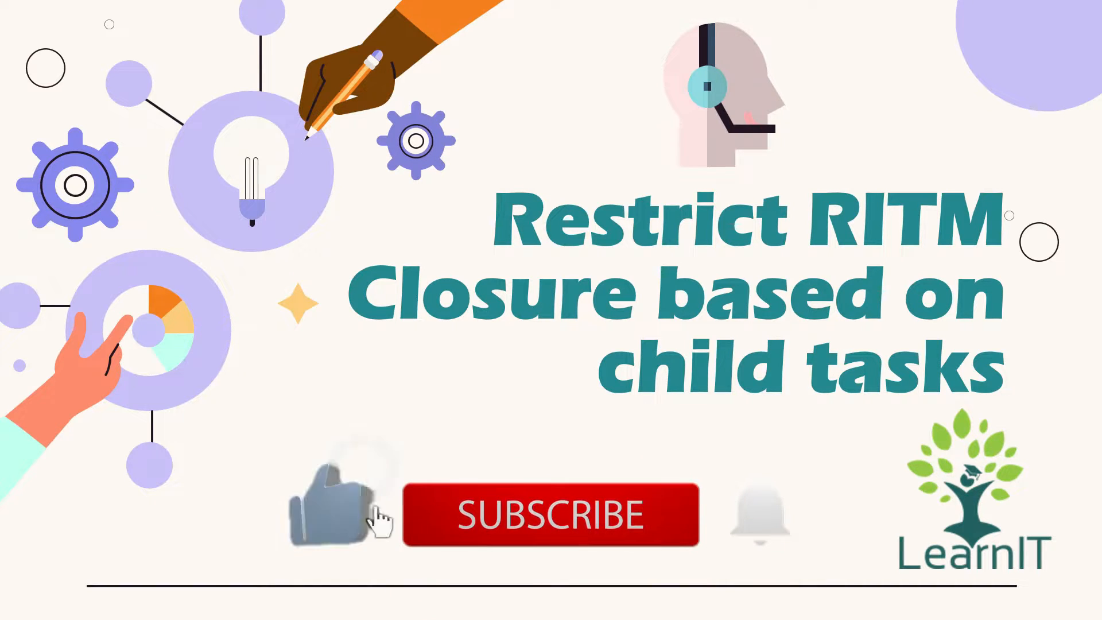
Open the Requested Items list via sc_req_item.list and go to its Business Rules configuration
{"action": "left_click", "coordinate": [549, 514]}
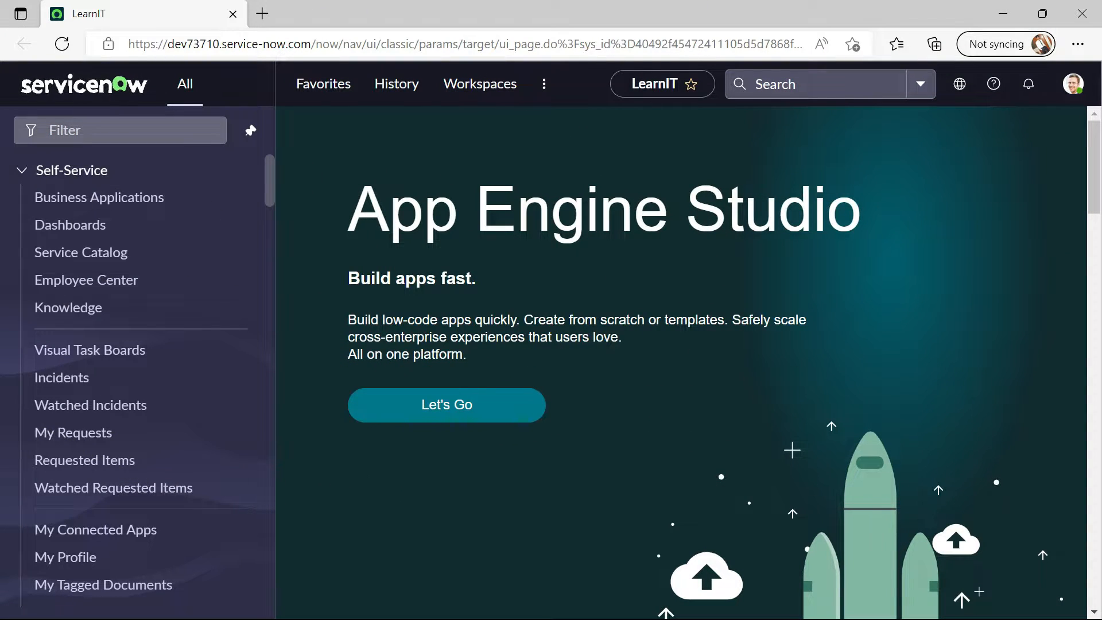
{"action": "type", "text": "sc_req_"}
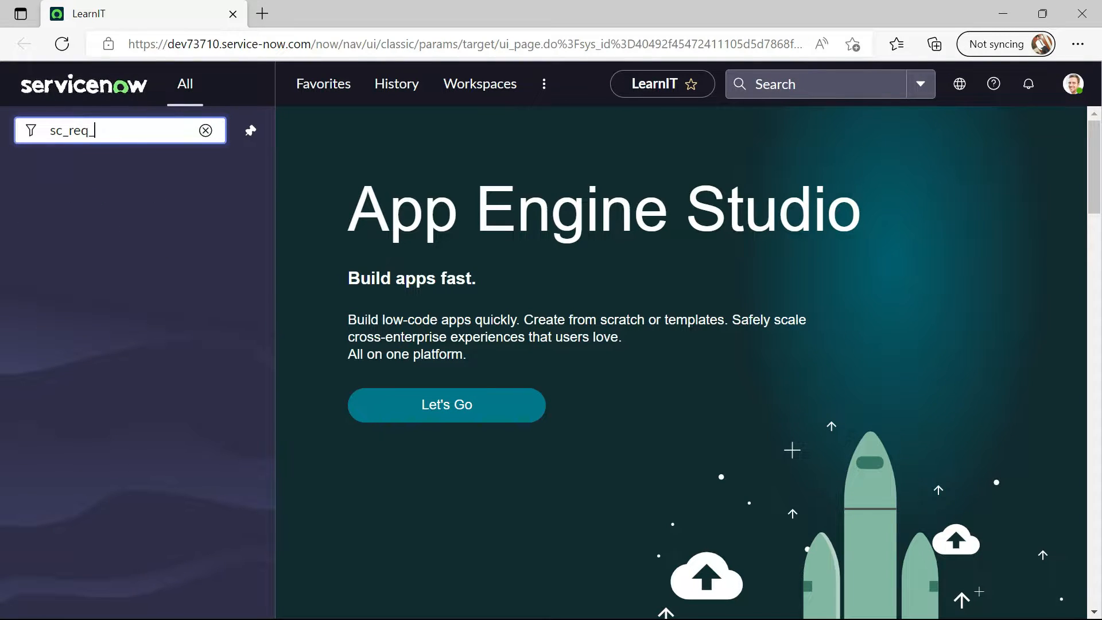
{"action": "type", "text": "item.lis"}
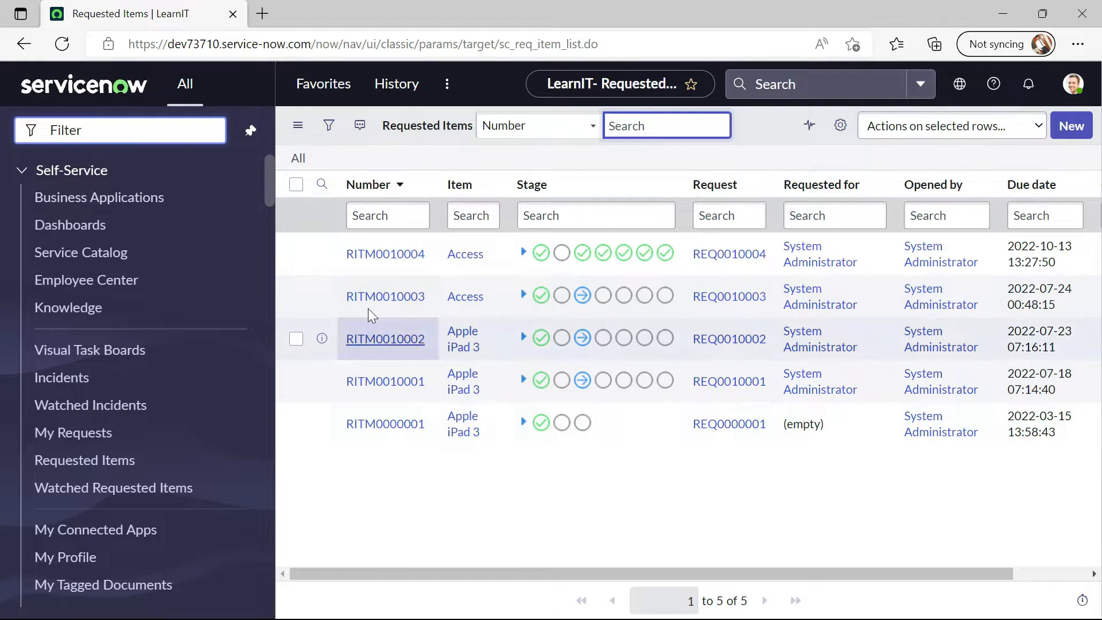
{"action": "left_click", "coordinate": [665, 184]}
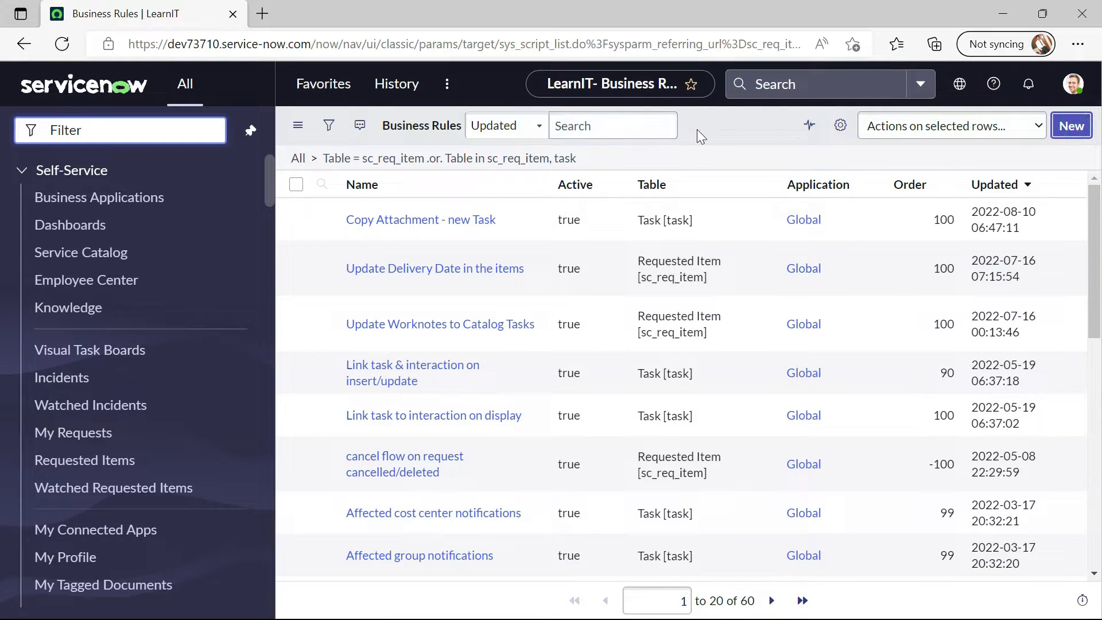
Create a new business rule on Requested Item [sc_req_item] named 'Restrict RITM closure until child...'
{"action": "left_click", "coordinate": [1071, 126]}
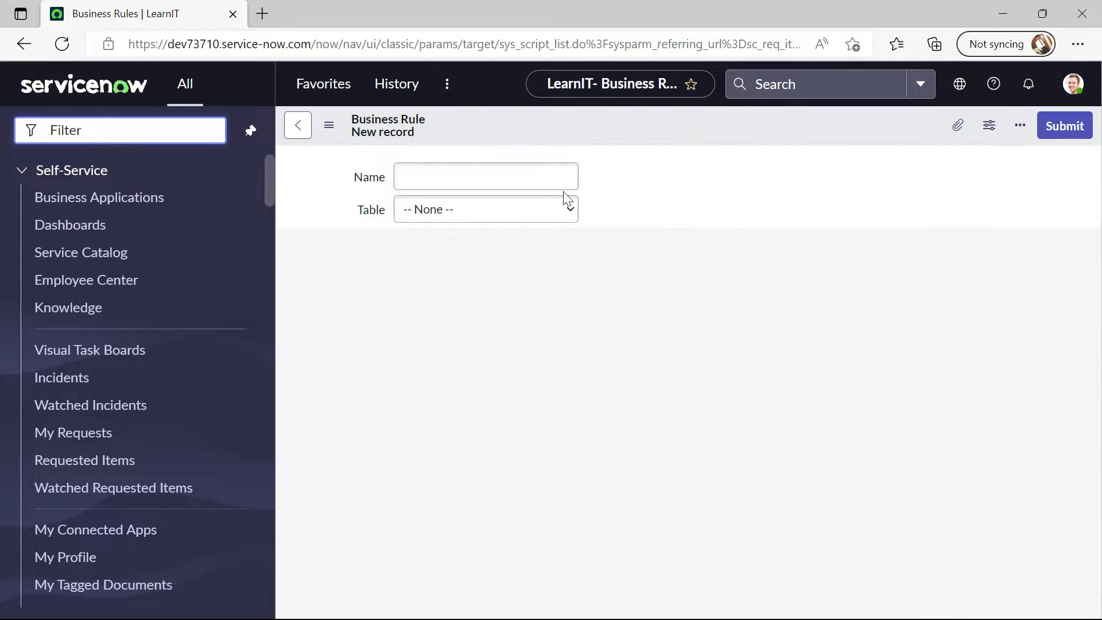
{"action": "left_click", "coordinate": [484, 209]}
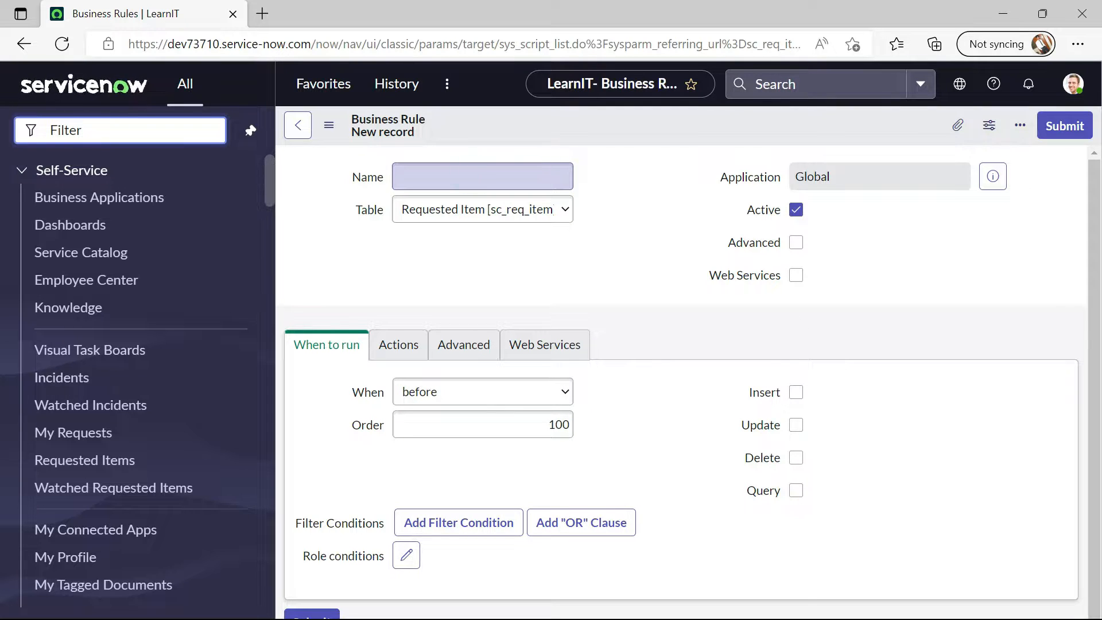
{"action": "left_click", "coordinate": [482, 177]}
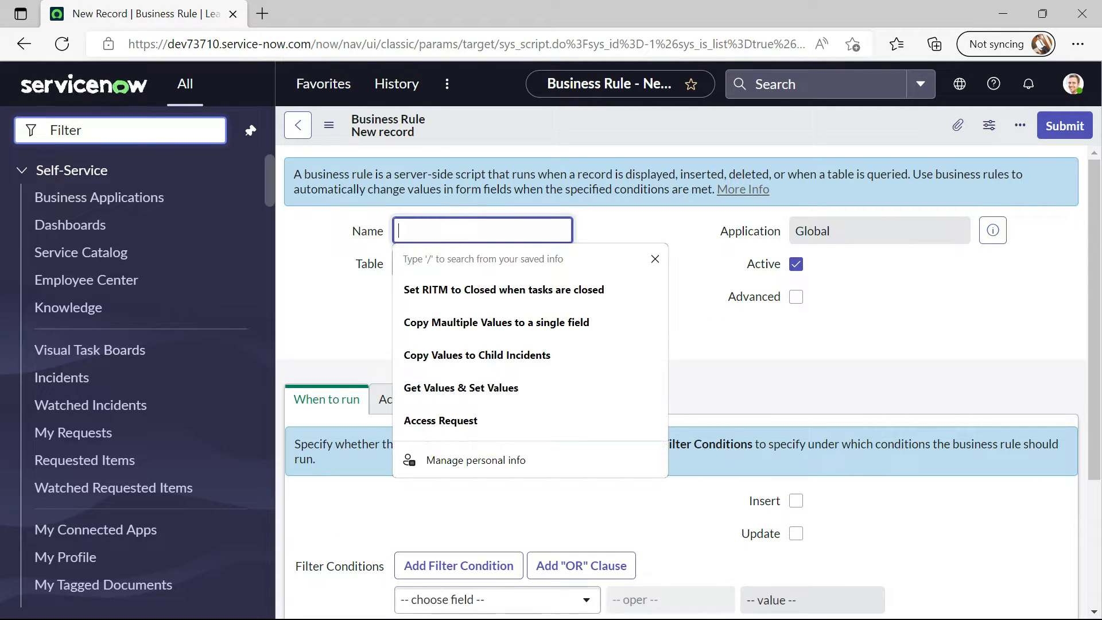
{"action": "type", "text": "Restrict"}
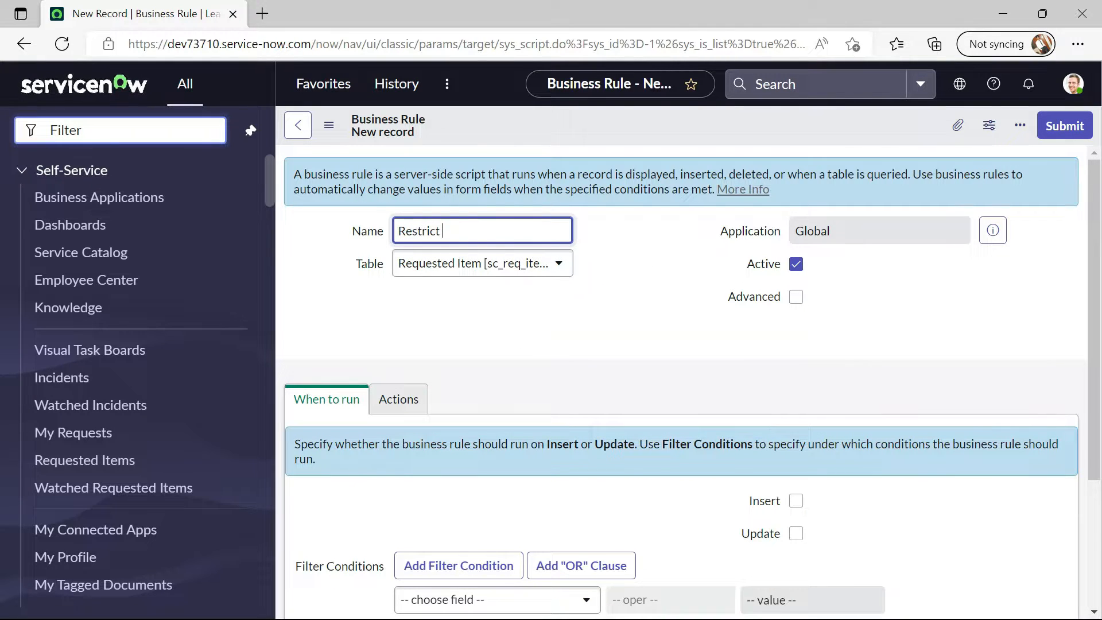
{"action": "type", "text": "RITM c"}
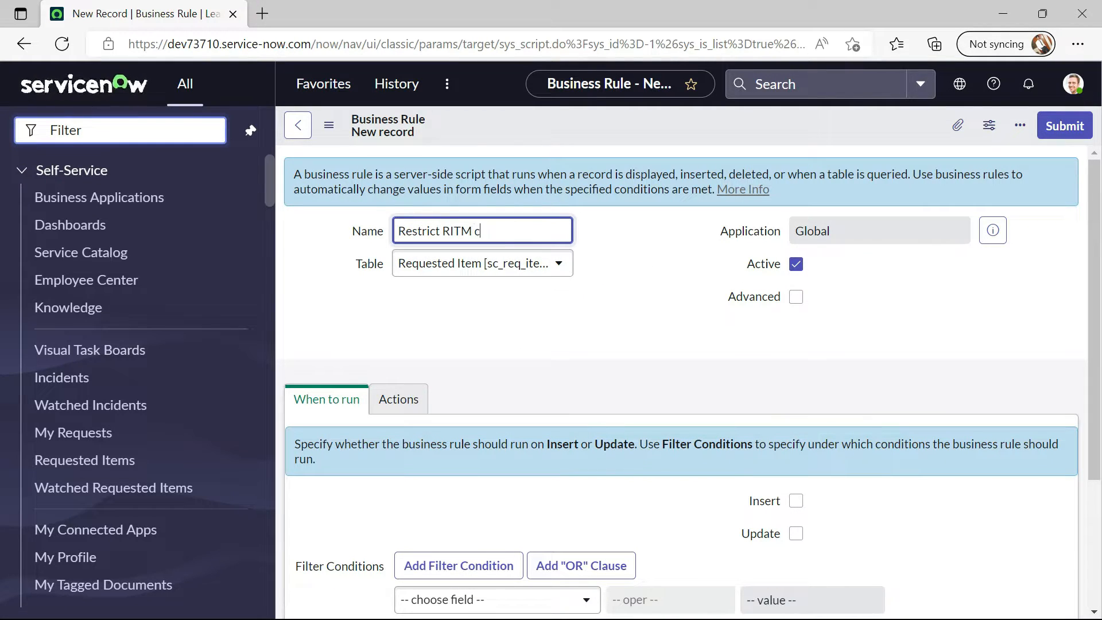
{"action": "type", "text": "losure u"}
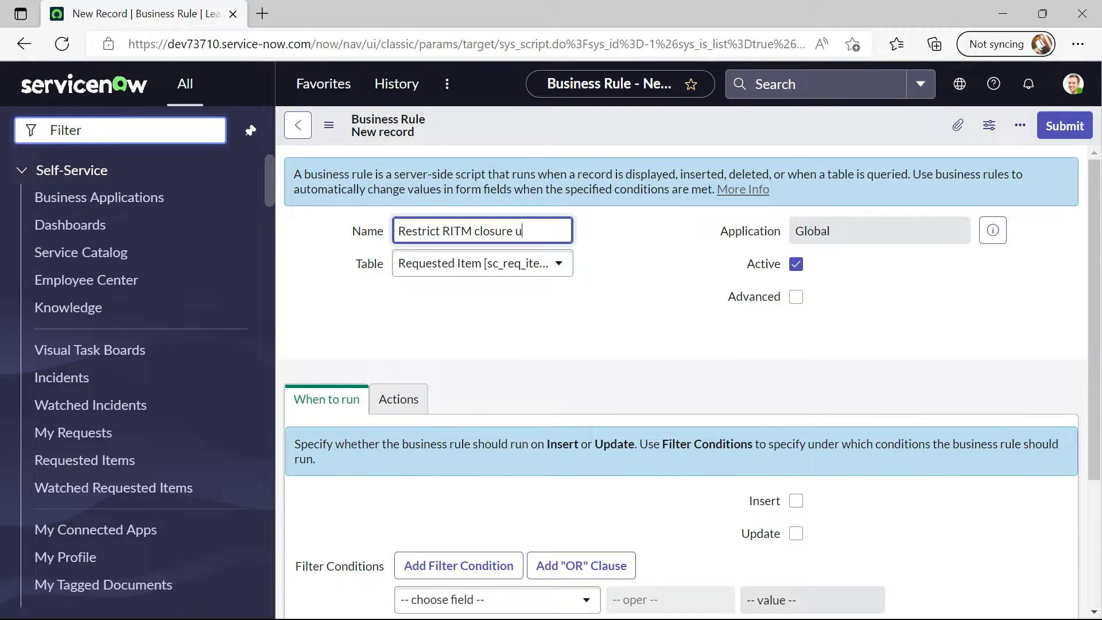
{"action": "type", "text": "ntil child tasks"}
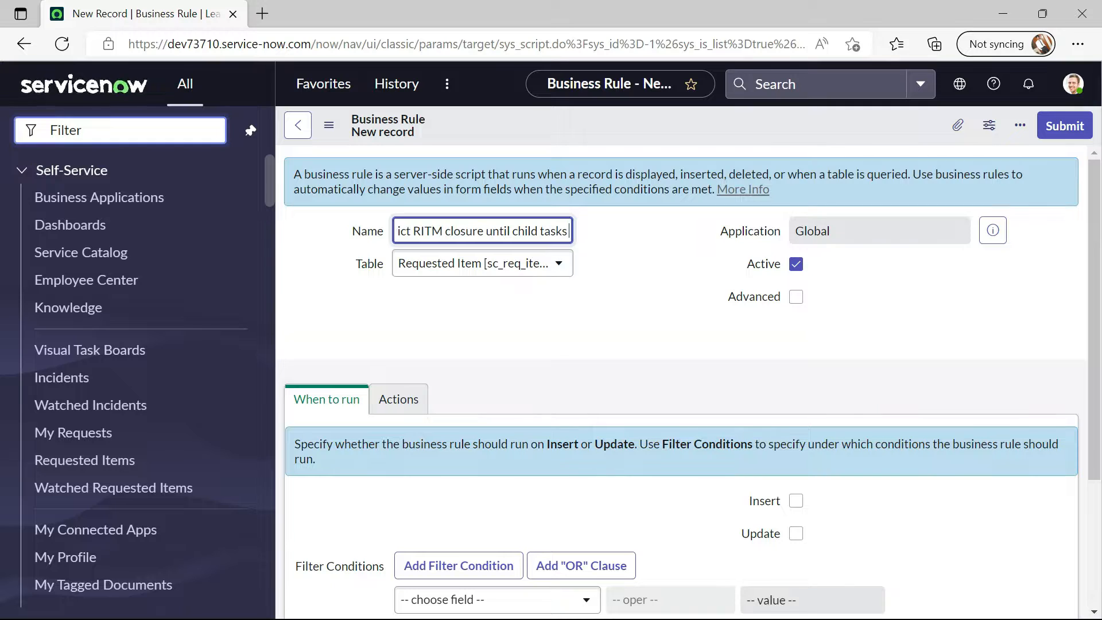
{"action": "type", "text": "q"}
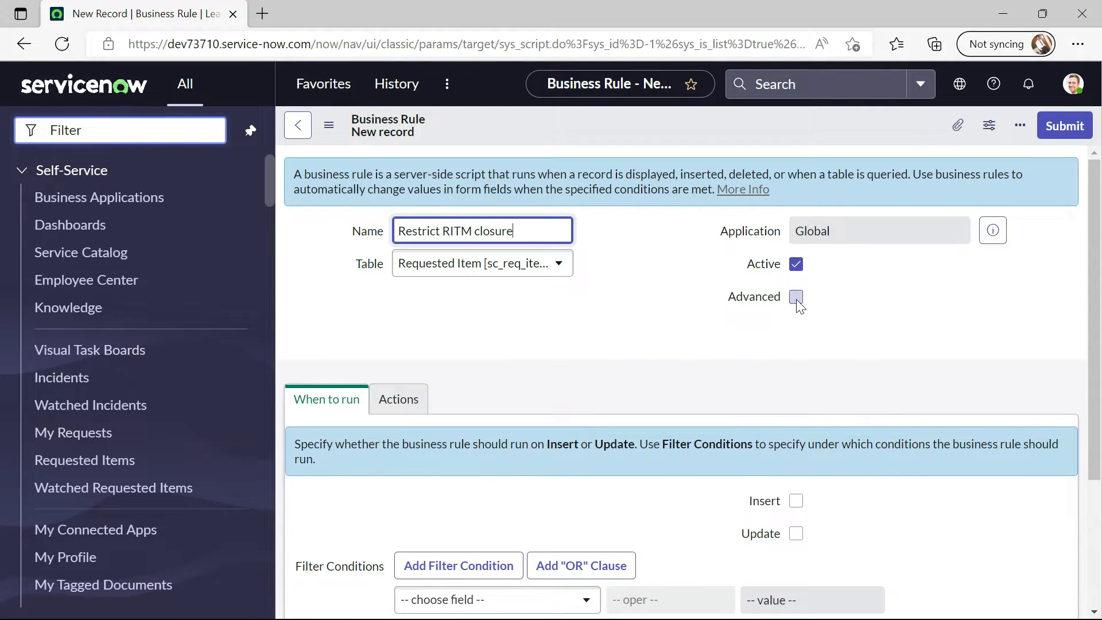
Enable Advanced on the rule and set it to run on Update
{"action": "left_click", "coordinate": [796, 296]}
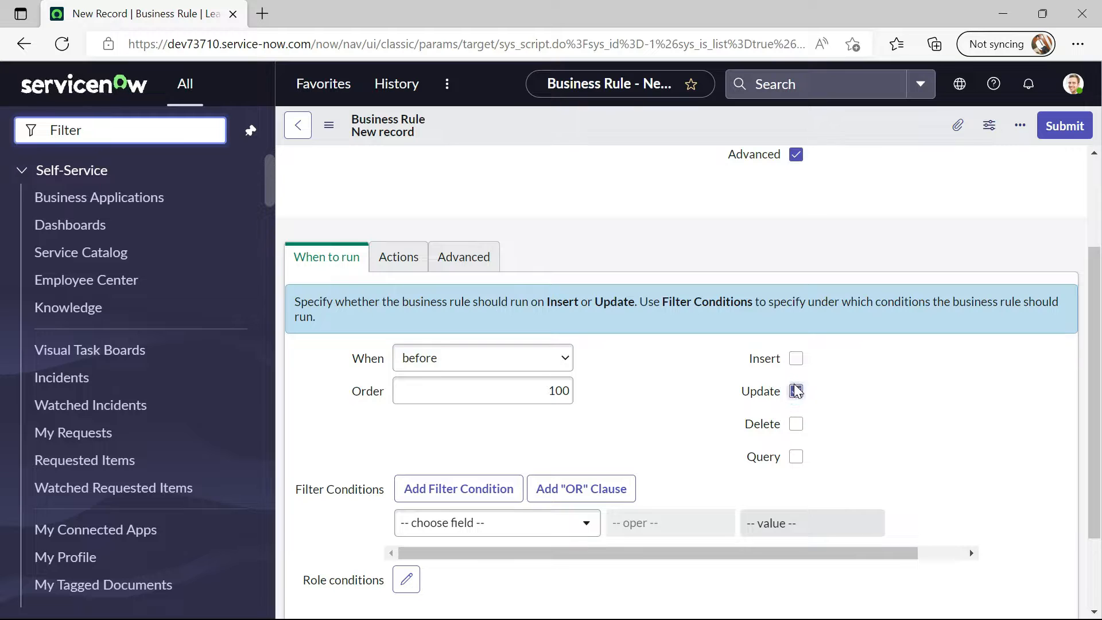
{"action": "left_click", "coordinate": [797, 390]}
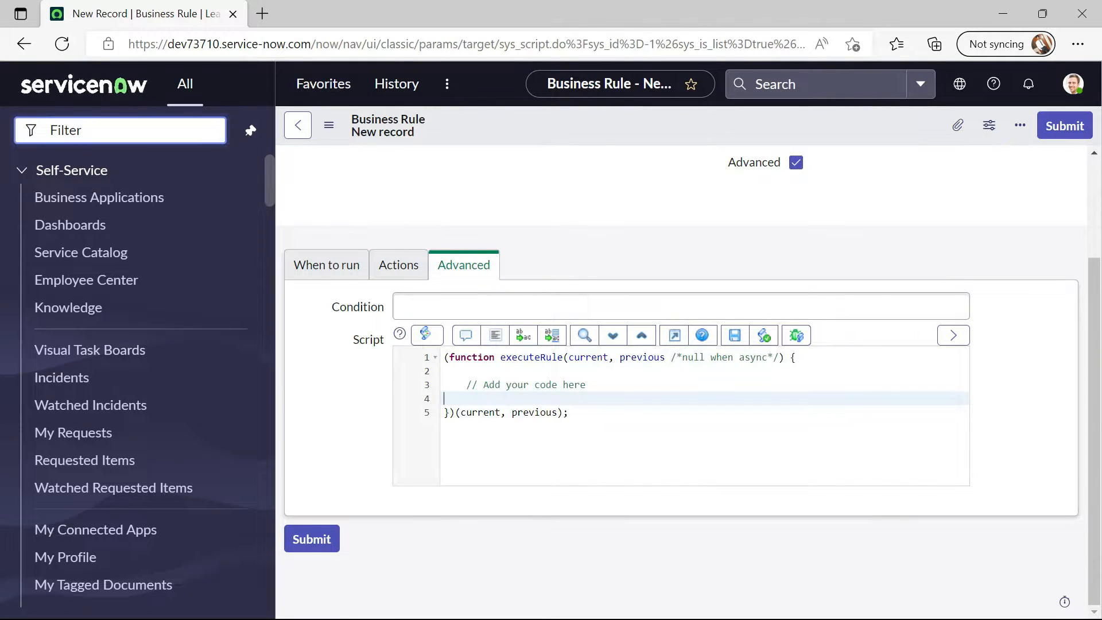
Declare var scTask = new GlideRecord('sc_task') in the rule script
{"action": "type", "text": "var"}
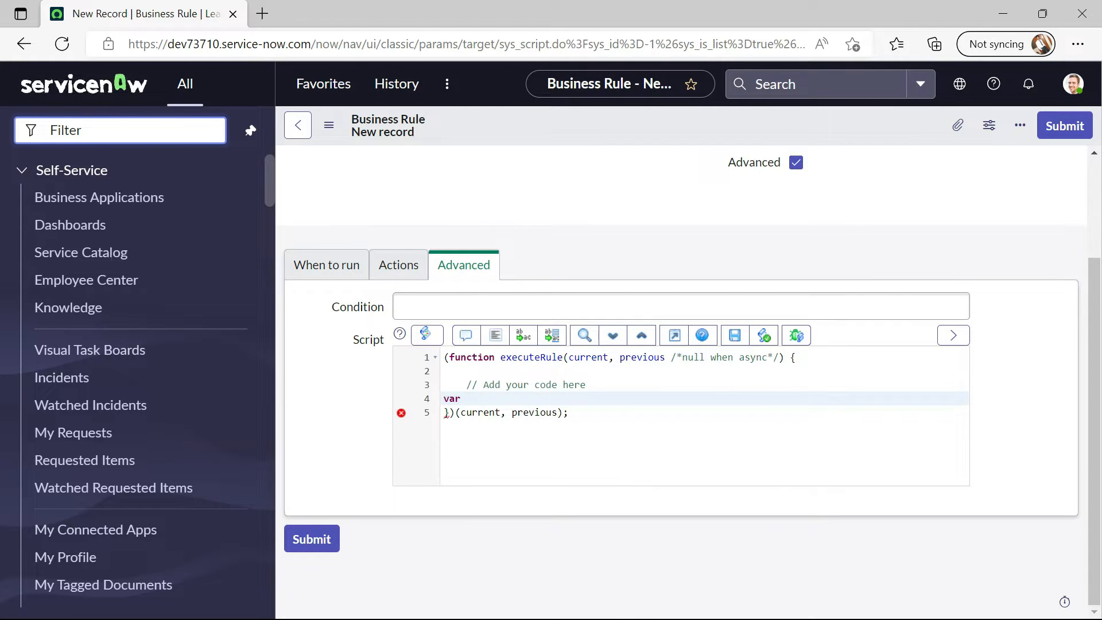
{"action": "type", "text": "sc"}
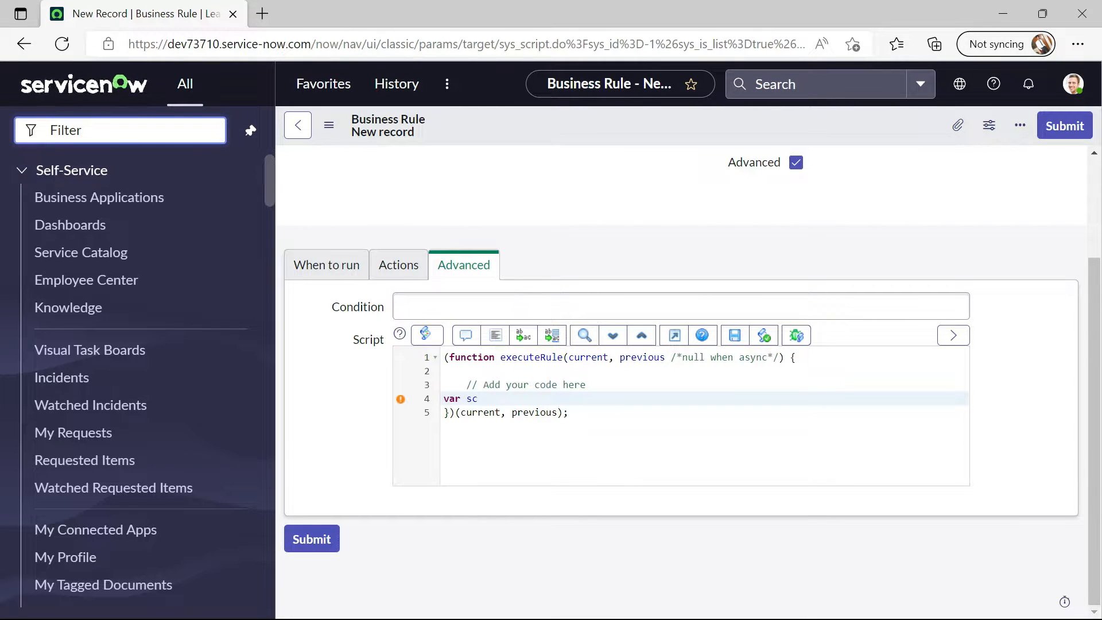
{"action": "type", "text": "Task ="}
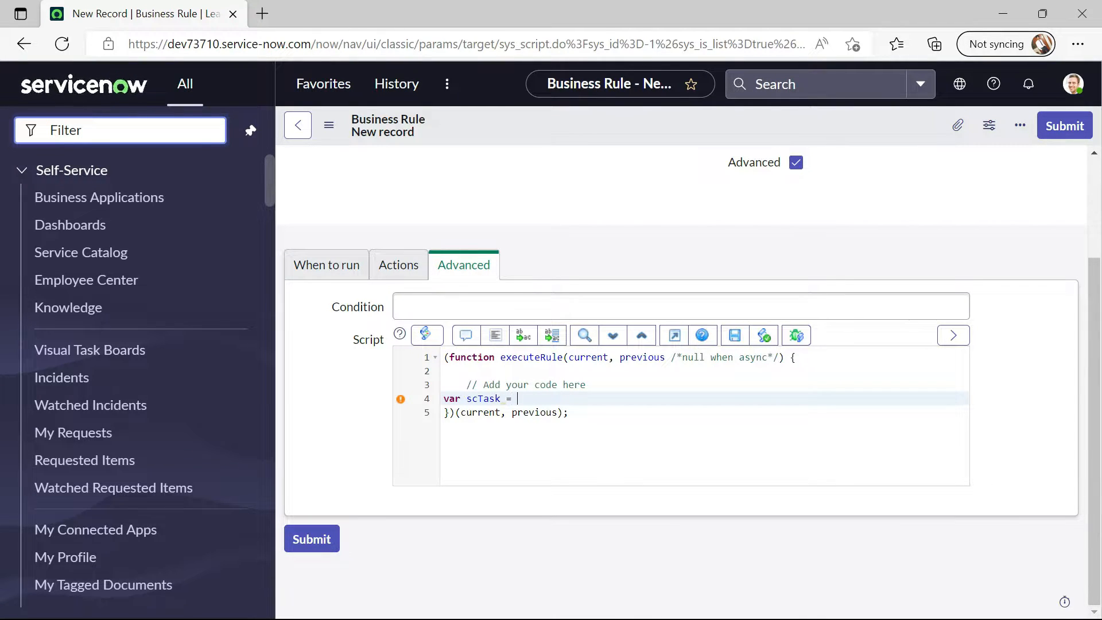
{"action": "type", "text": "new F"}
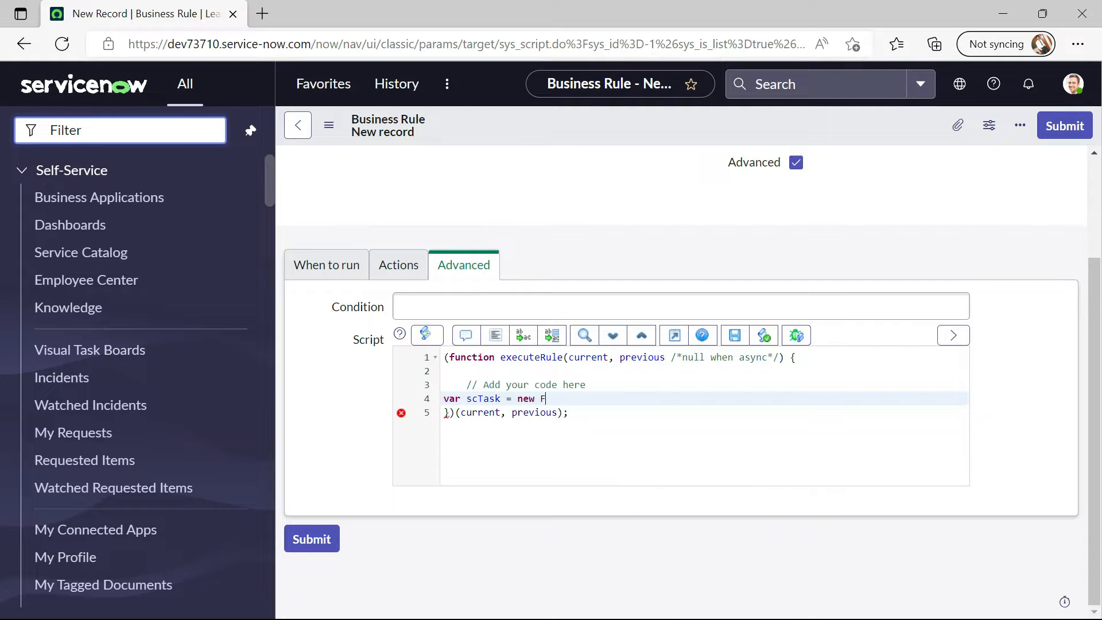
{"action": "type", "text": "GlideRe"}
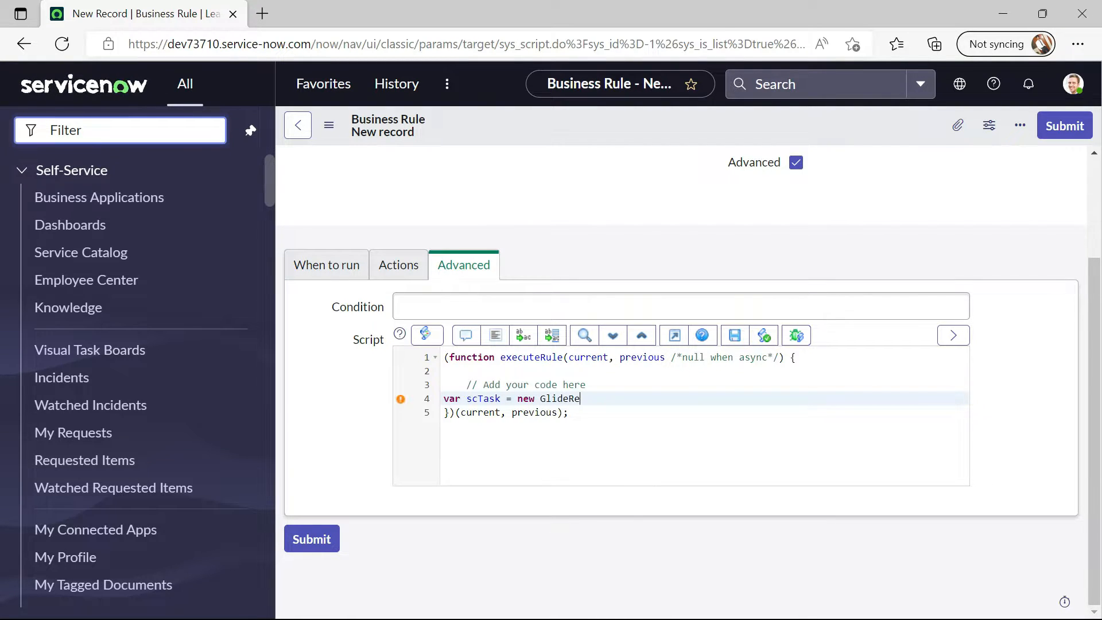
{"action": "type", "text": "cord();"}
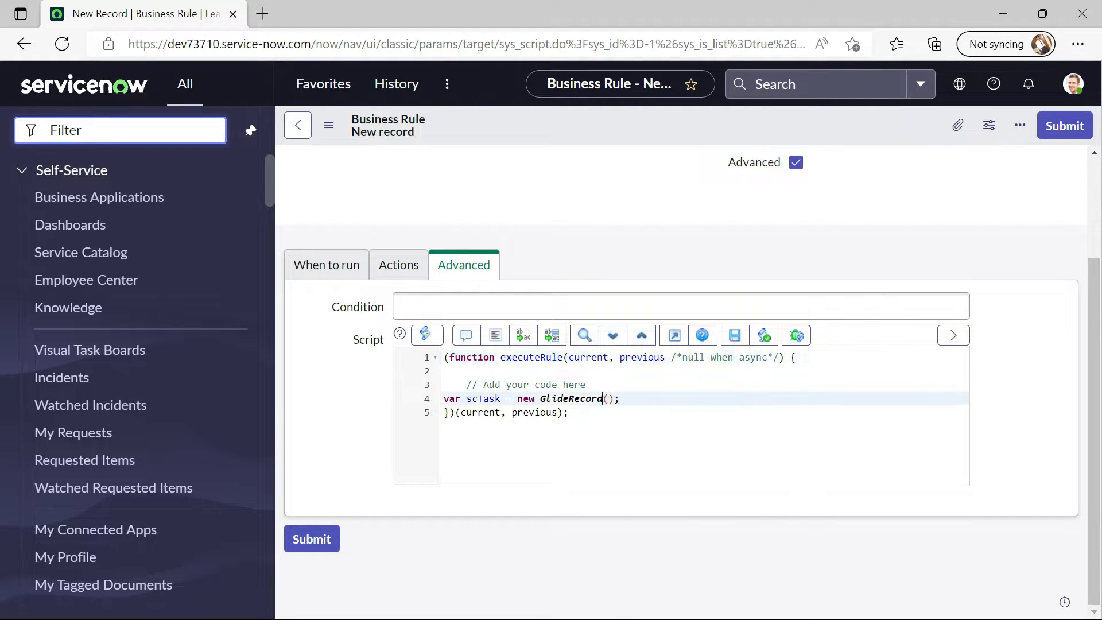
{"action": "type", "text": "''"}
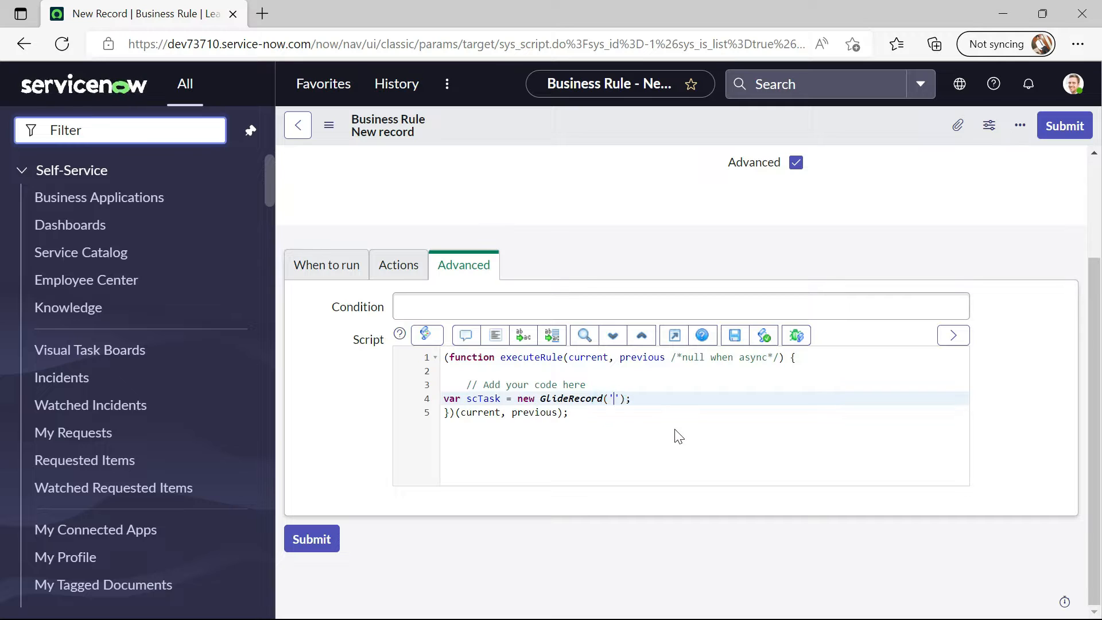
{"action": "type", "text": "sc_"}
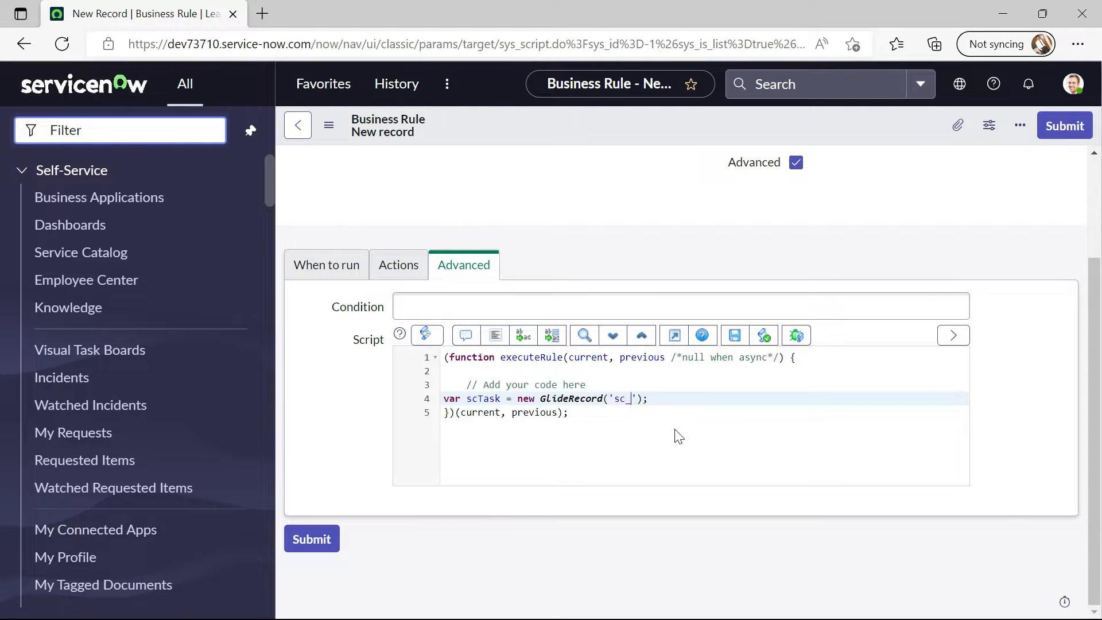
{"action": "type", "text": "task"}
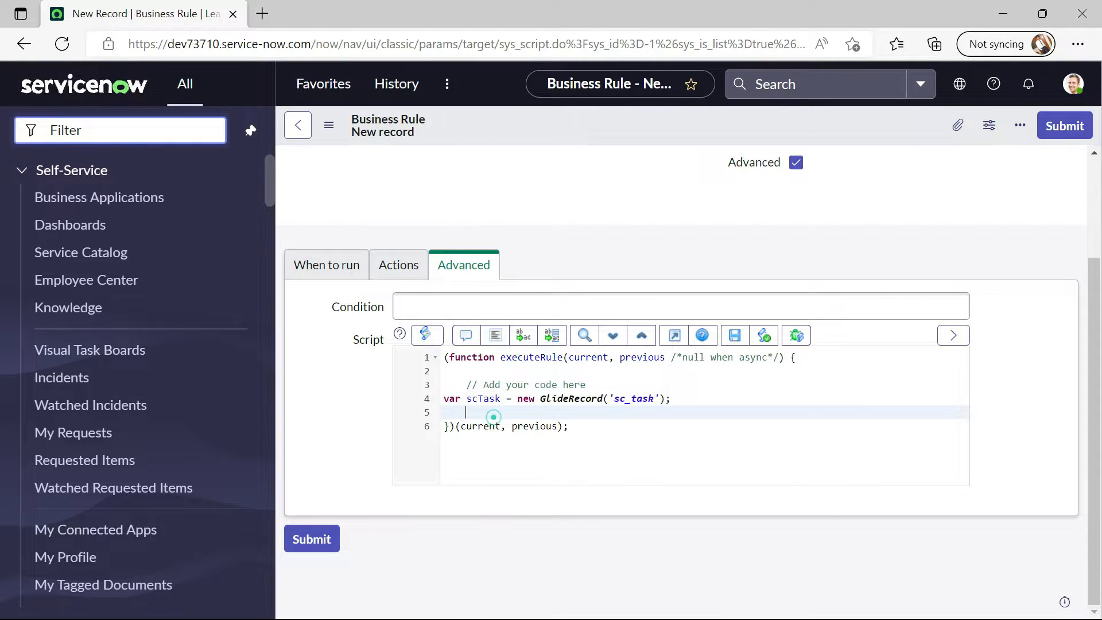
Add scTask.addQuery('request_item', current.sys_id) and scTask.query()
{"action": "type", "text": "scTask"}
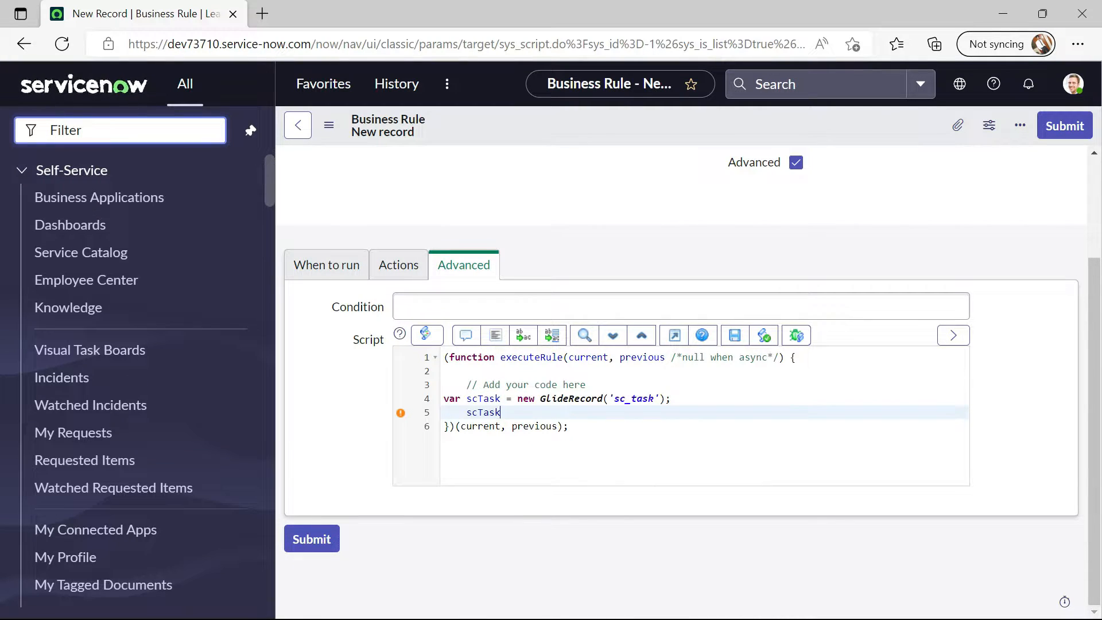
{"action": "type", "text": ".add"}
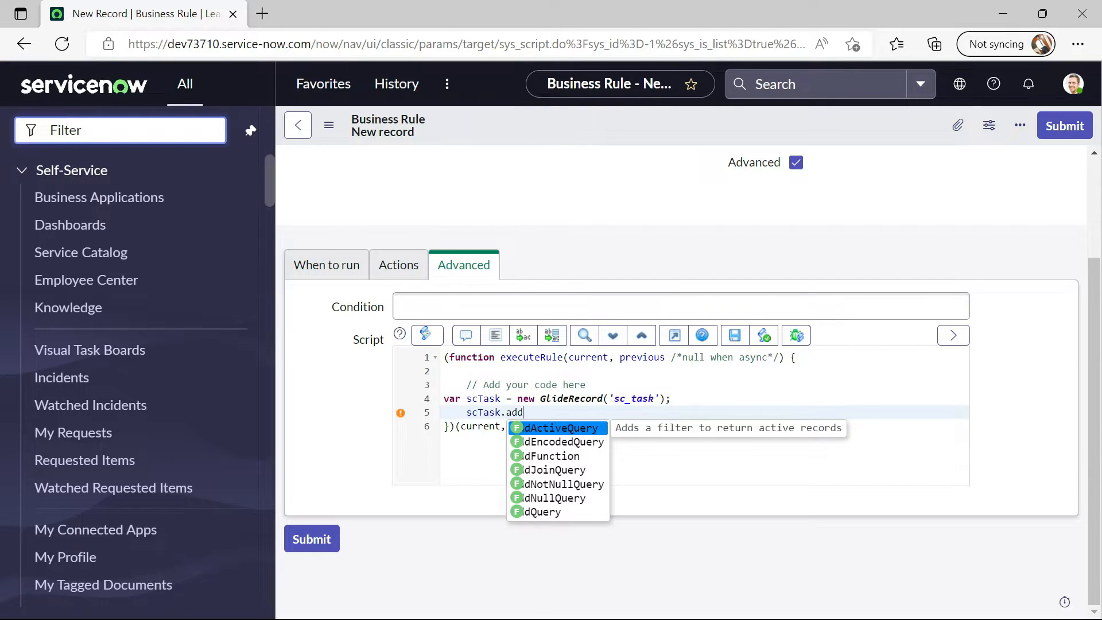
{"action": "mouse_move", "coordinate": [558, 441]}
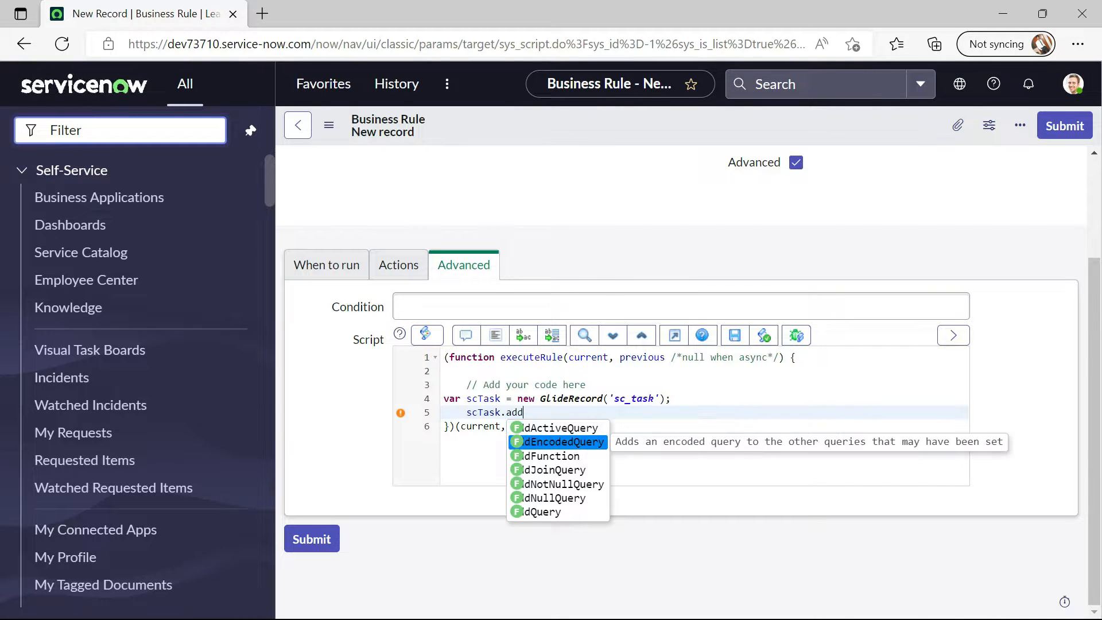
{"action": "left_click", "coordinate": [556, 427]}
{"action": "type", "text": "scTask"}
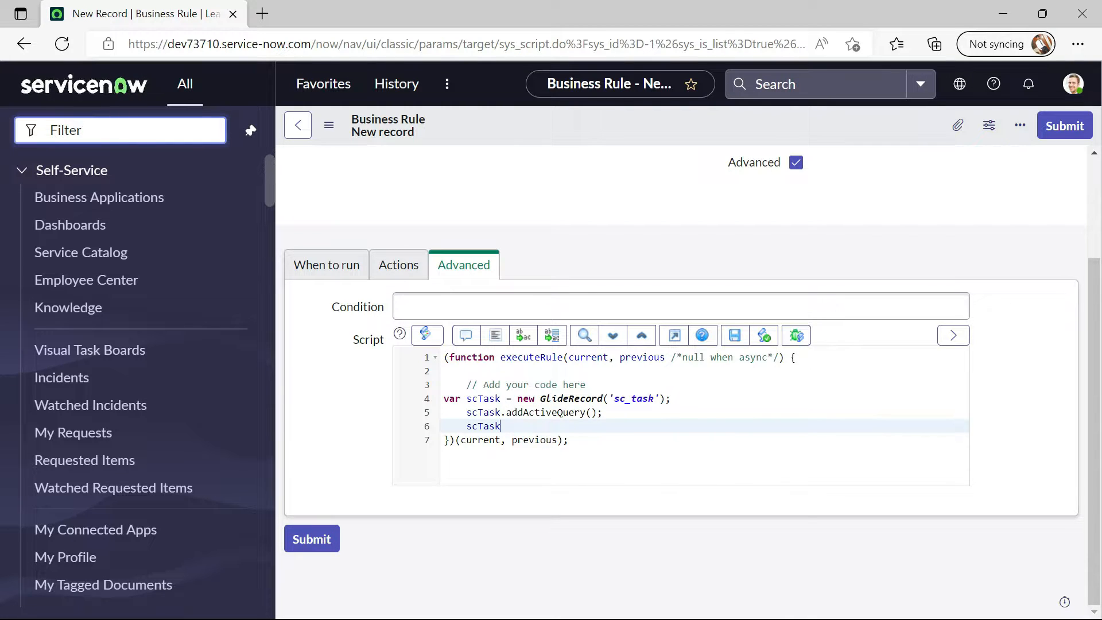
{"action": "type", "text": ".addQuery("}
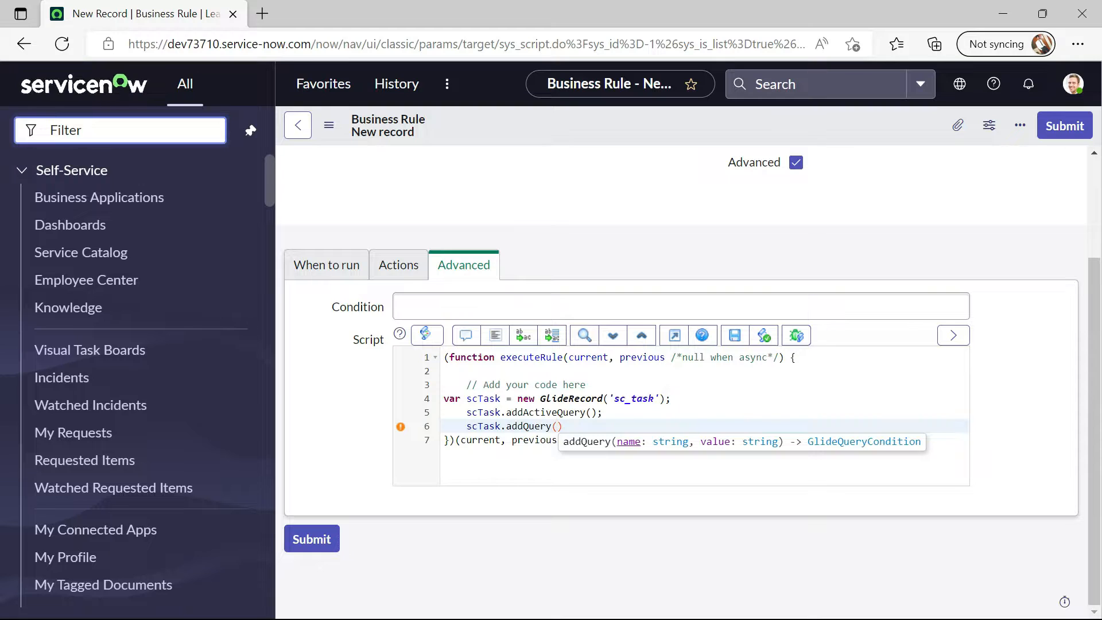
{"action": "type", "text": "'"}
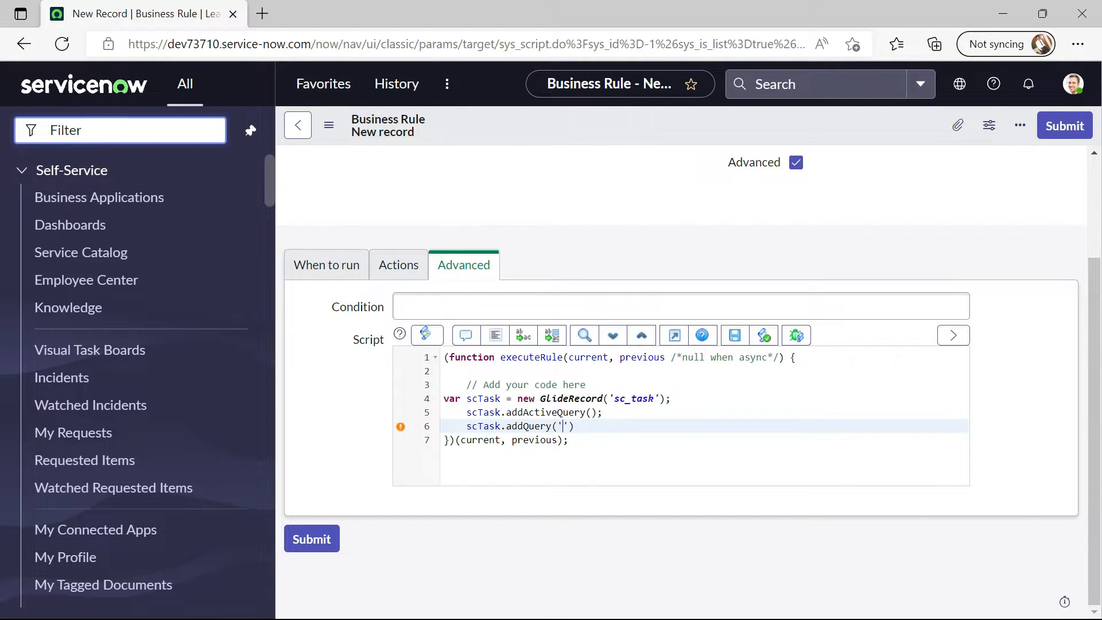
{"action": "type", "text": "reque"}
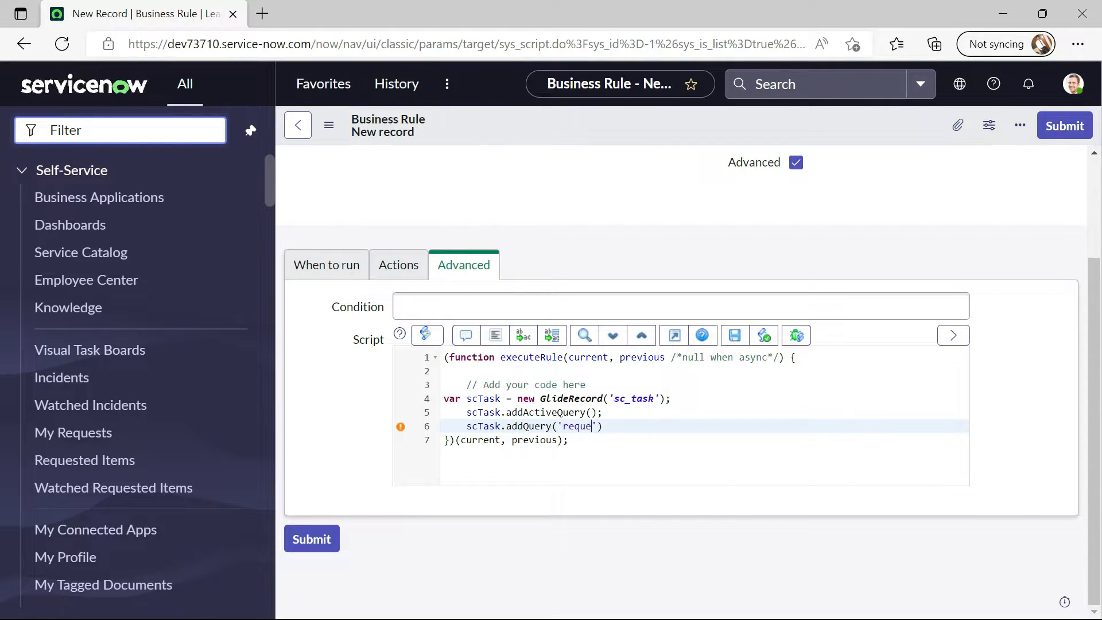
{"action": "type", "text": "st_item"}
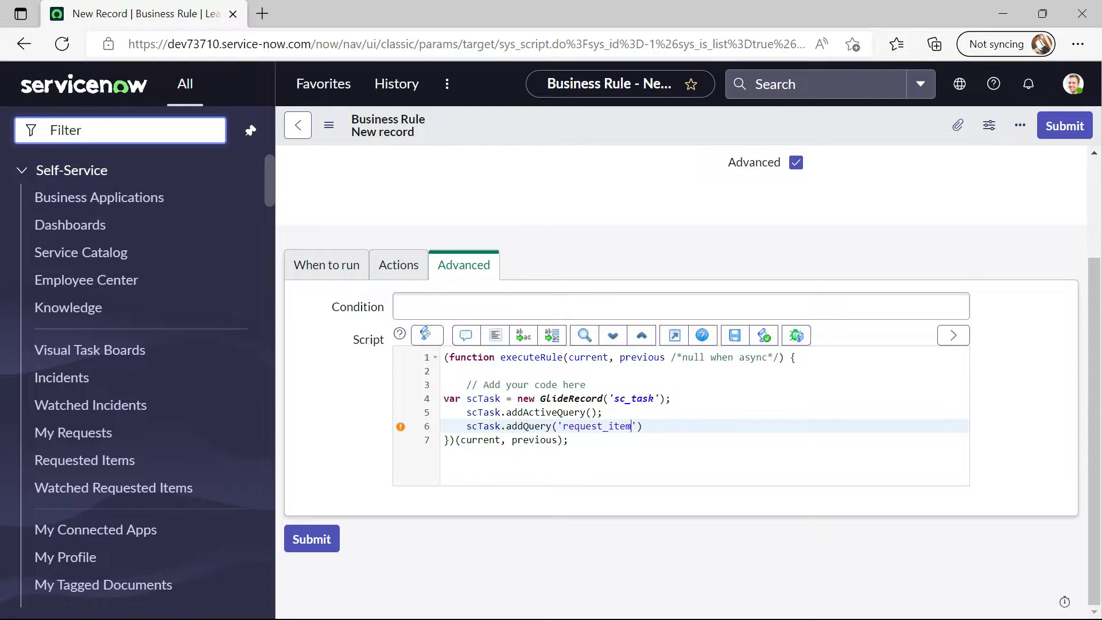
{"action": "type", "text": ","}
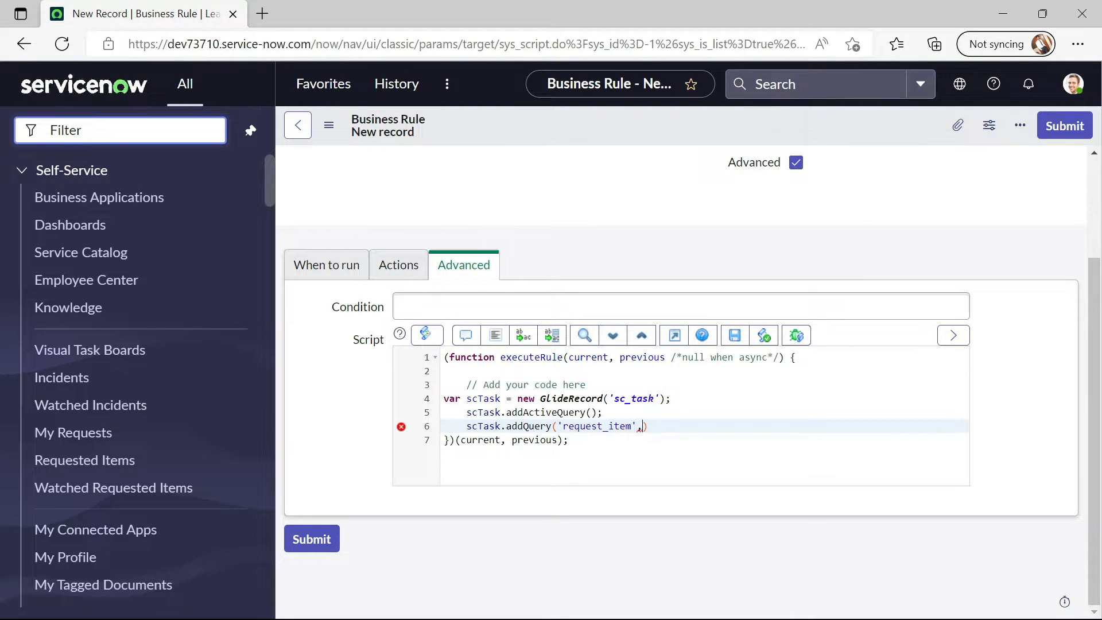
{"action": "type", "text": "current"}
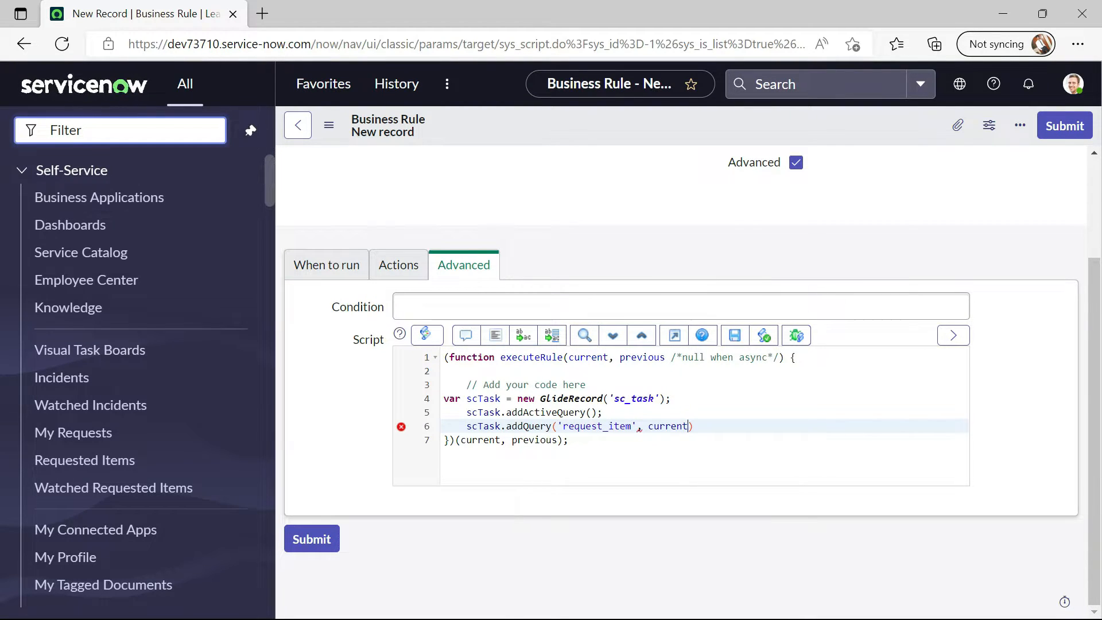
{"action": "type", "text": ".sys_id"}
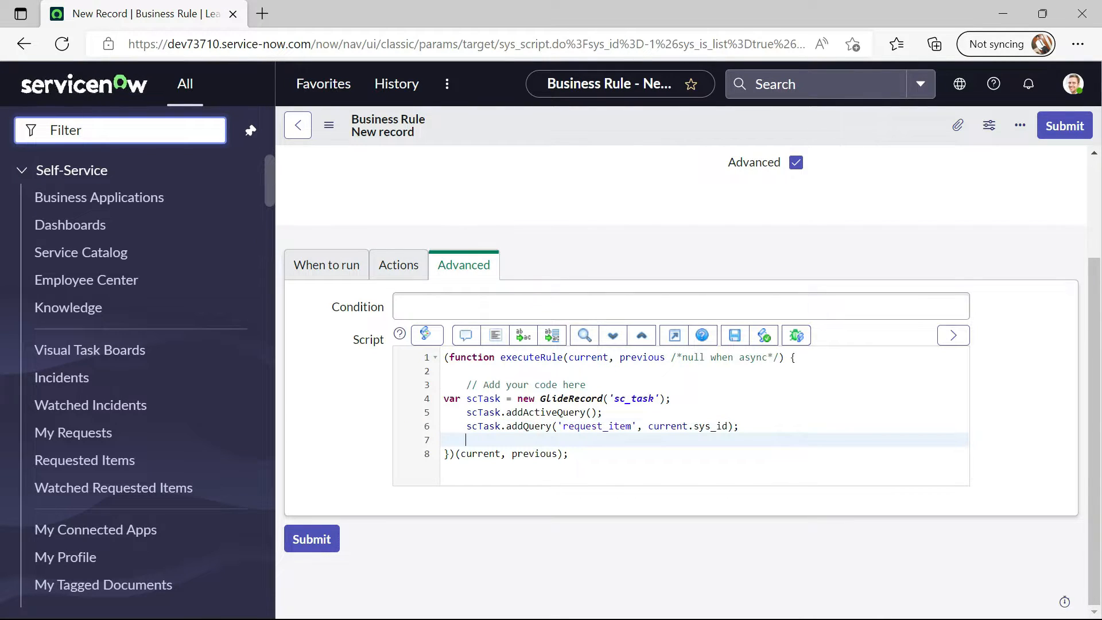
{"action": "type", "text": "scTask"}
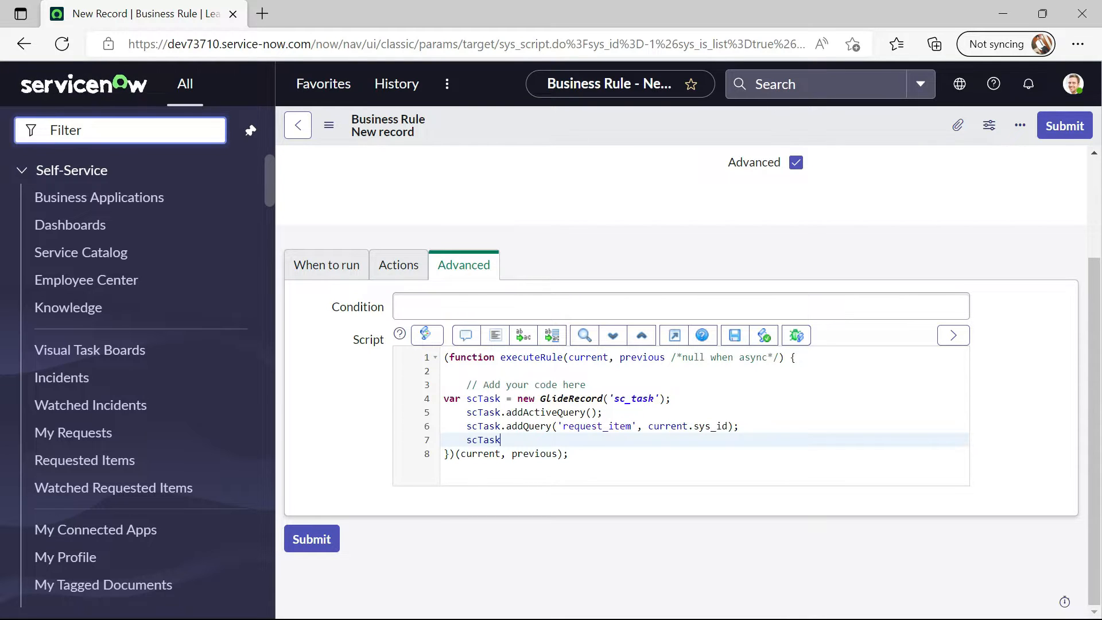
{"action": "type", "text": ".qu"}
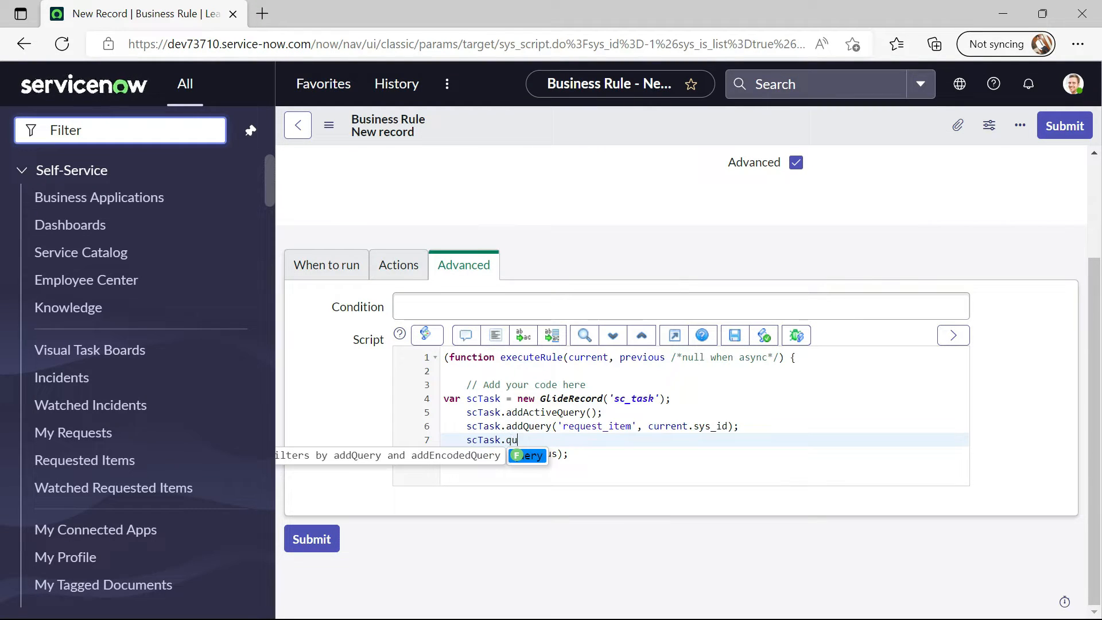
{"action": "type", "text": "ery();"}
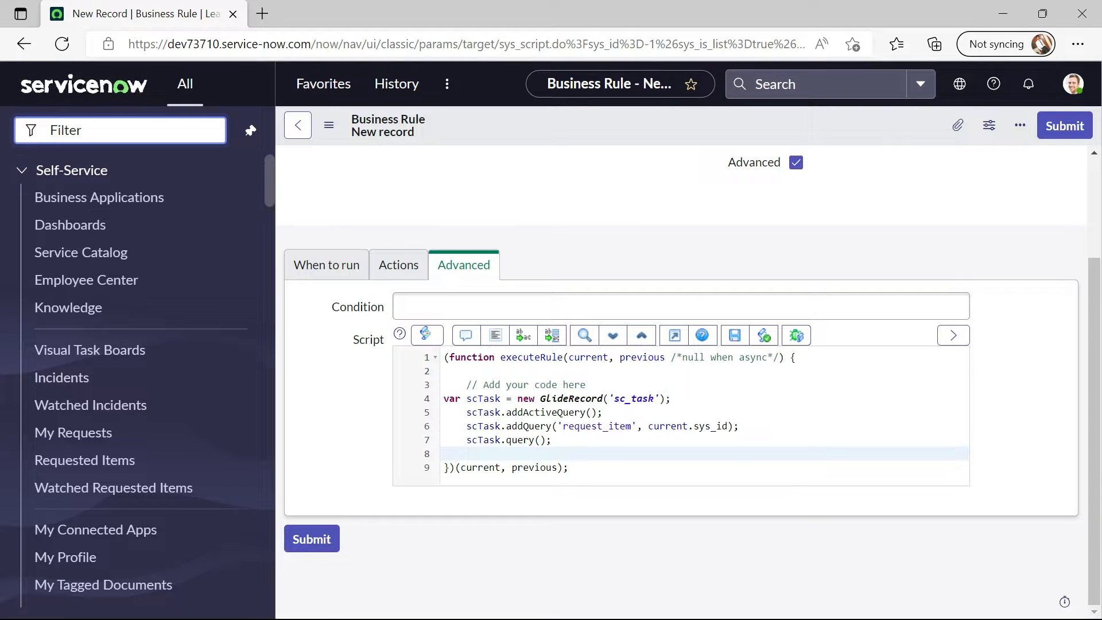
Start an if(scTask.hasNext()) block with an empty body line
{"action": "type", "text": "whil"}
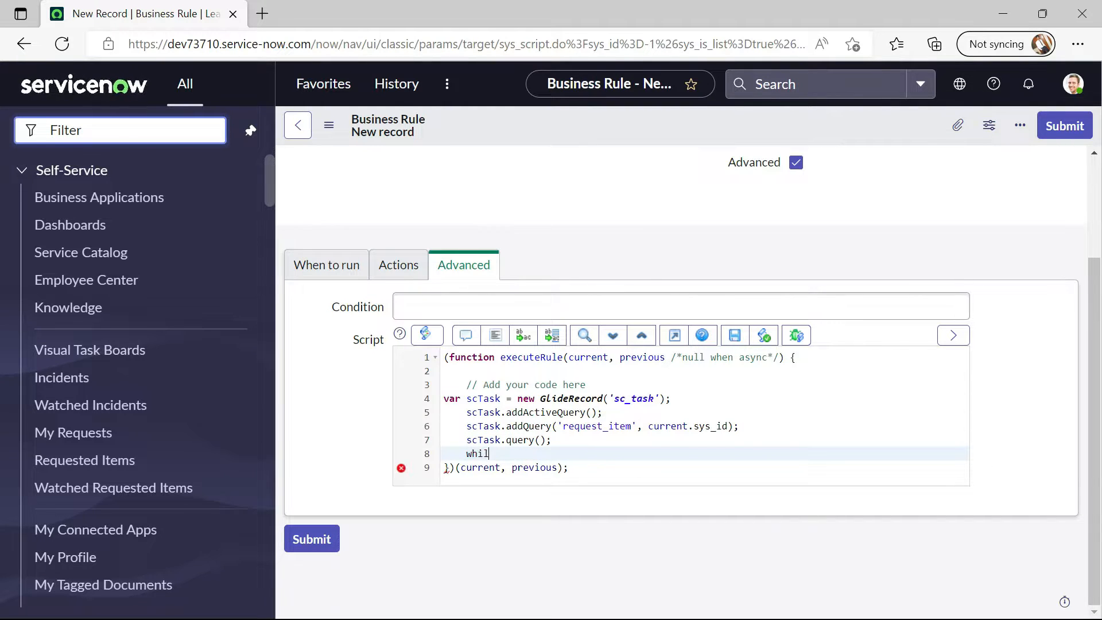
{"action": "type", "text": "if"}
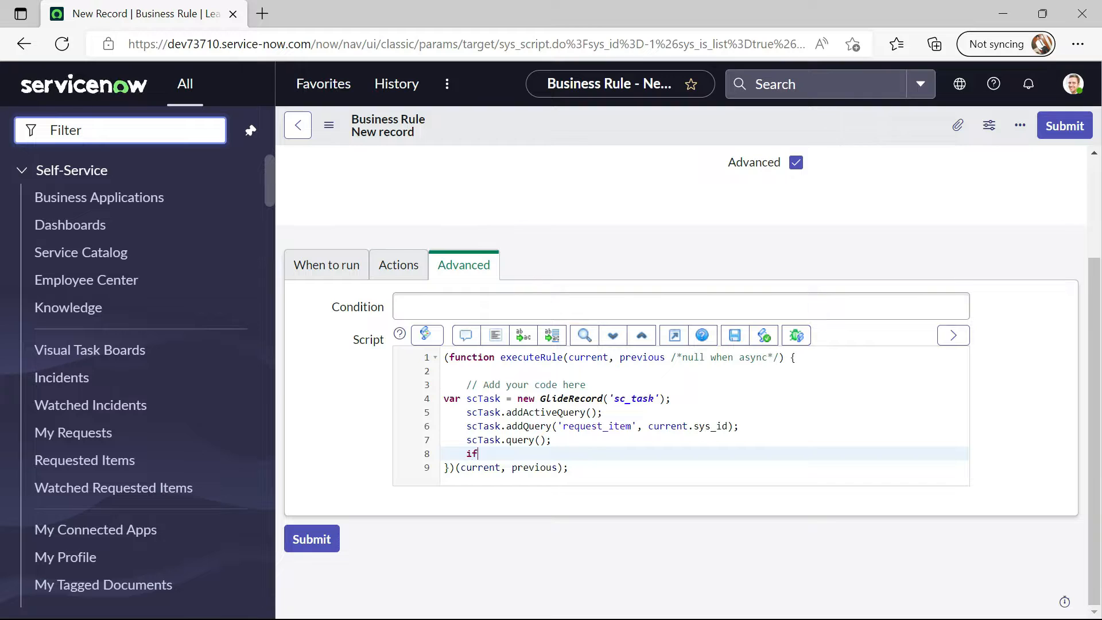
{"action": "type", "text": "()"}
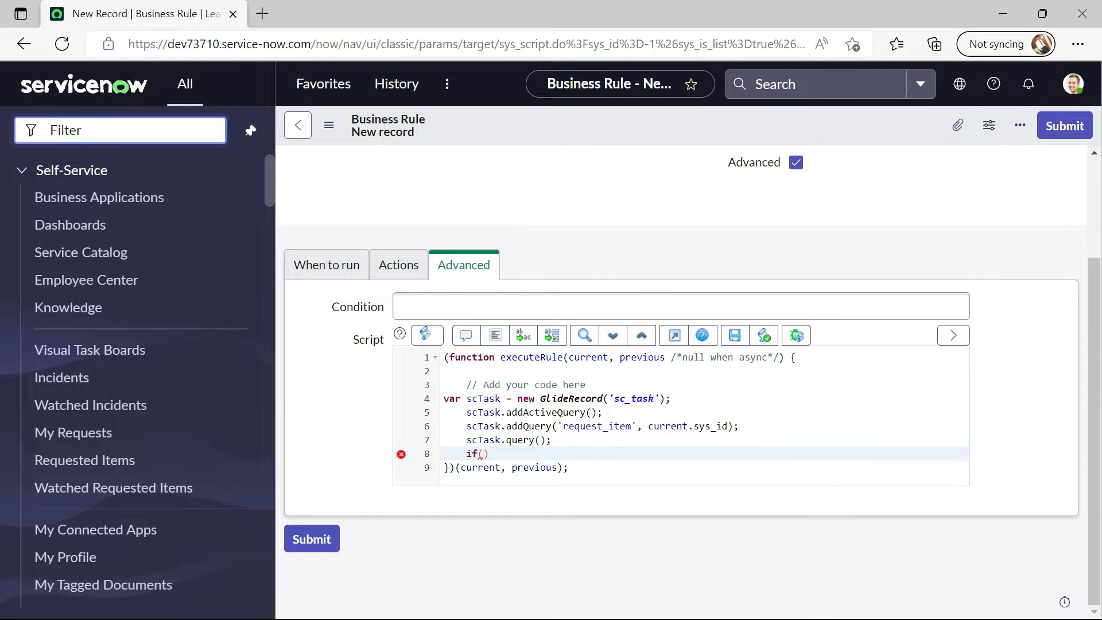
{"action": "type", "text": "scTask"}
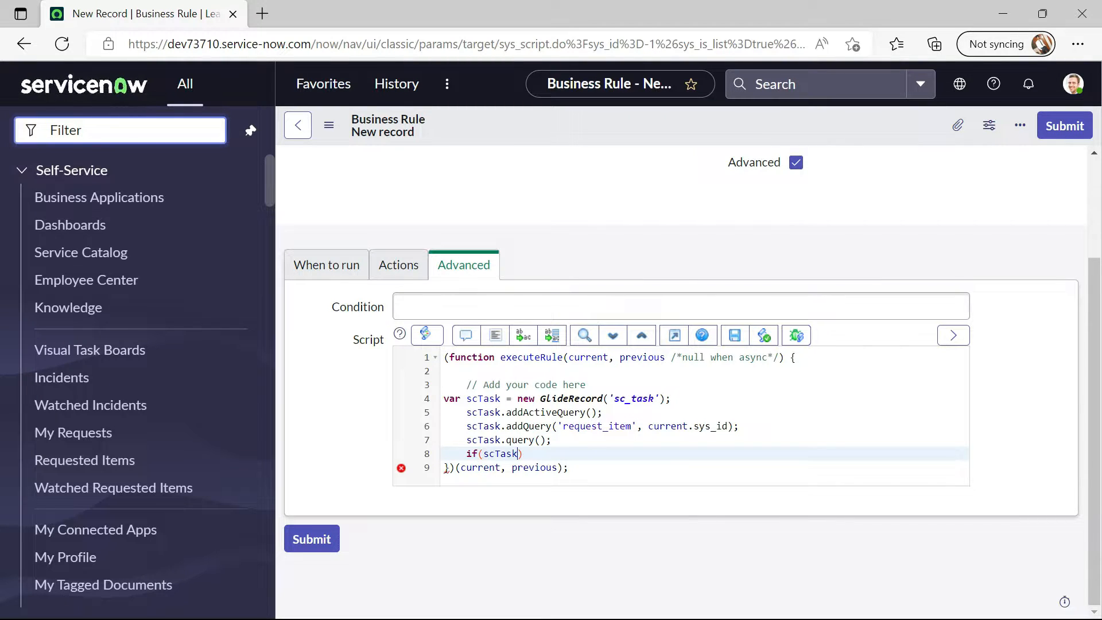
{"action": "type", "text": ".hasNext("}
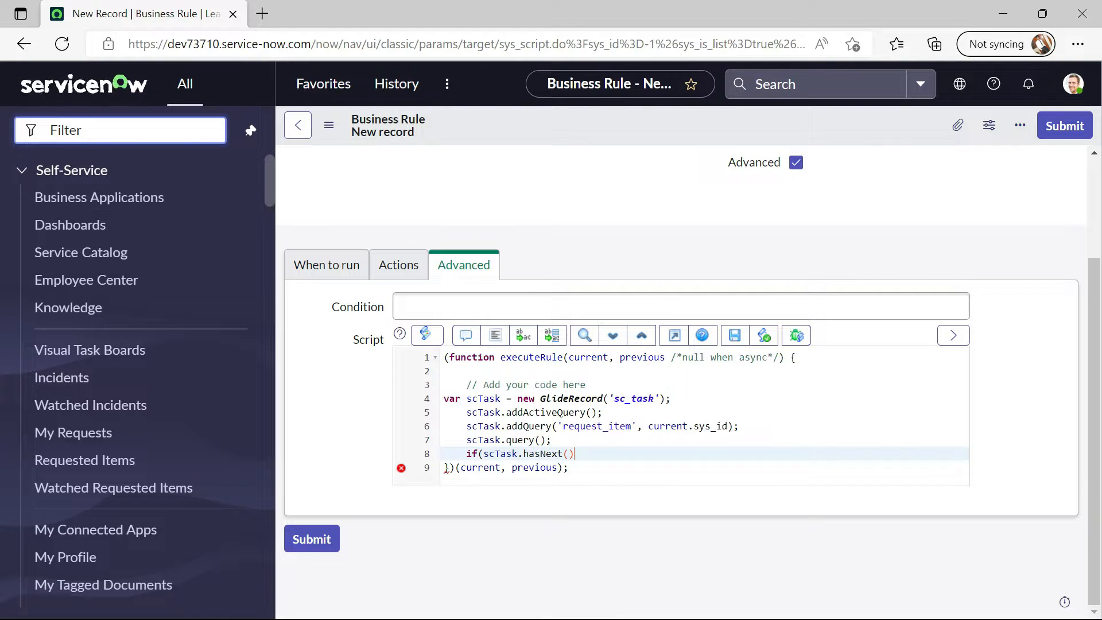
{"action": "key", "text": "Enter"}
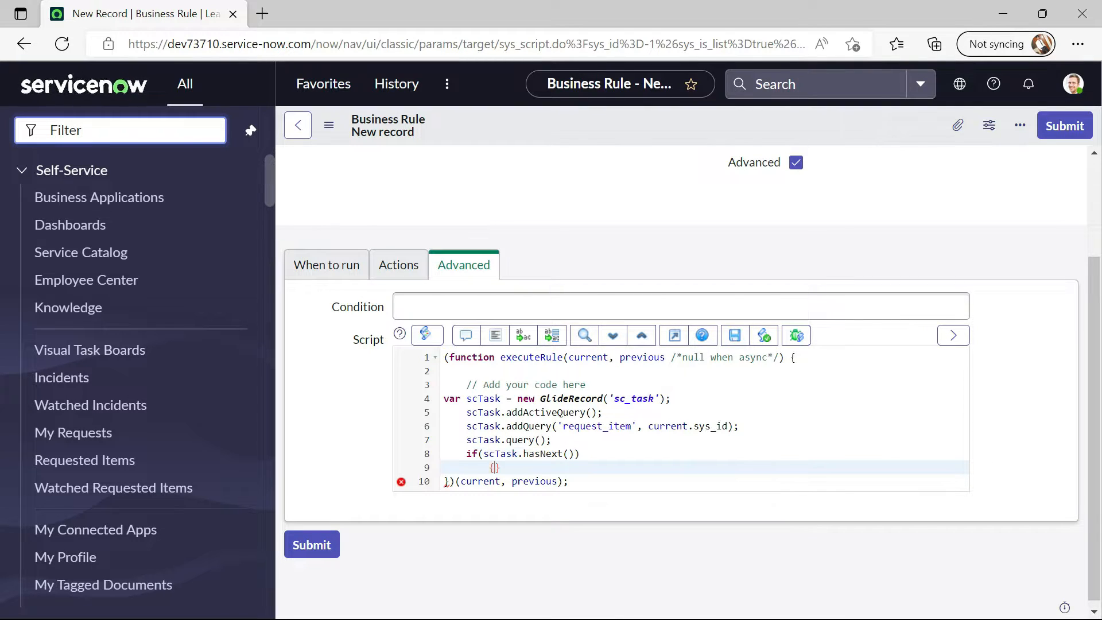
{"action": "key", "text": "Enter"}
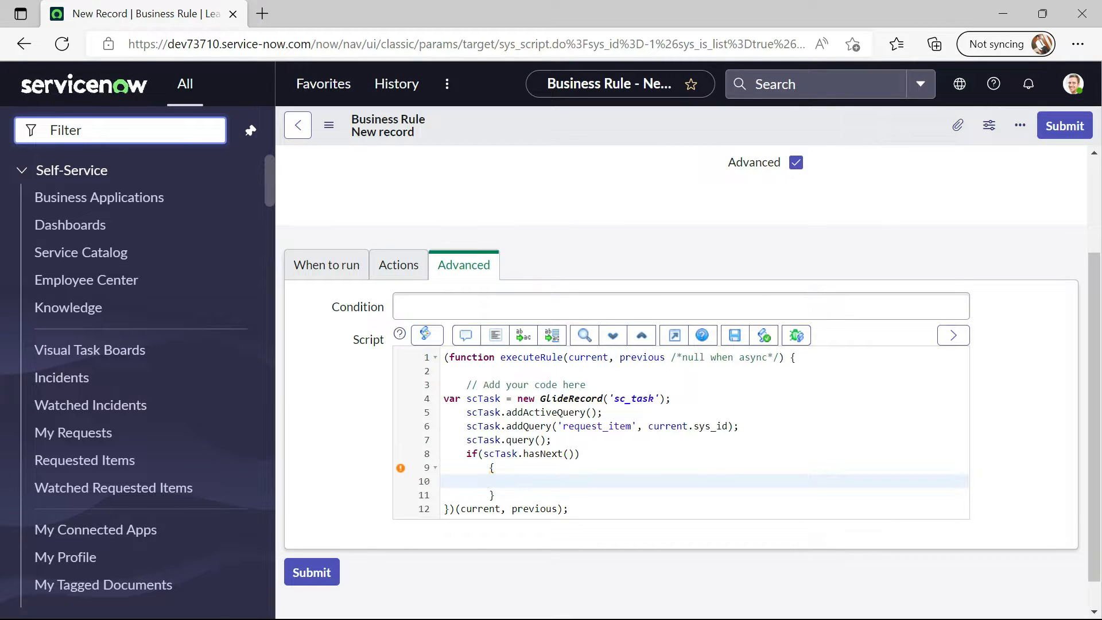
Add gs.addErrorMessage('RITM cannot be closed until any tasks are open') inside the if block
{"action": "type", "text": "gs.a"}
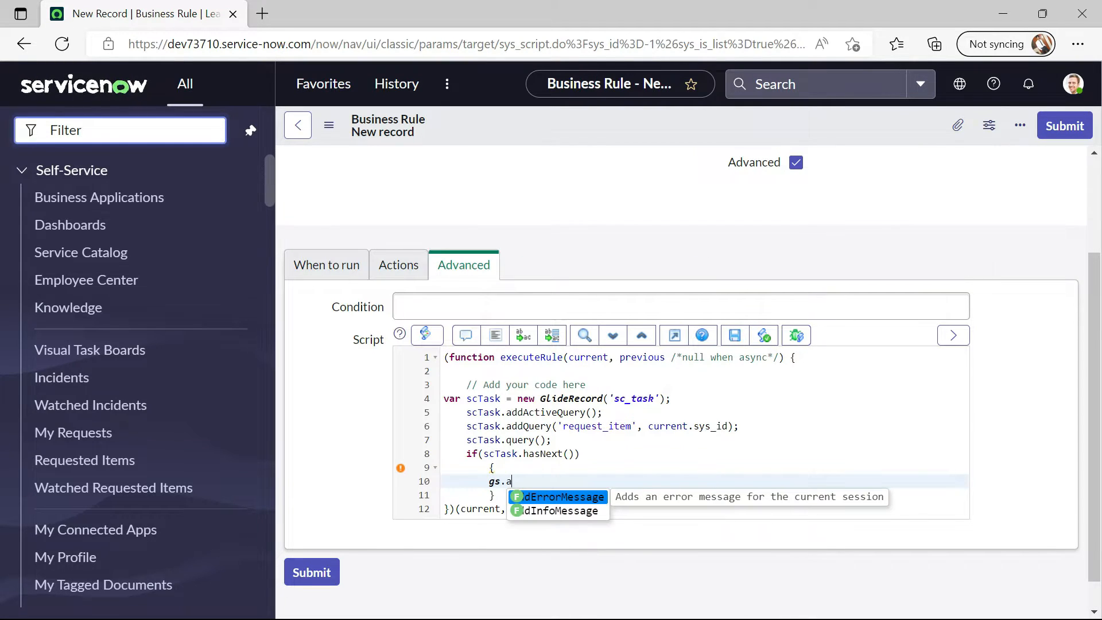
{"action": "left_click", "coordinate": [565, 497]}
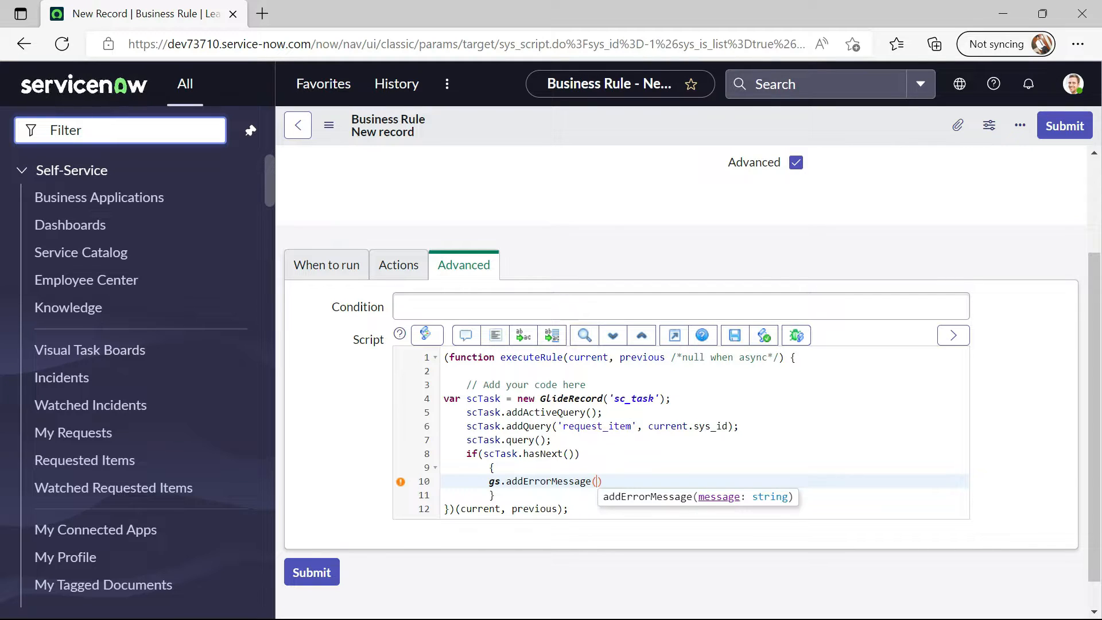
{"action": "type", "text": "'"}
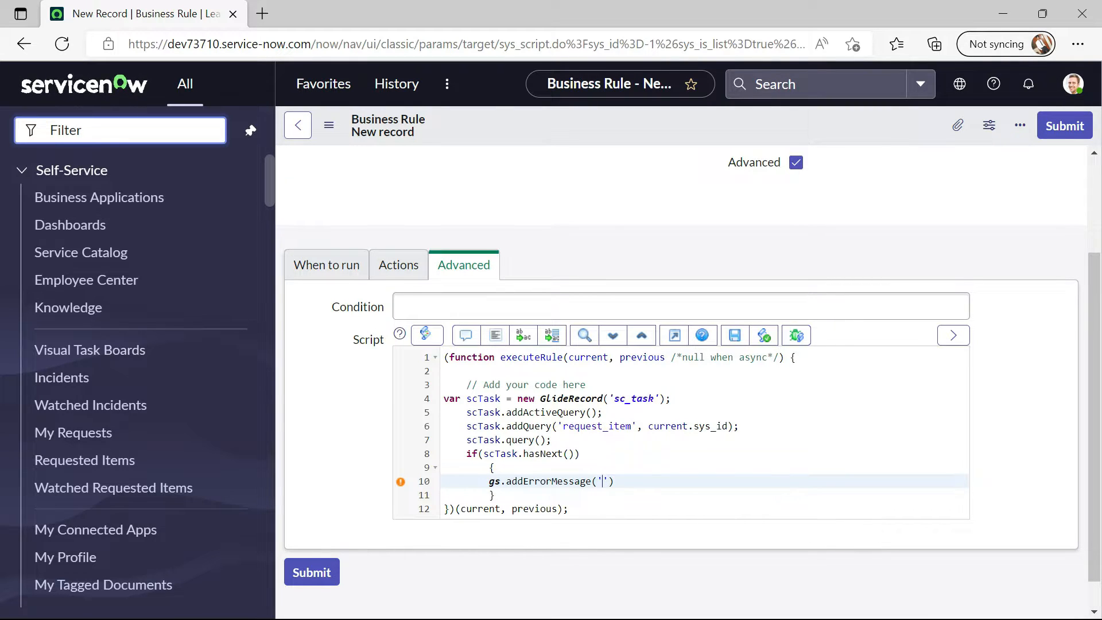
{"action": "type", "text": "RITM cannot be"}
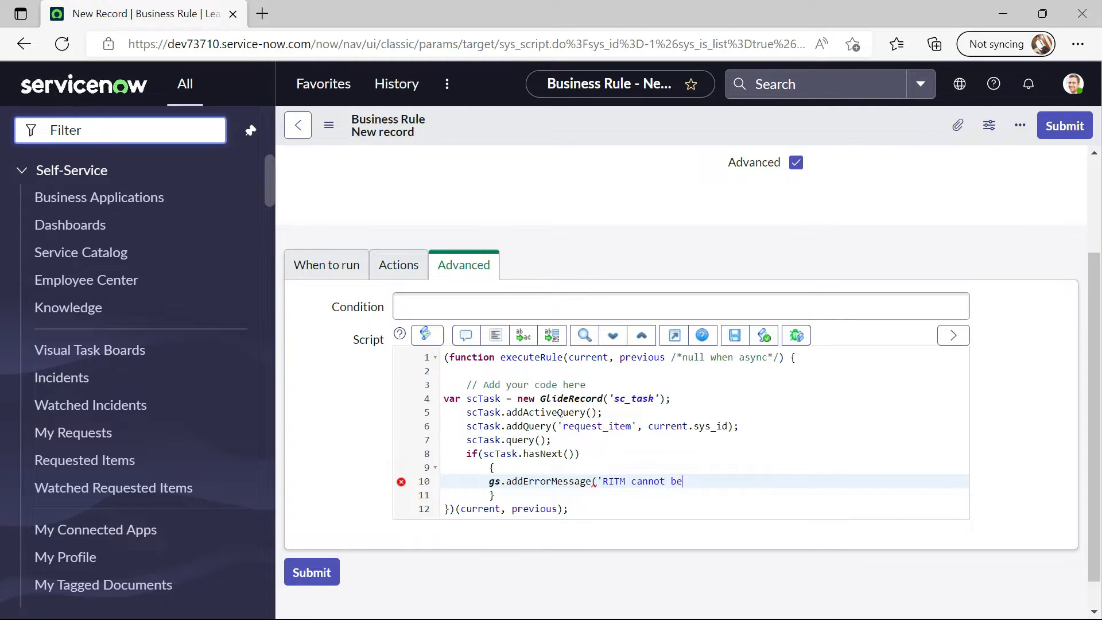
{"action": "type", "text": "closed"}
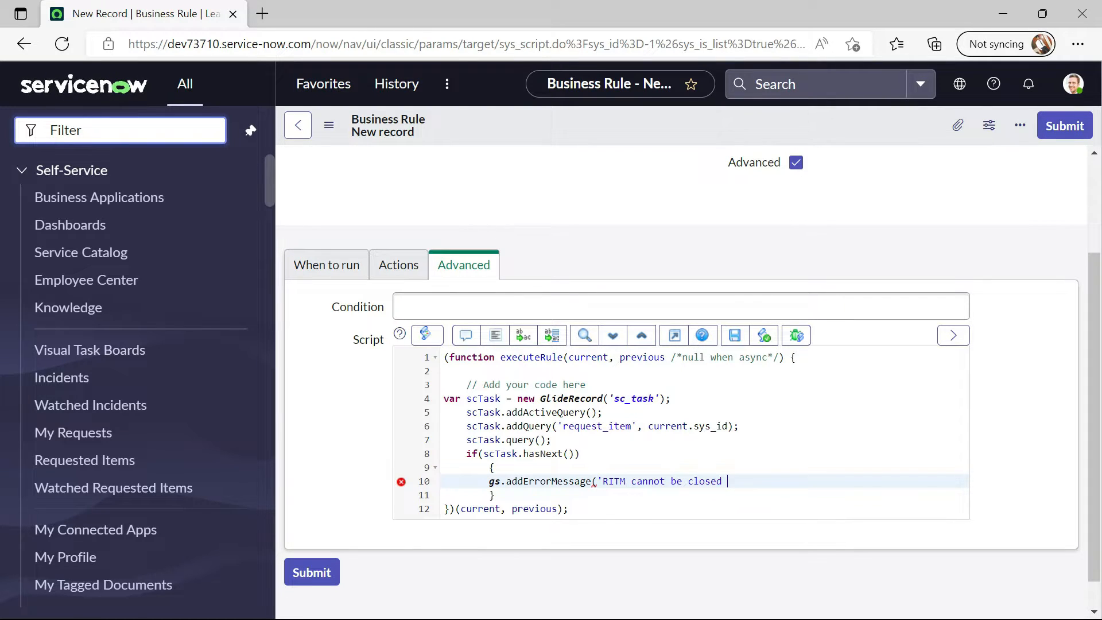
{"action": "type", "text": "until any"}
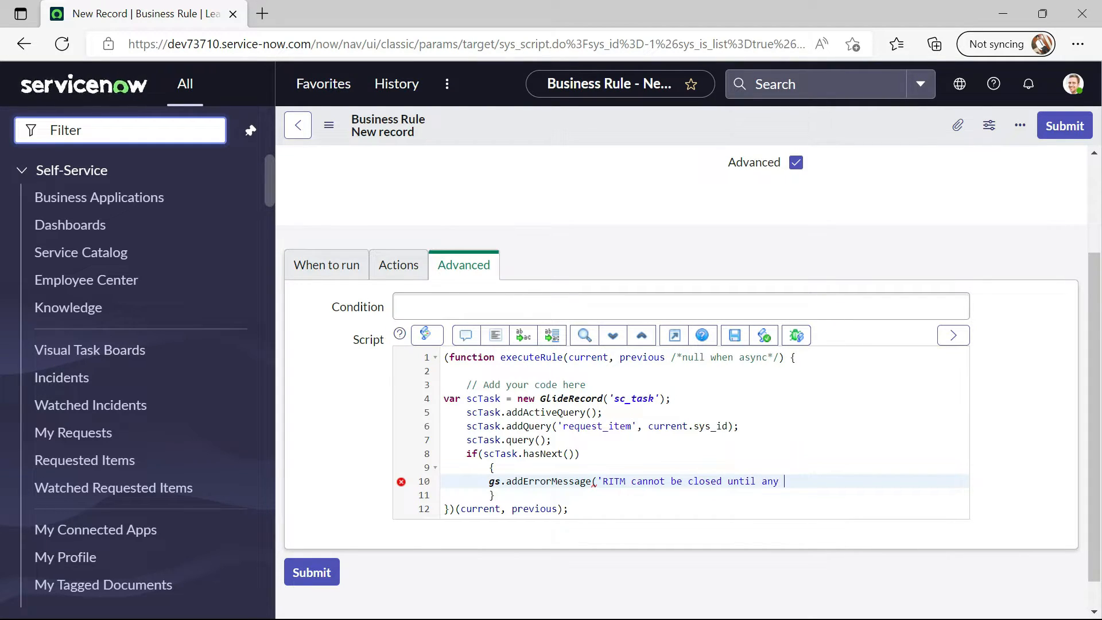
{"action": "type", "text": "tasks are"}
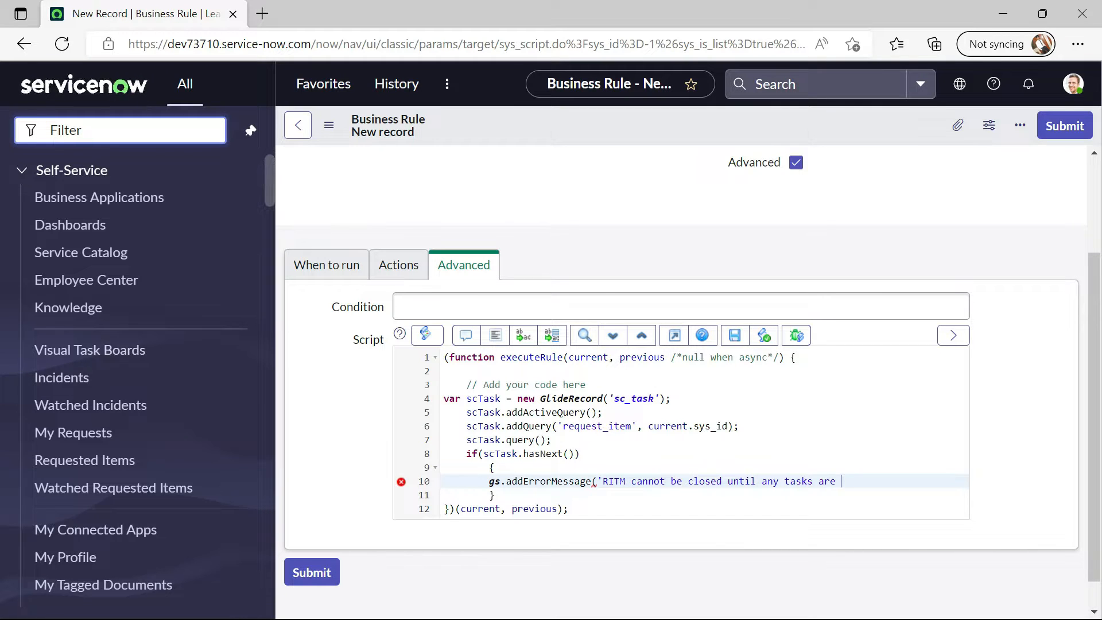
{"action": "type", "text": "open"}
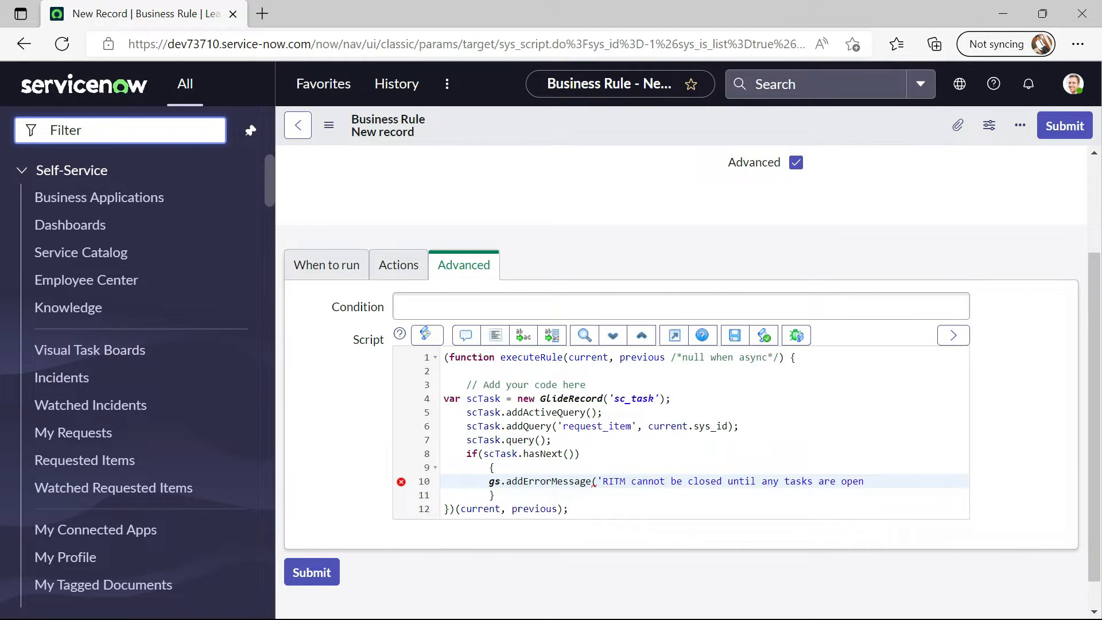
{"action": "type", "text": "');"}
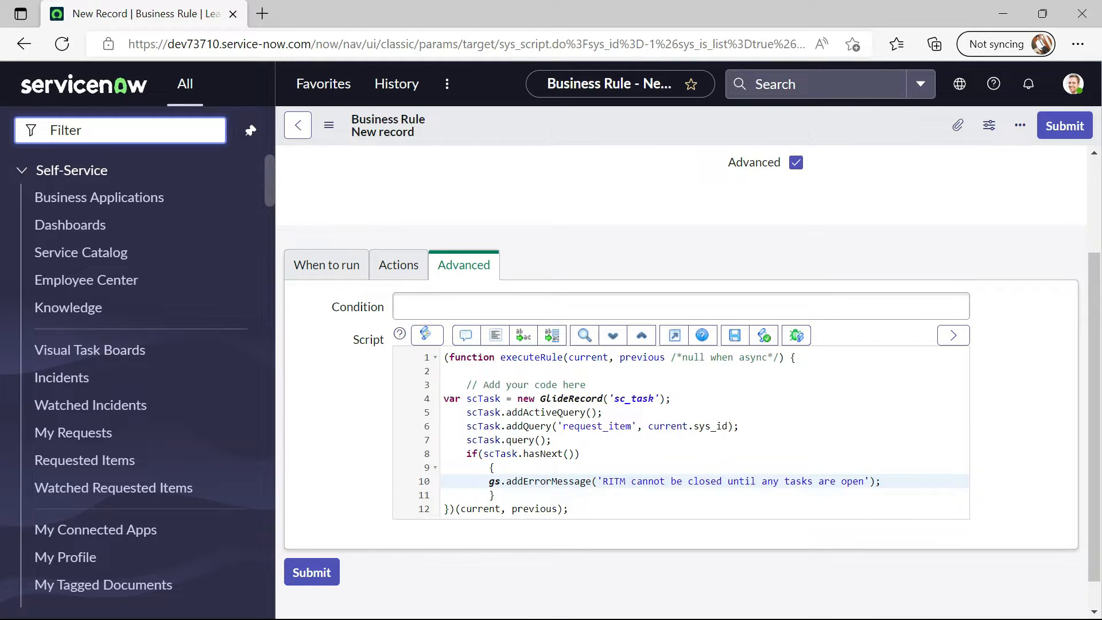
Add current.state = previous.state; after the error message, retyping the misspelled line
{"action": "type", "text": "curr"}
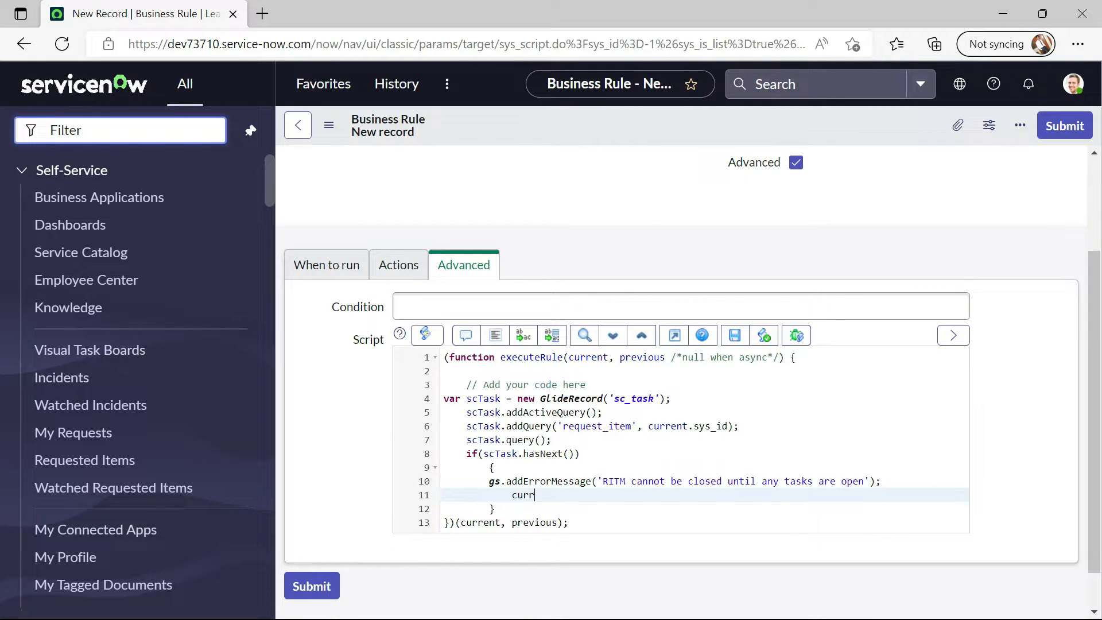
{"action": "type", "text": "n"}
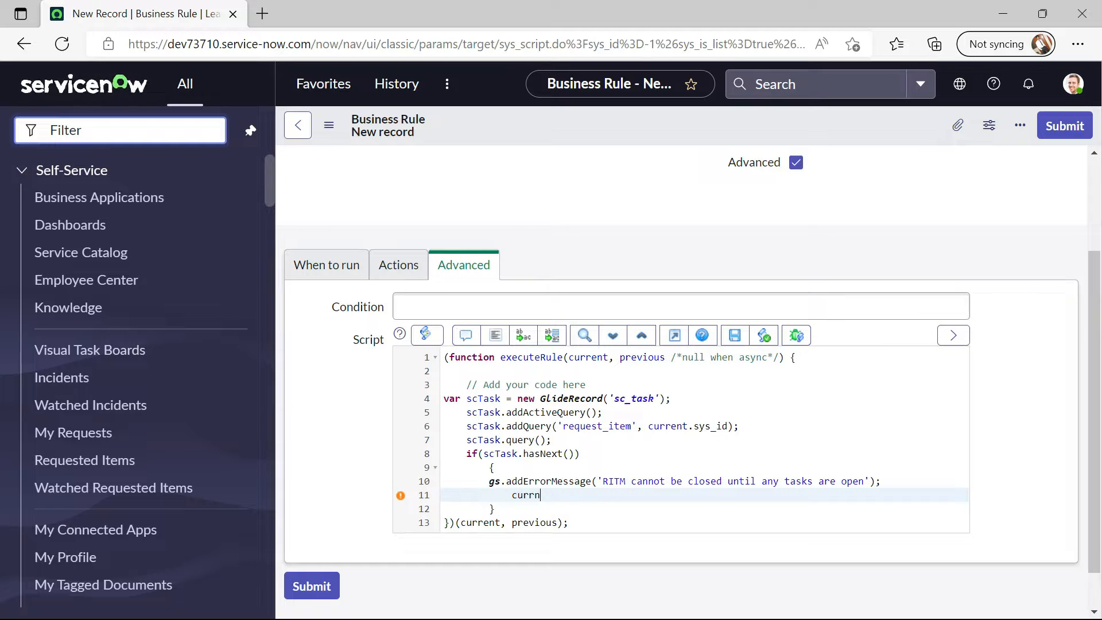
{"action": "type", "text": "t.state"}
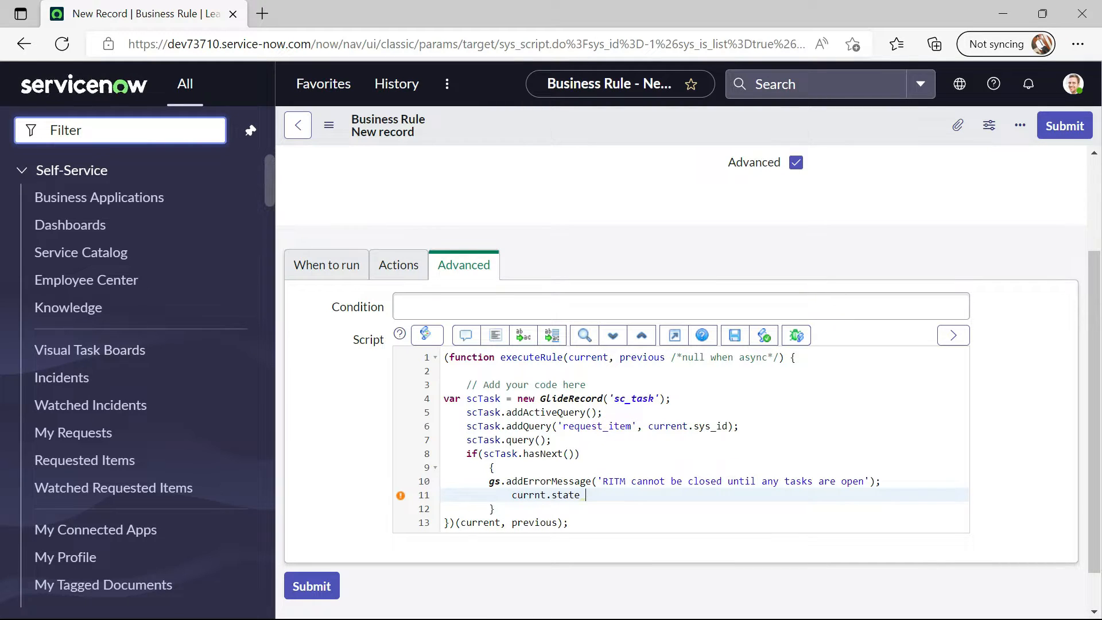
{"action": "type", "text": "= previ"}
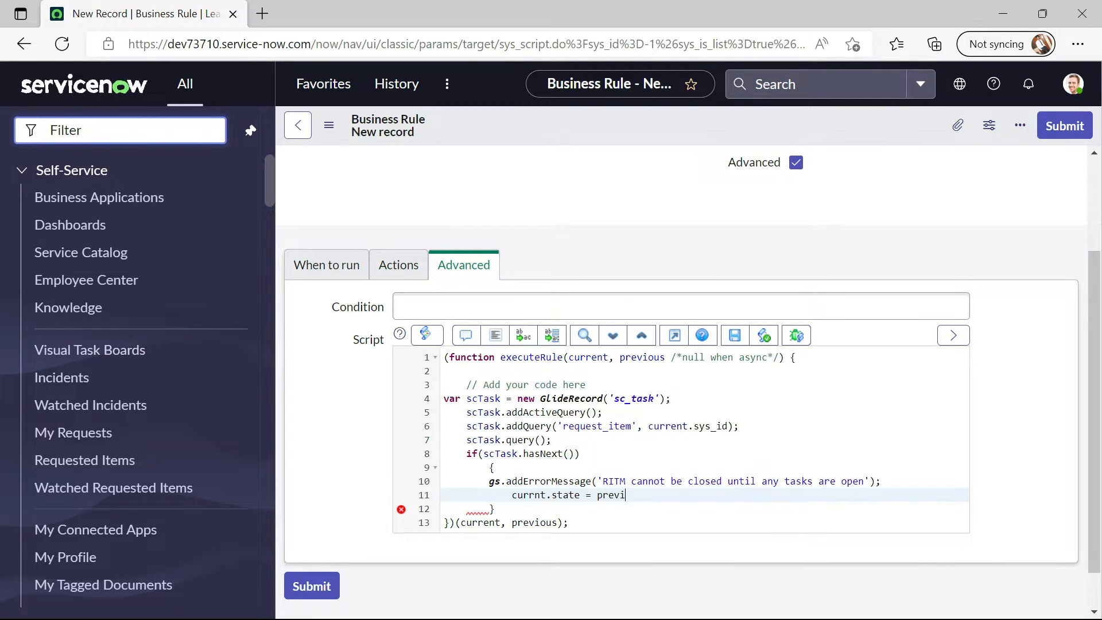
{"action": "type", "text": "ous."}
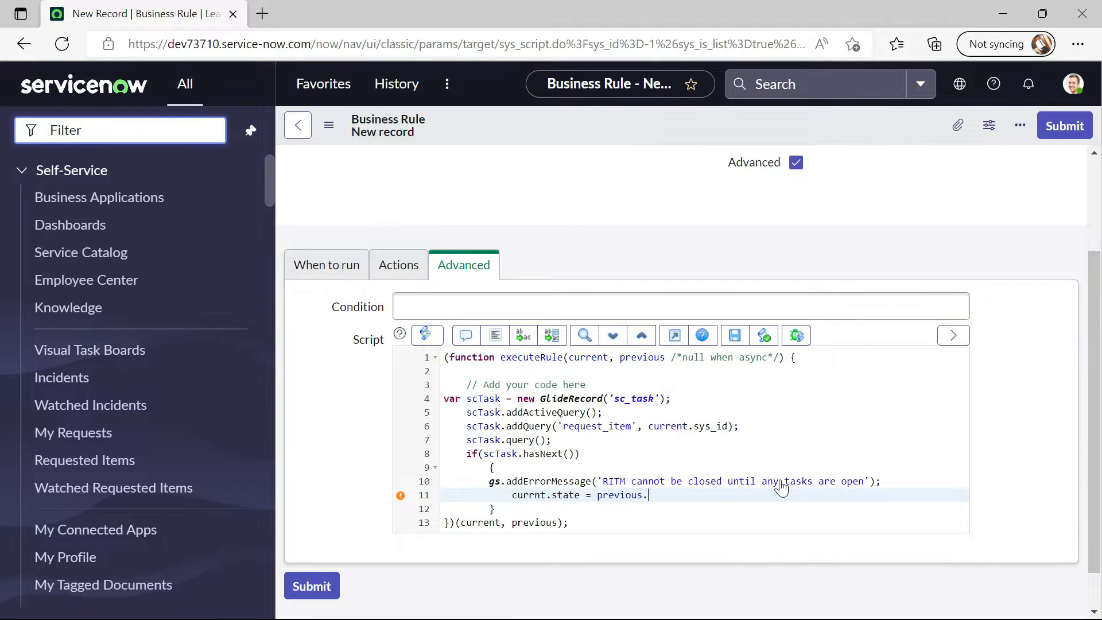
{"action": "key", "text": "Backspace"}
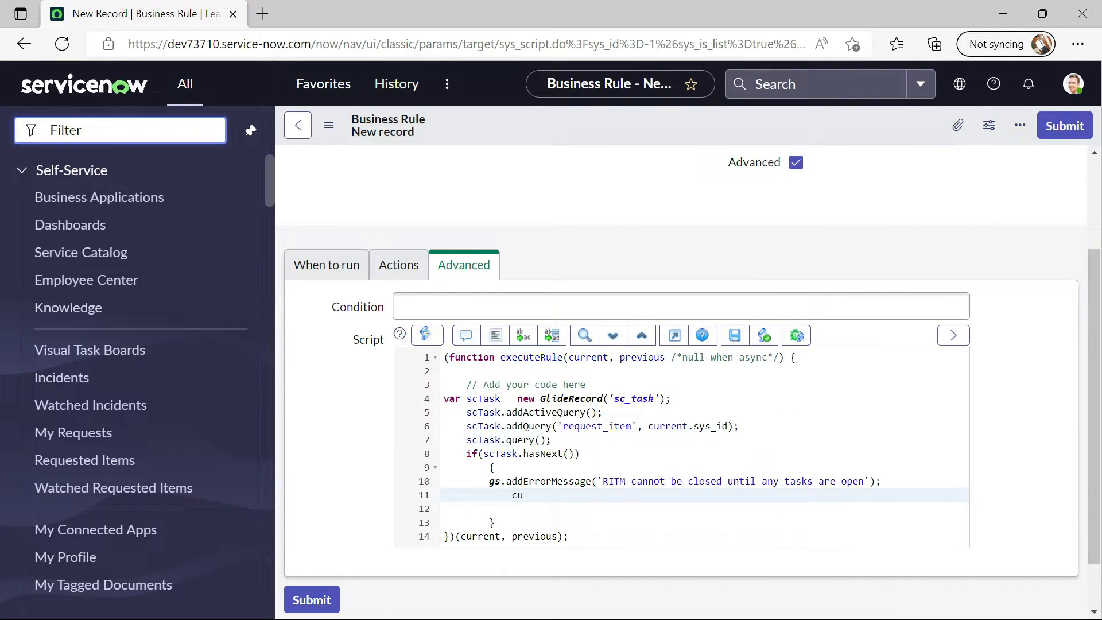
{"action": "type", "text": "rrent.st"}
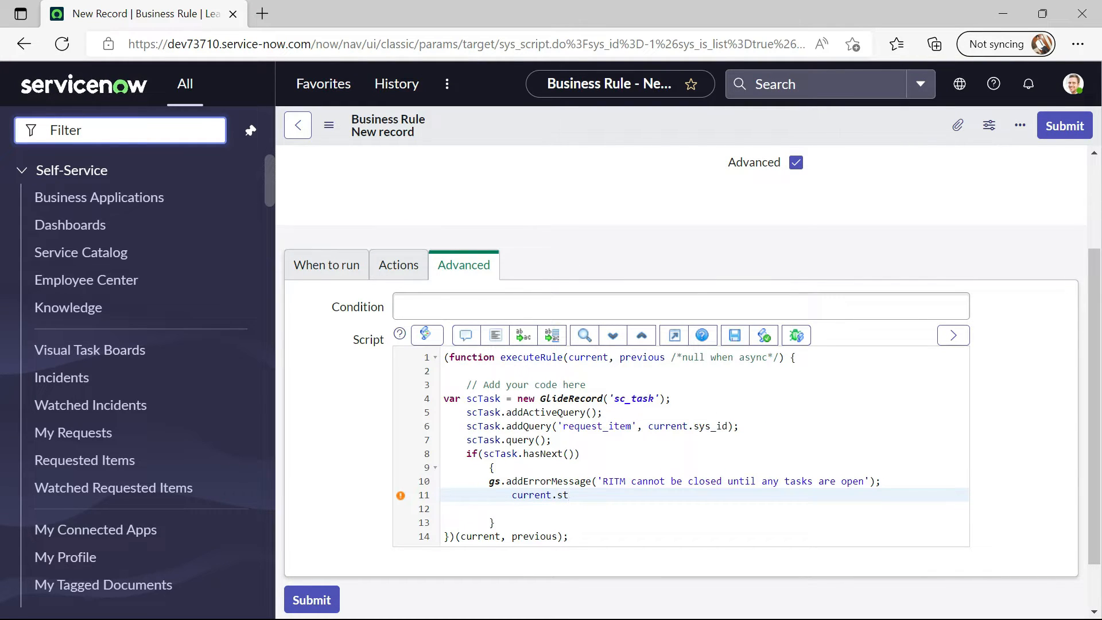
{"action": "type", "text": "ate ="}
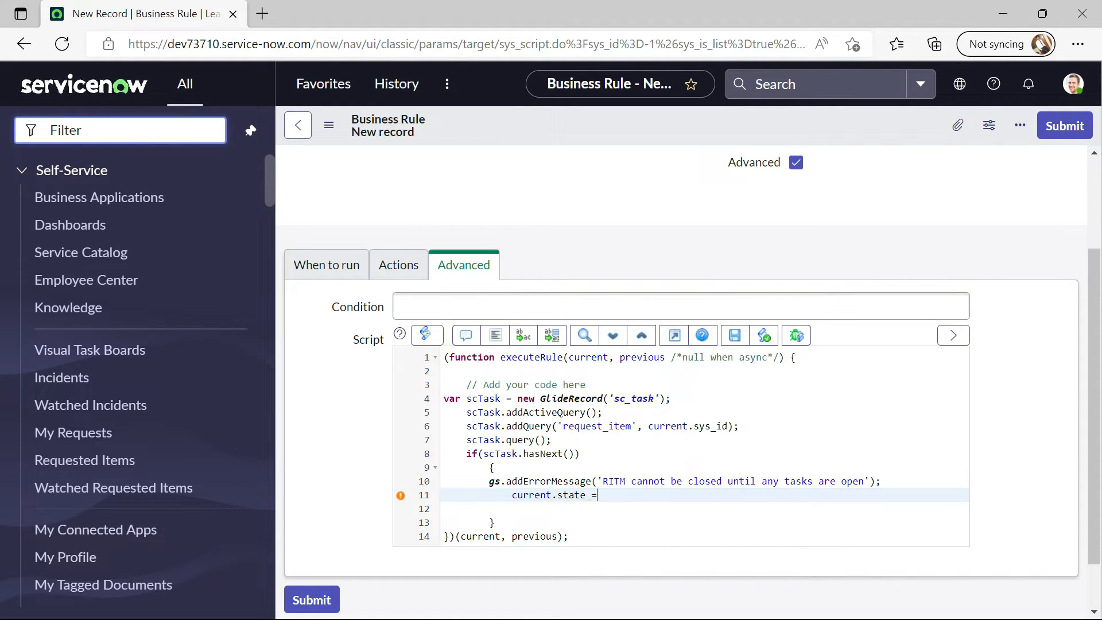
{"action": "type", "text": "previ"}
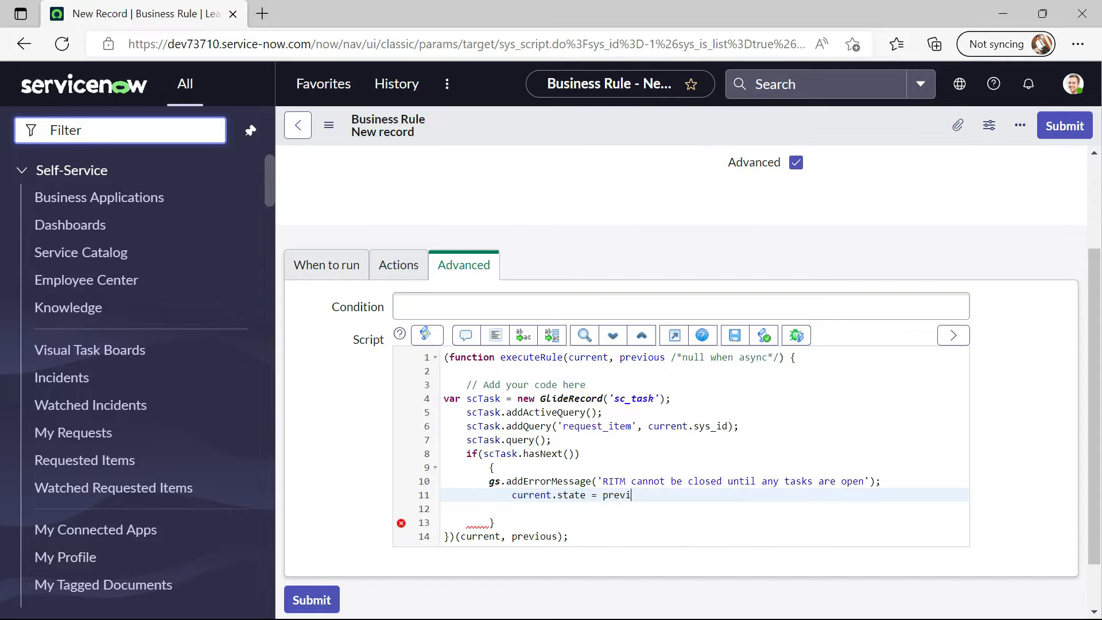
{"action": "type", "text": "ous.state;"}
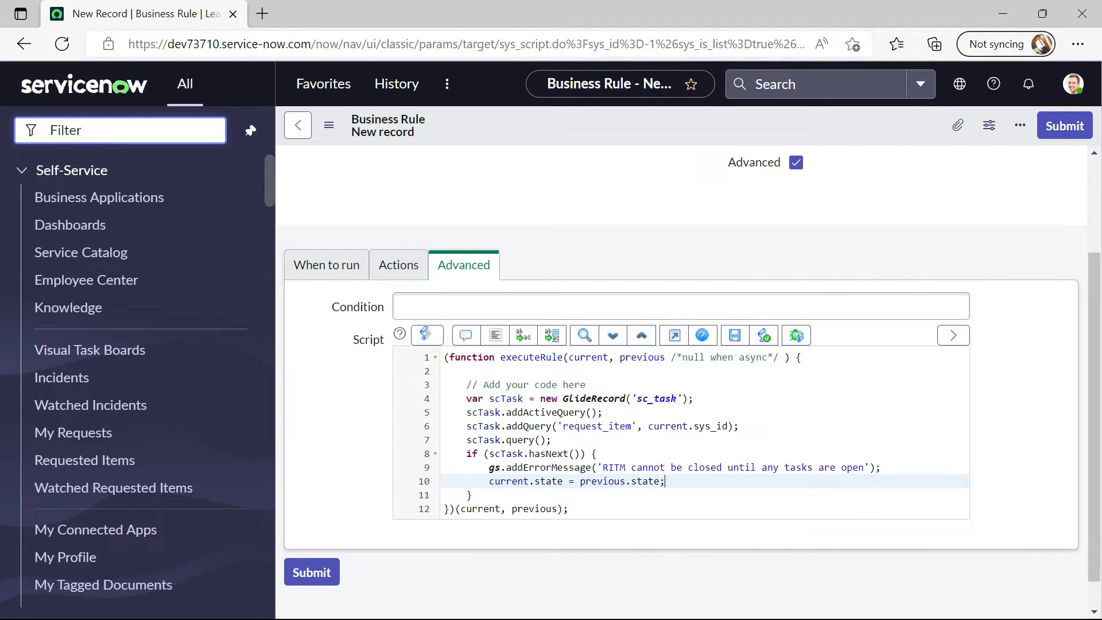
Submit the business rule and open the Service Catalog in a new tab
{"action": "left_click", "coordinate": [878, 467]}
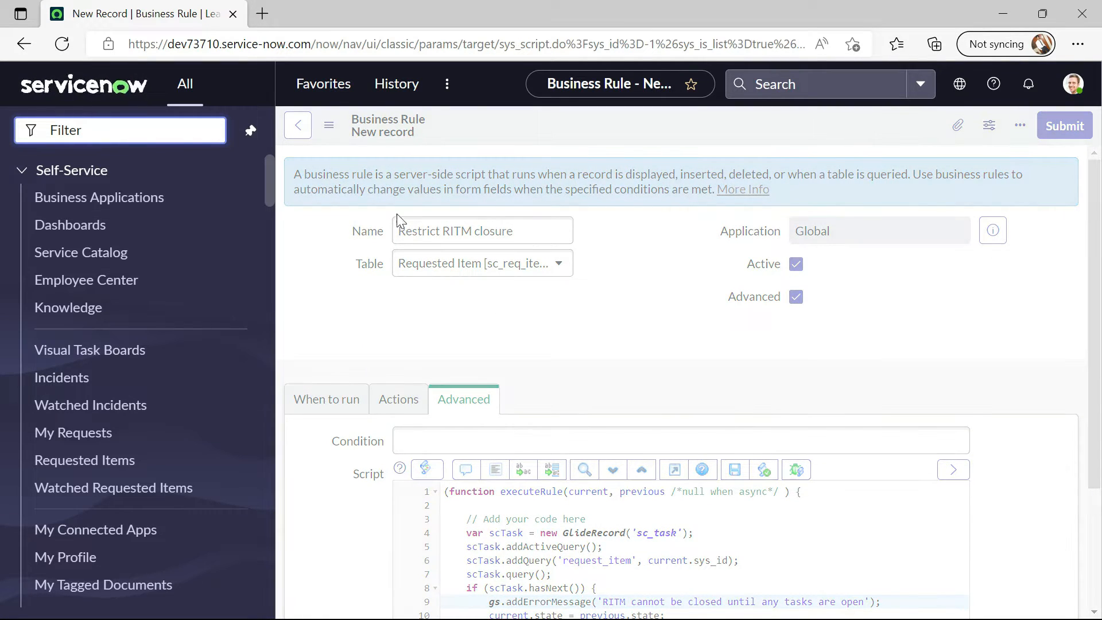
{"action": "mouse_move", "coordinate": [80, 253]}
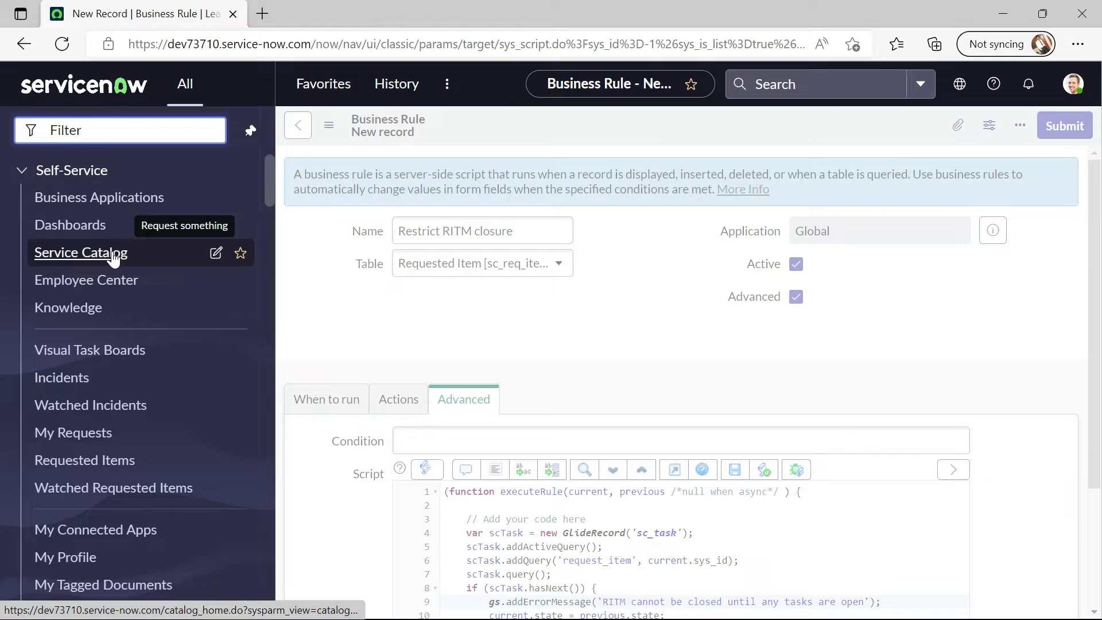
{"action": "left_click", "coordinate": [1062, 125]}
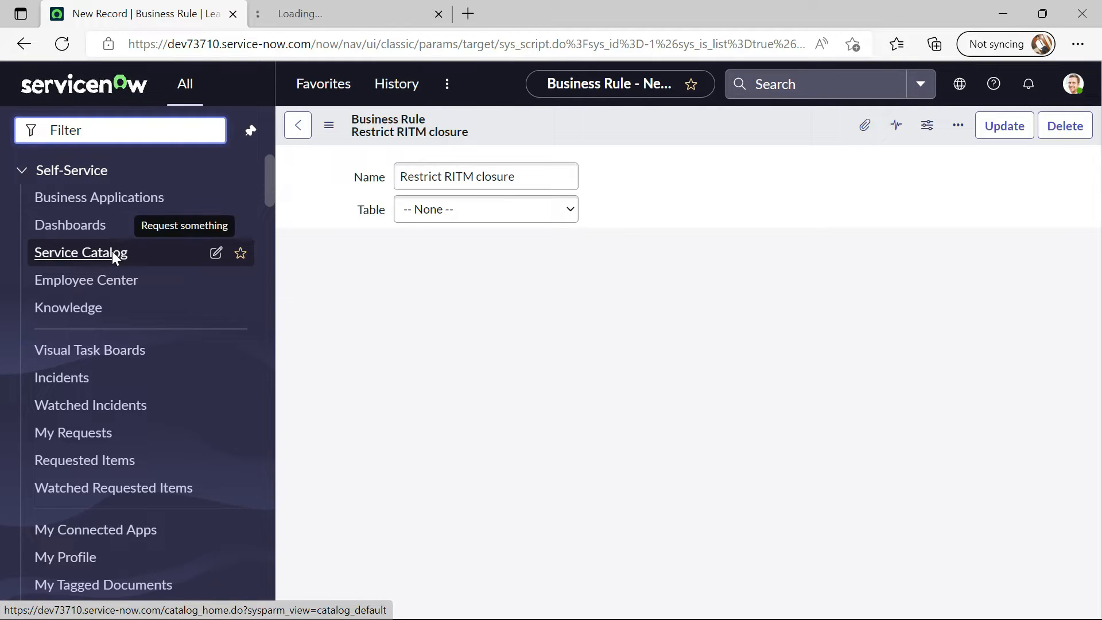
{"action": "left_click", "coordinate": [484, 209]}
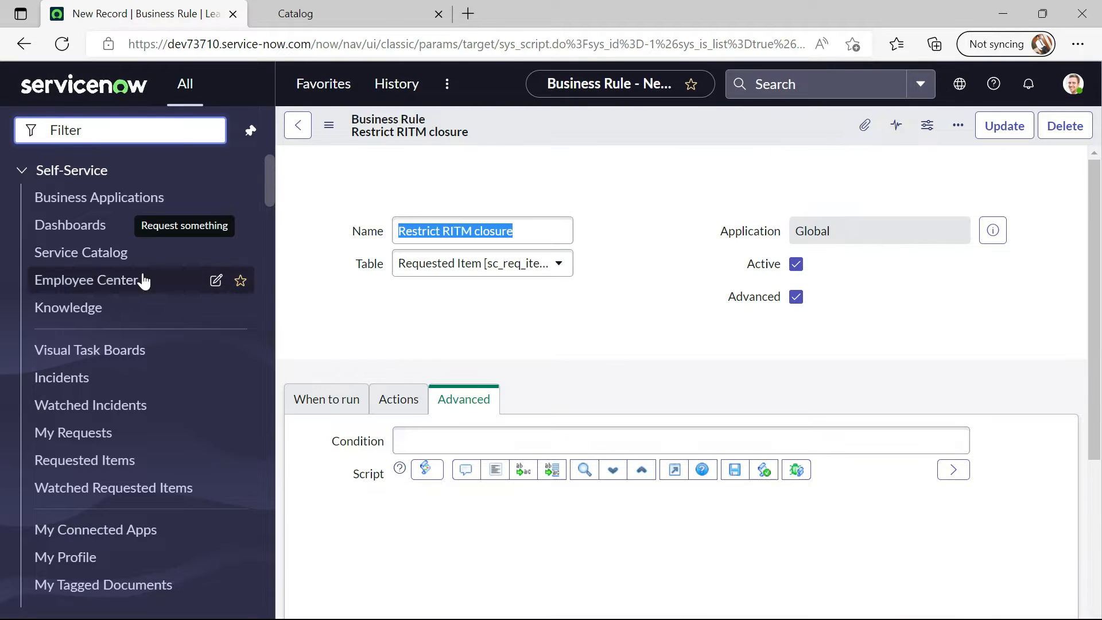
{"action": "left_click", "coordinate": [1003, 125]}
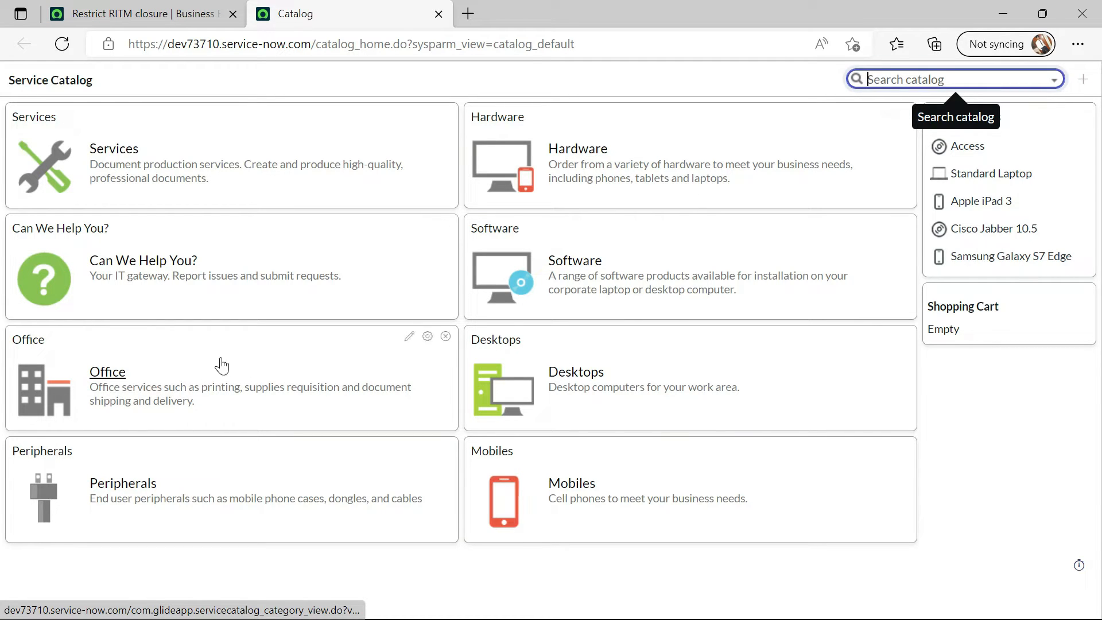
Order a Telephone Extension from the Office category, check the order status, and return to the rule
{"action": "left_click", "coordinate": [107, 371]}
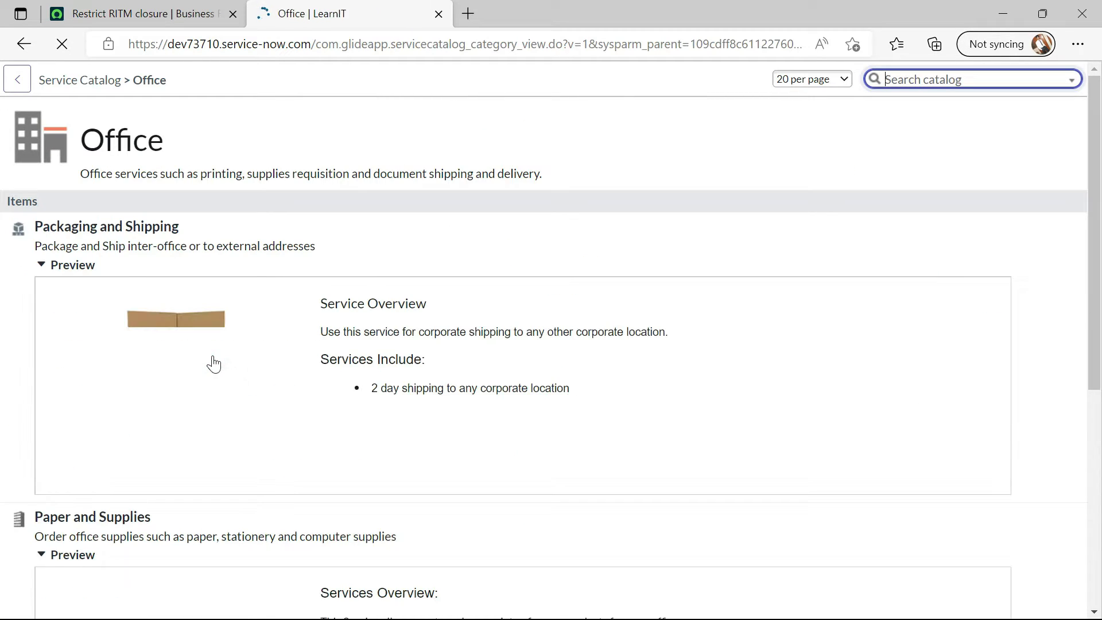
{"action": "scroll", "scroll_direction": "down", "scroll_amount": 3}
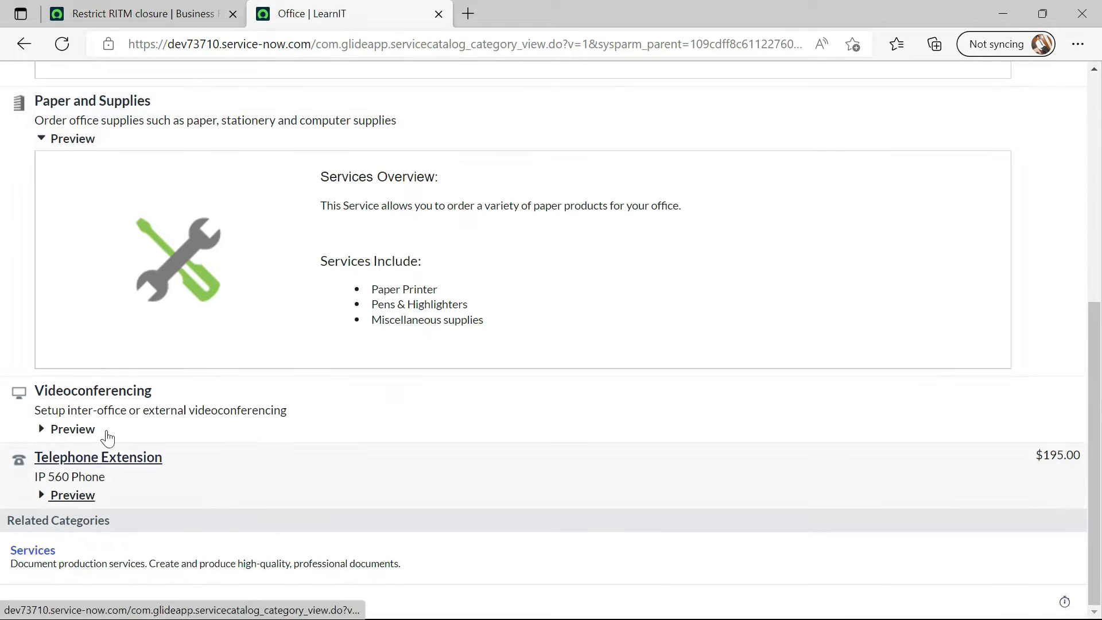
{"action": "left_click", "coordinate": [98, 457]}
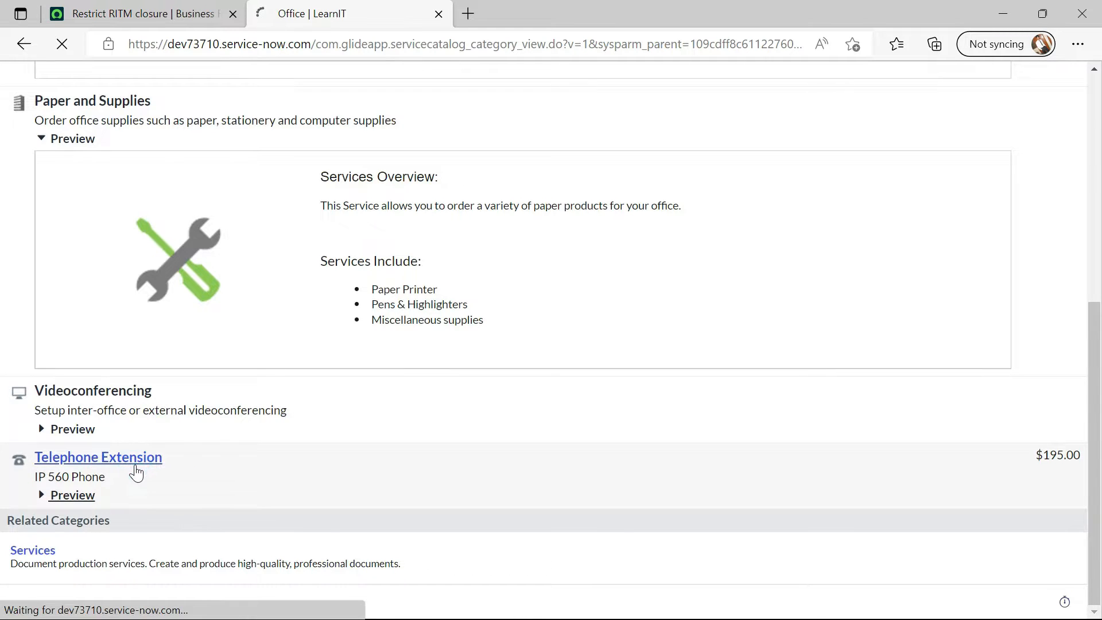
{"action": "left_click", "coordinate": [97, 457]}
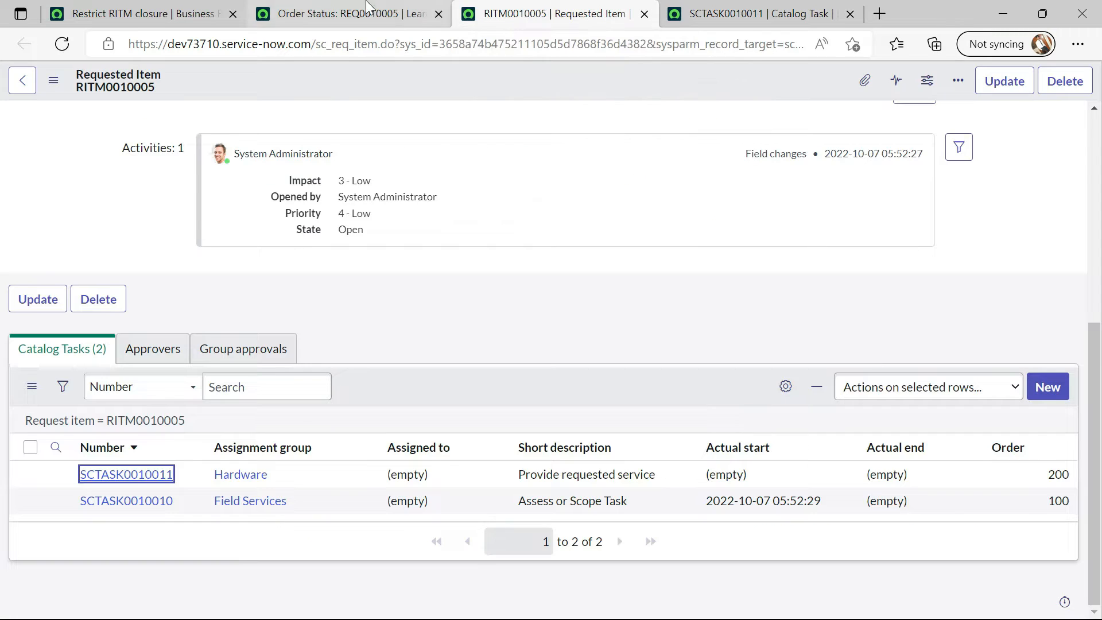
{"action": "left_click", "coordinate": [348, 14]}
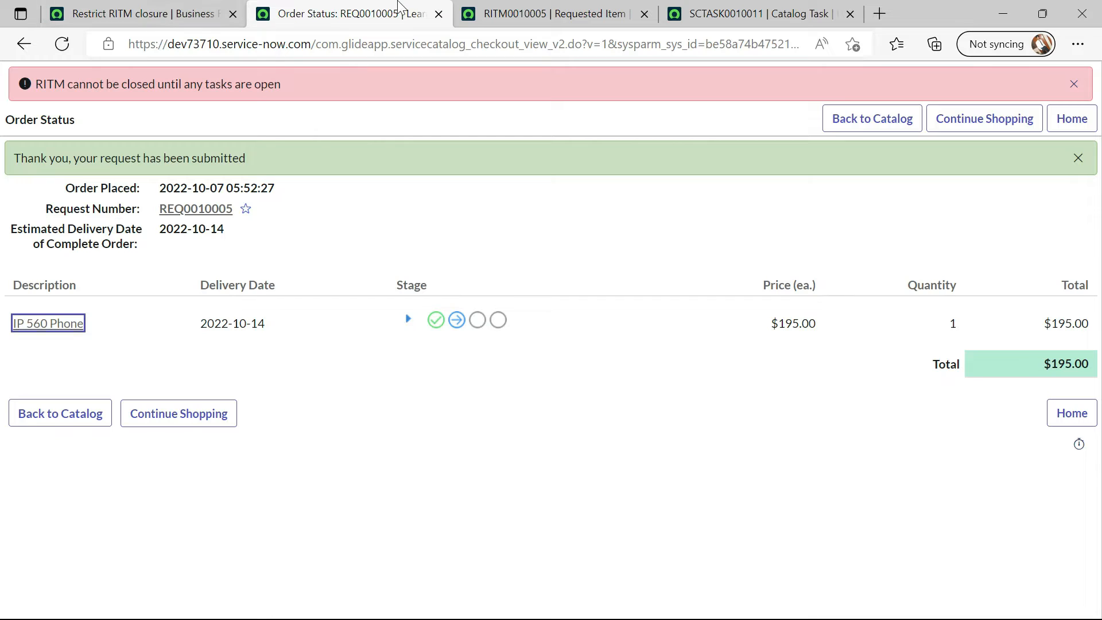
{"action": "left_click", "coordinate": [140, 14]}
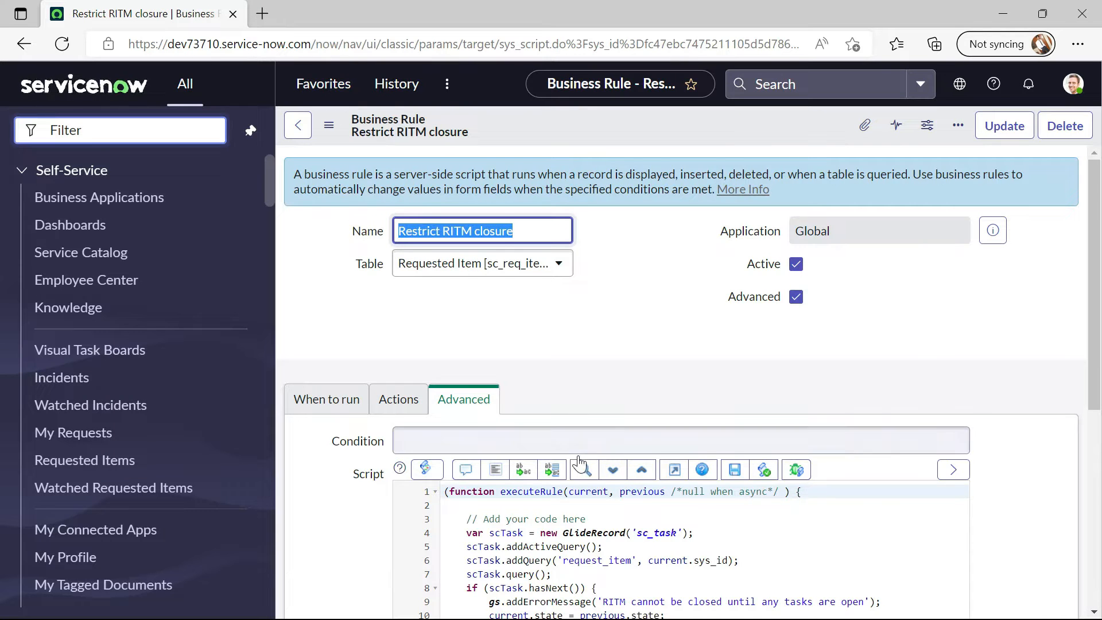
Add a State filter condition with an operator under When to run
{"action": "scroll", "scroll_direction": "down", "scroll_amount": 3}
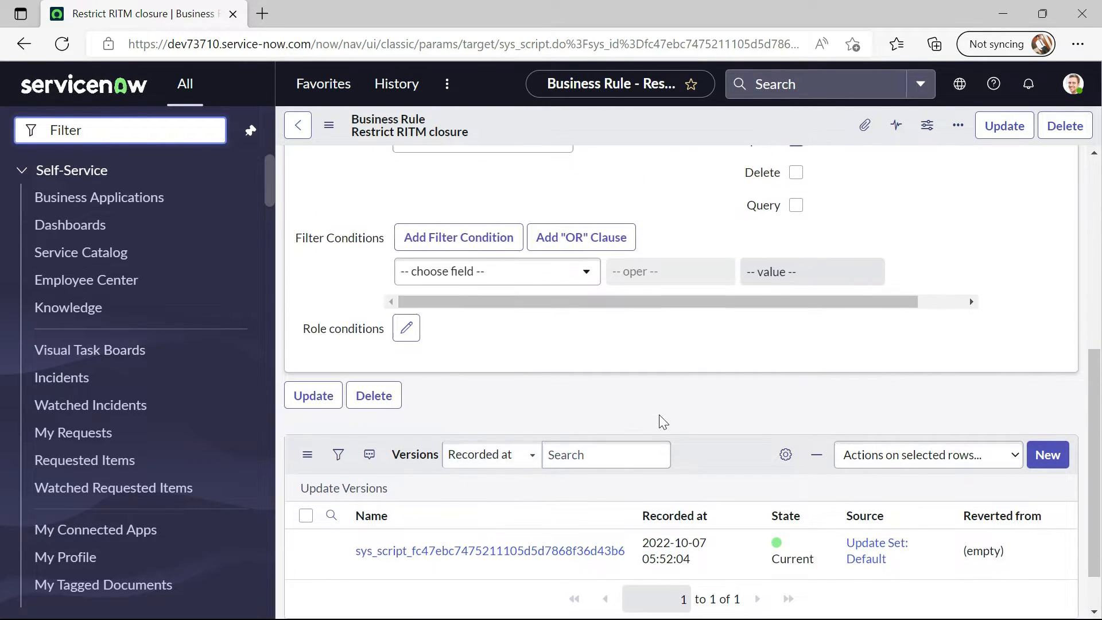
{"action": "scroll", "scroll_direction": "up", "scroll_amount": 3}
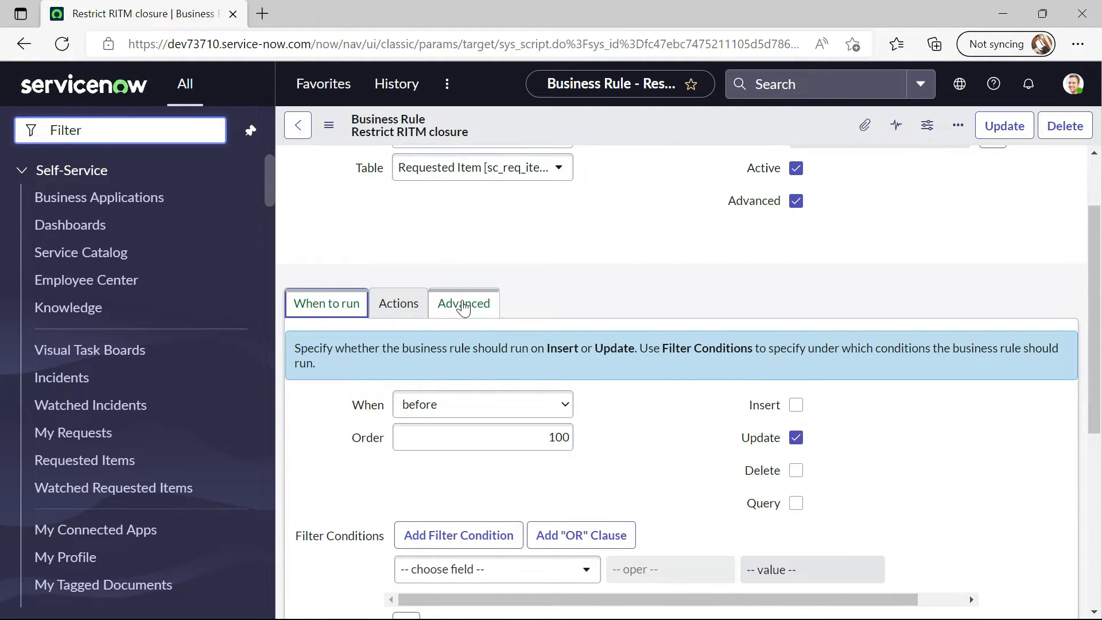
{"action": "scroll", "scroll_direction": "down", "scroll_amount": 3}
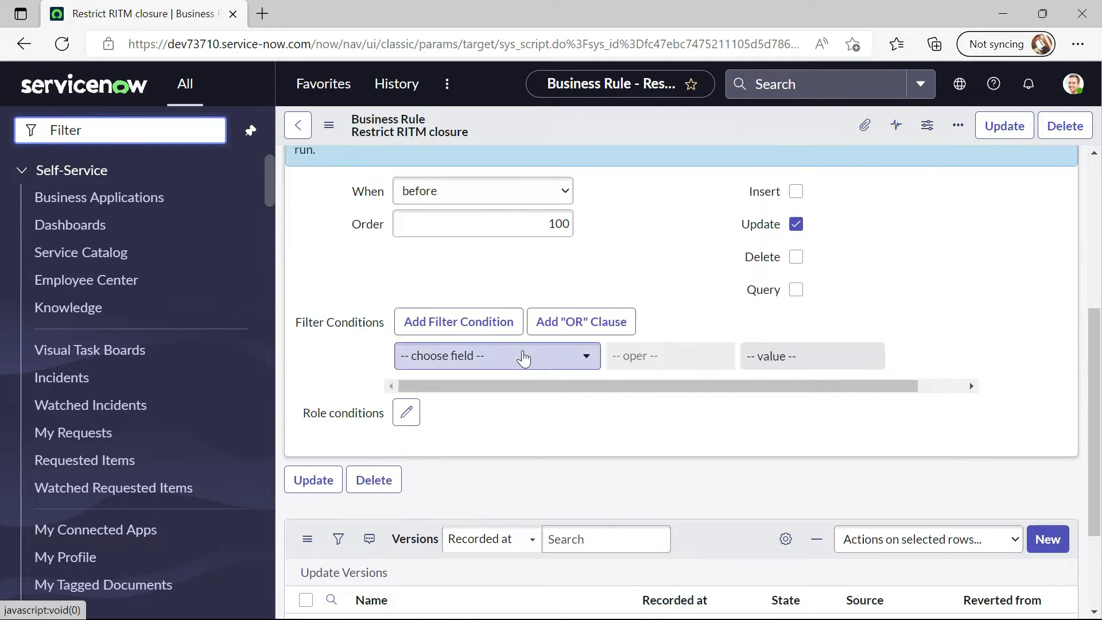
{"action": "type", "text": "st"}
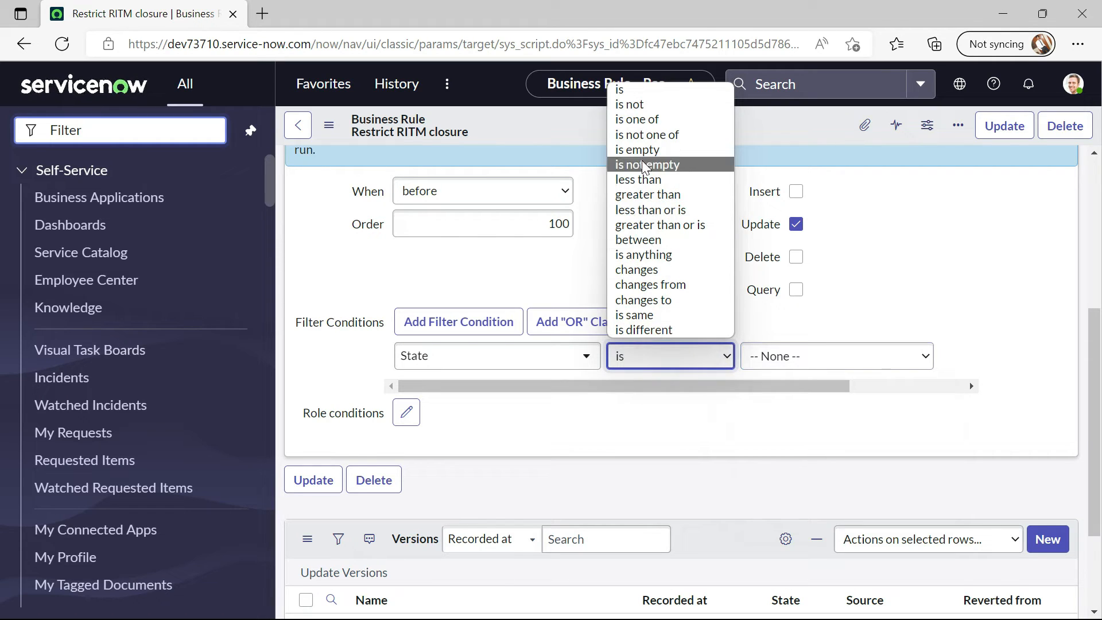
{"action": "left_click", "coordinate": [635, 118]}
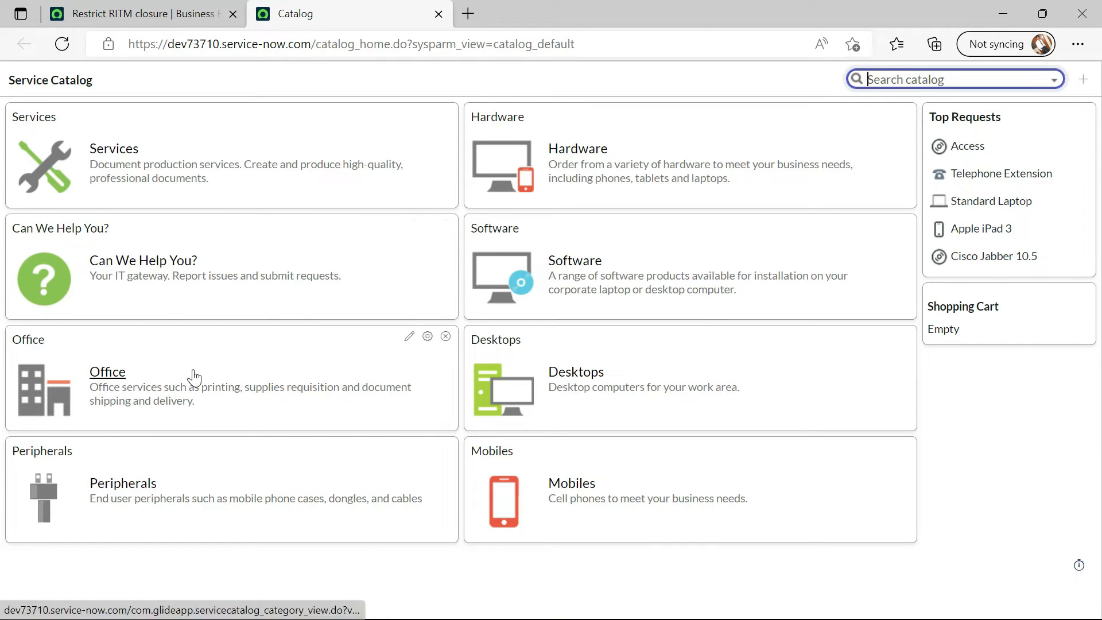
Order the videoconferencing item from Office and open its requested item RITM0010006
{"action": "left_click", "coordinate": [107, 371]}
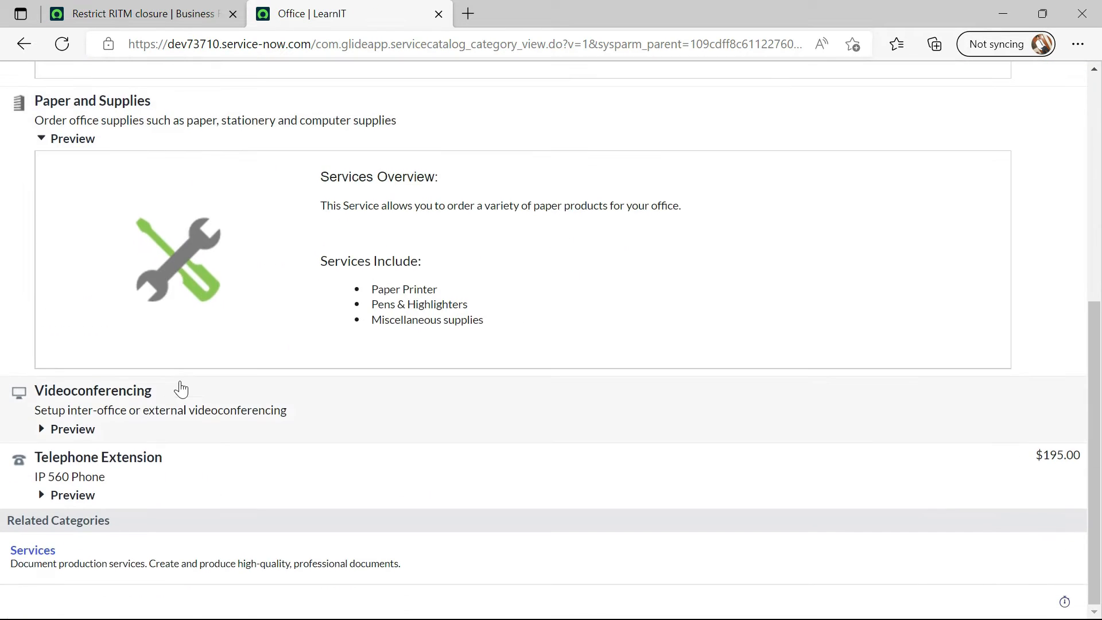
{"action": "left_click", "coordinate": [92, 391]}
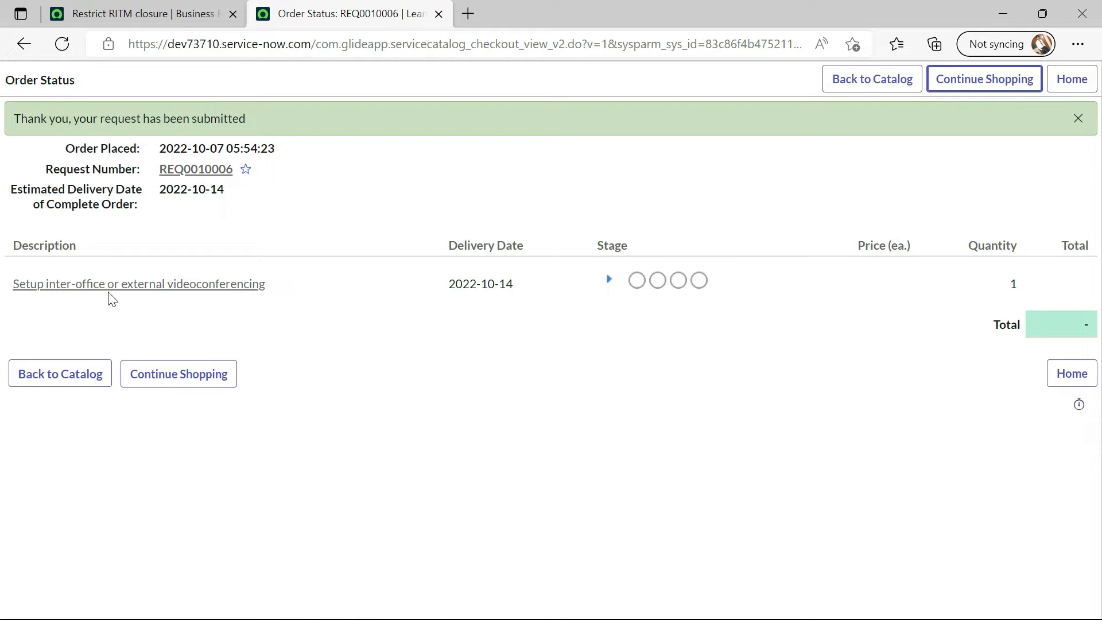
{"action": "left_click", "coordinate": [137, 283]}
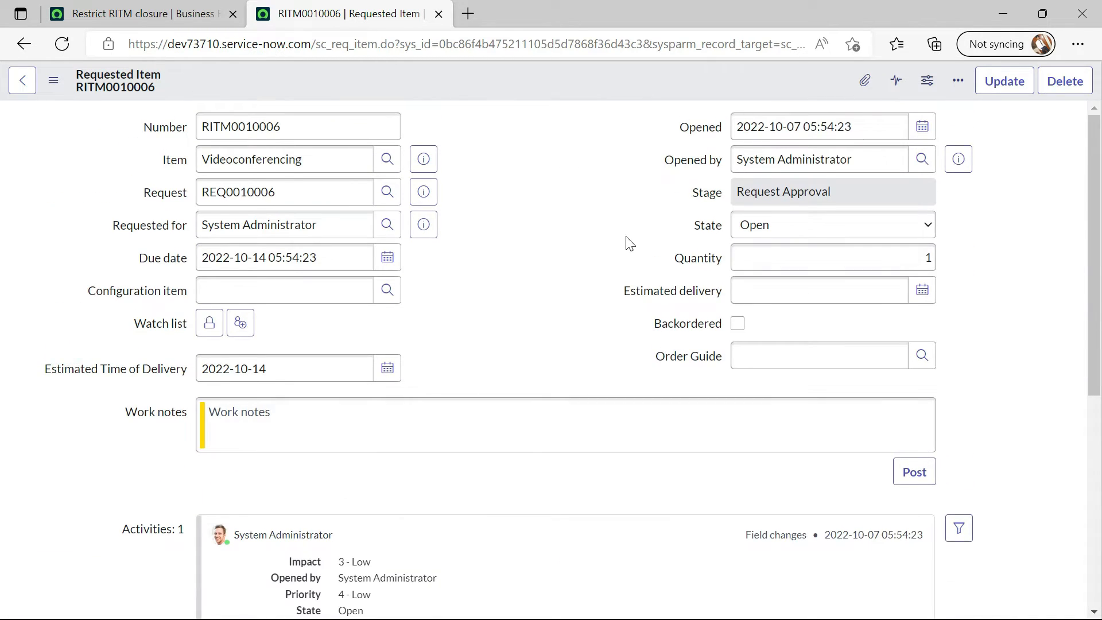
Create catalog tasks 'Test task 1' and 'Test task 2' on RITM0010006
{"action": "scroll", "scroll_direction": "down", "scroll_amount": 3}
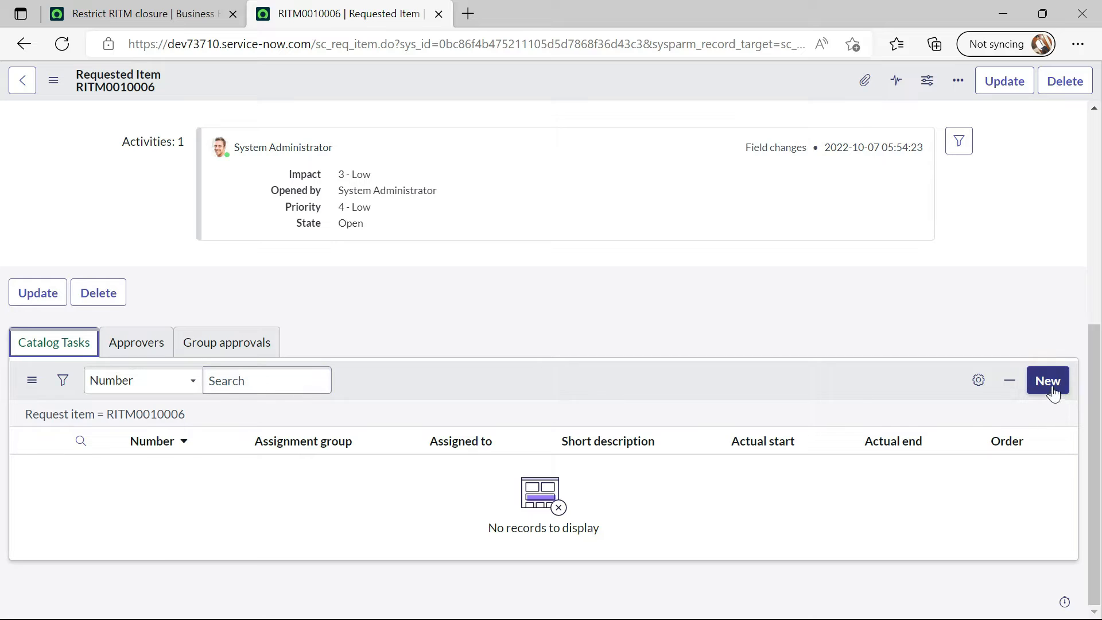
{"action": "left_click", "coordinate": [1047, 380]}
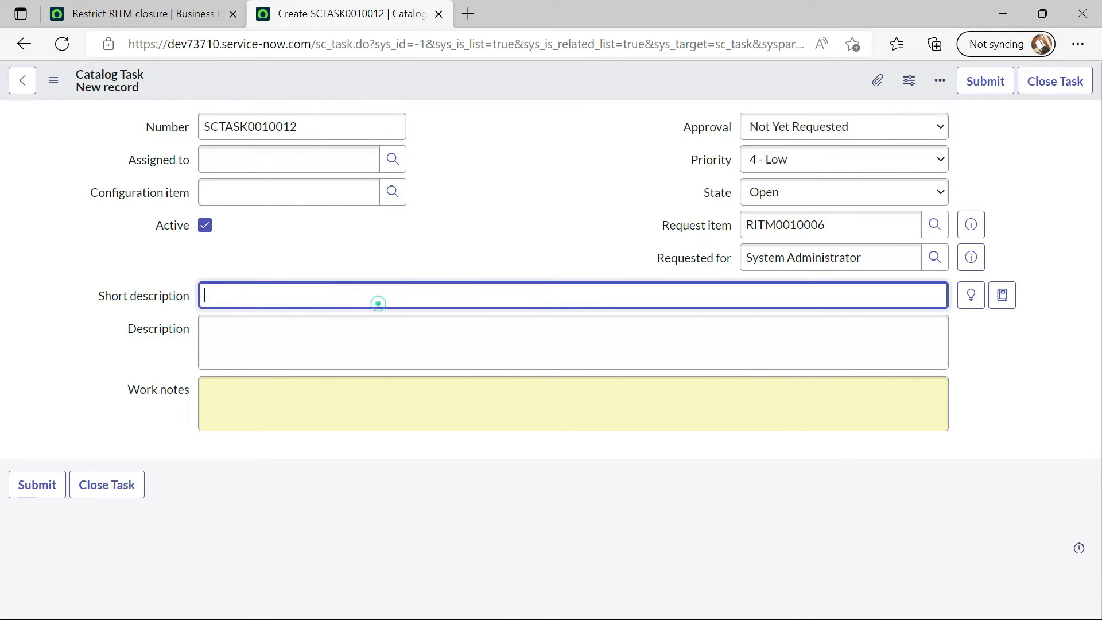
{"action": "type", "text": "Test"}
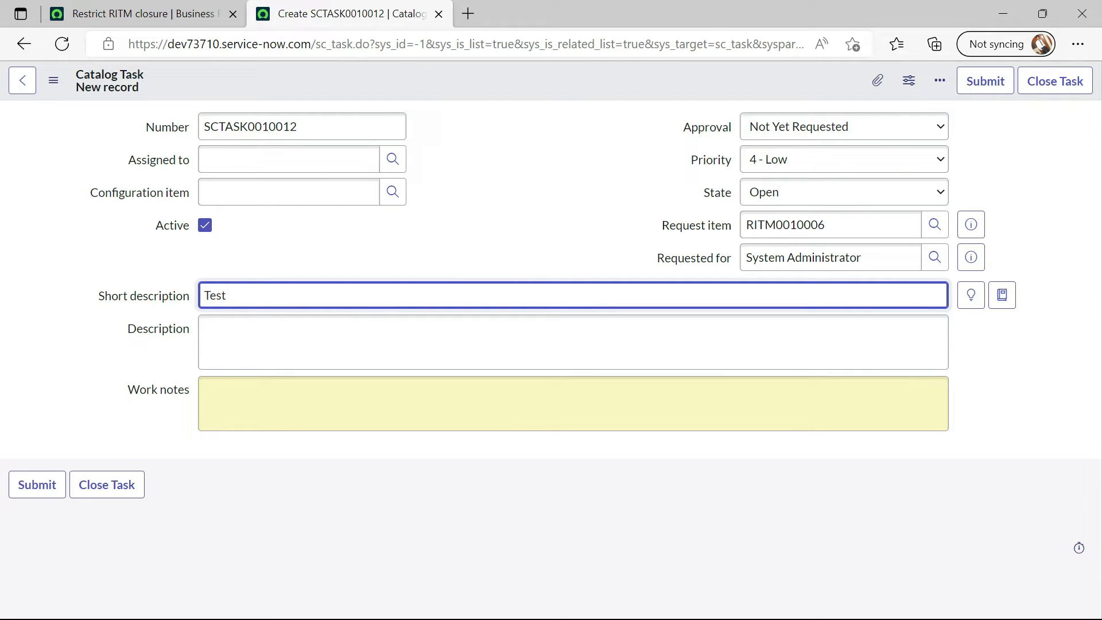
{"action": "type", "text": "task"}
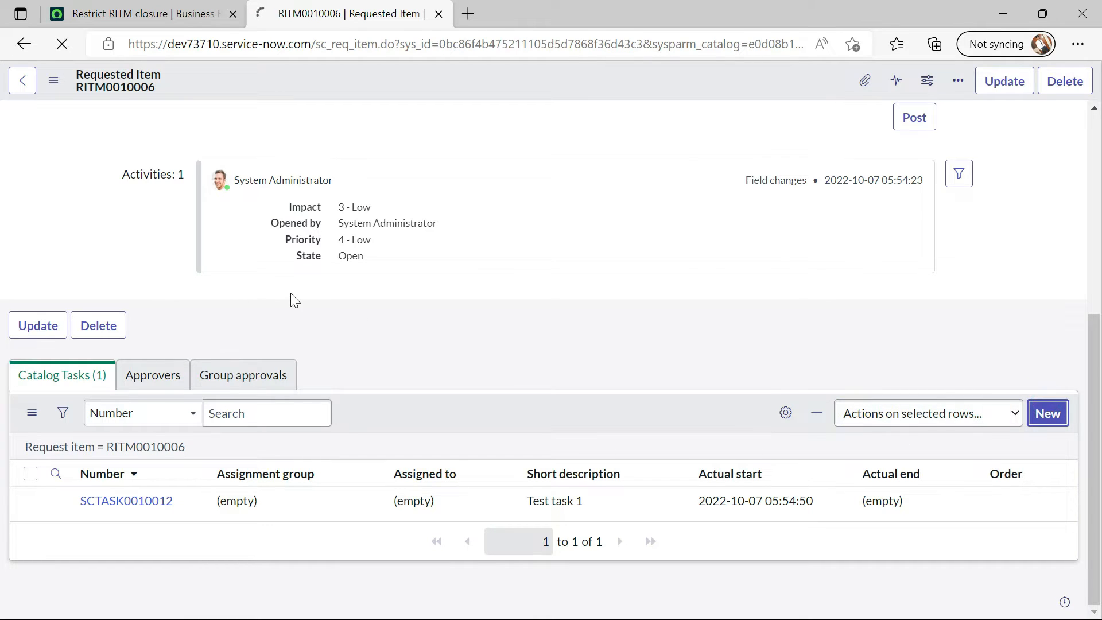
{"action": "left_click", "coordinate": [1047, 412]}
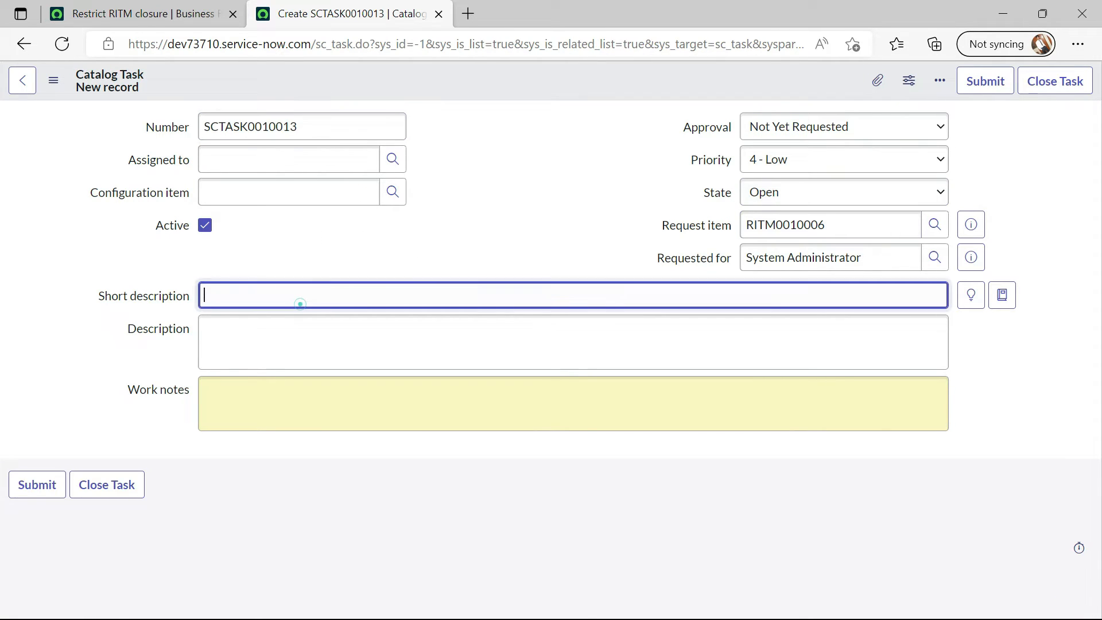
{"action": "type", "text": "Test task 2"}
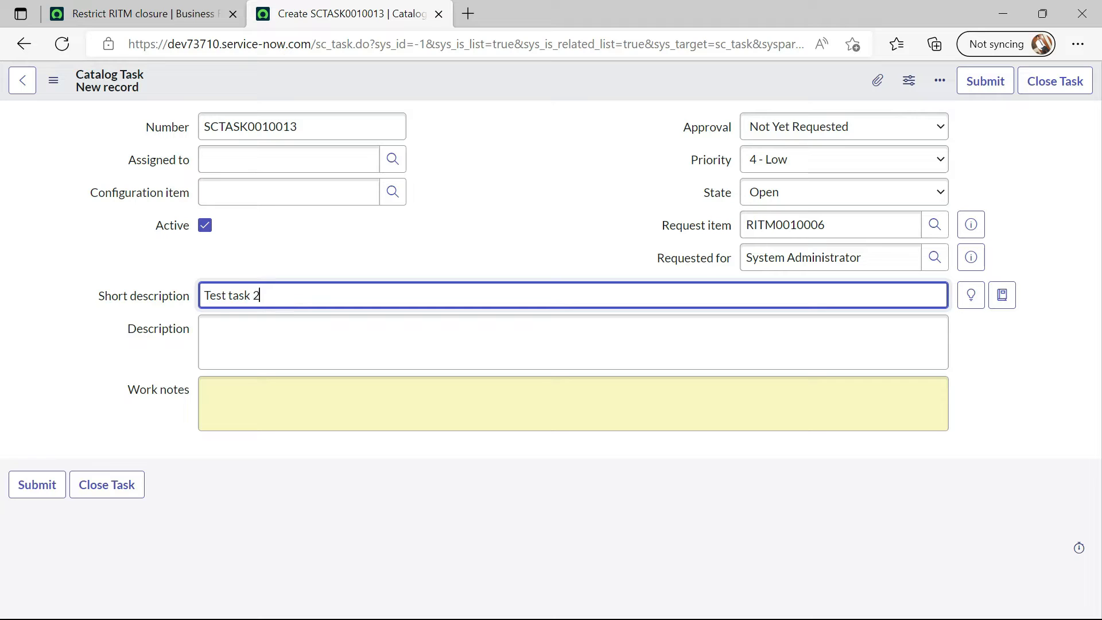
{"action": "mouse_move", "coordinate": [463, 114]}
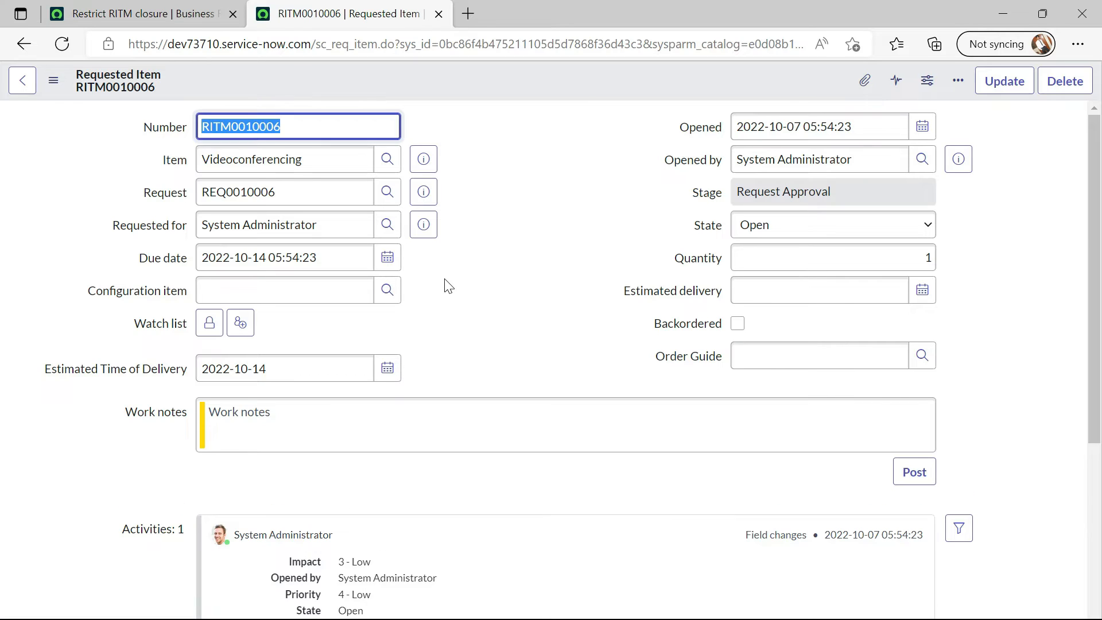
{"action": "mouse_move", "coordinate": [647, 262]}
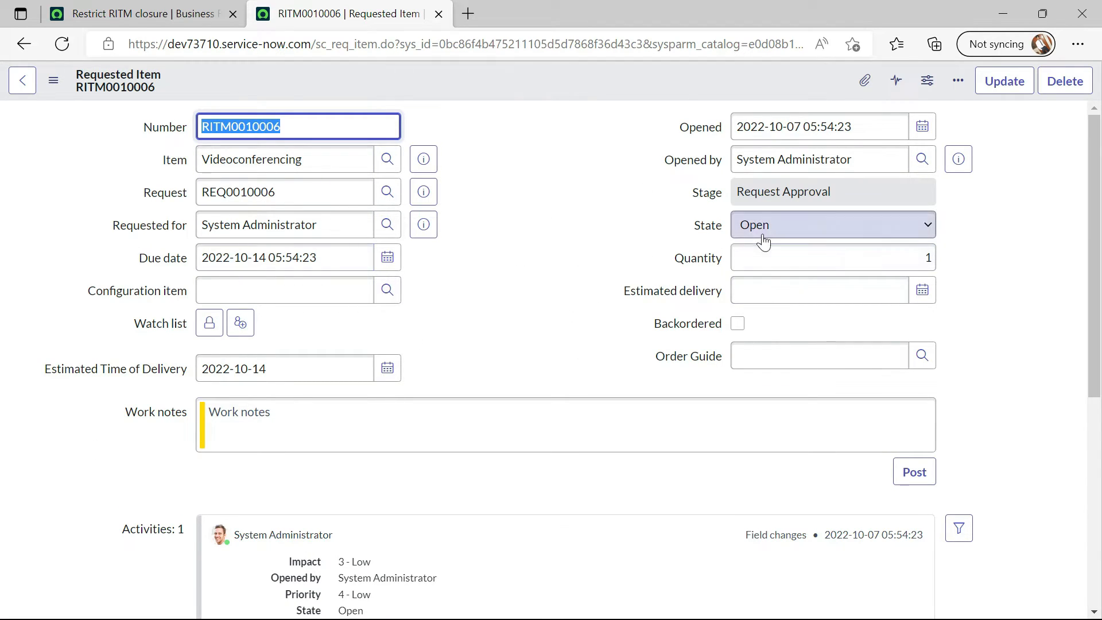
Attempt saving RITM0010006 as Closed Complete with open tasks, triggering the 'RITM cannot be closed' error
{"action": "left_click", "coordinate": [832, 224]}
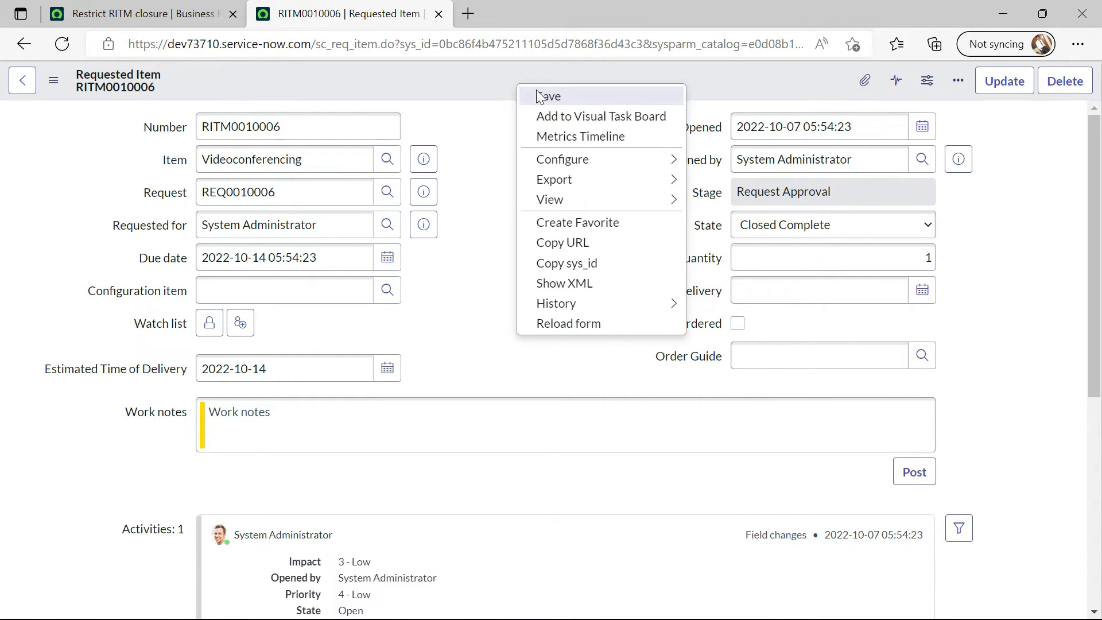
{"action": "mouse_move", "coordinate": [548, 96]}
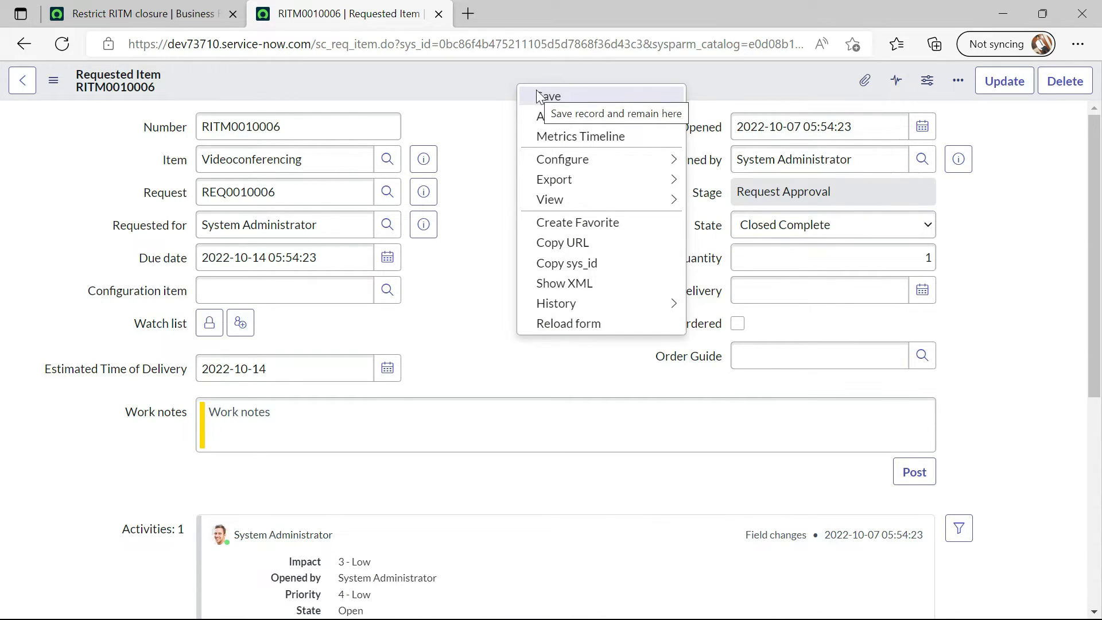
{"action": "left_click", "coordinate": [550, 97]}
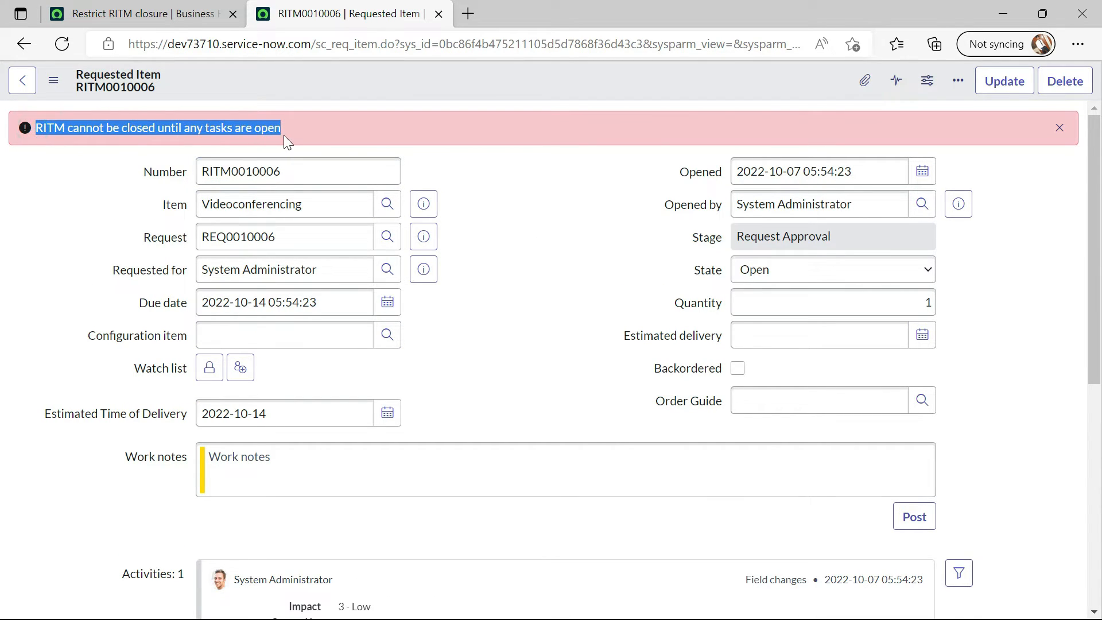
{"action": "scroll", "scroll_direction": "down", "scroll_amount": 3}
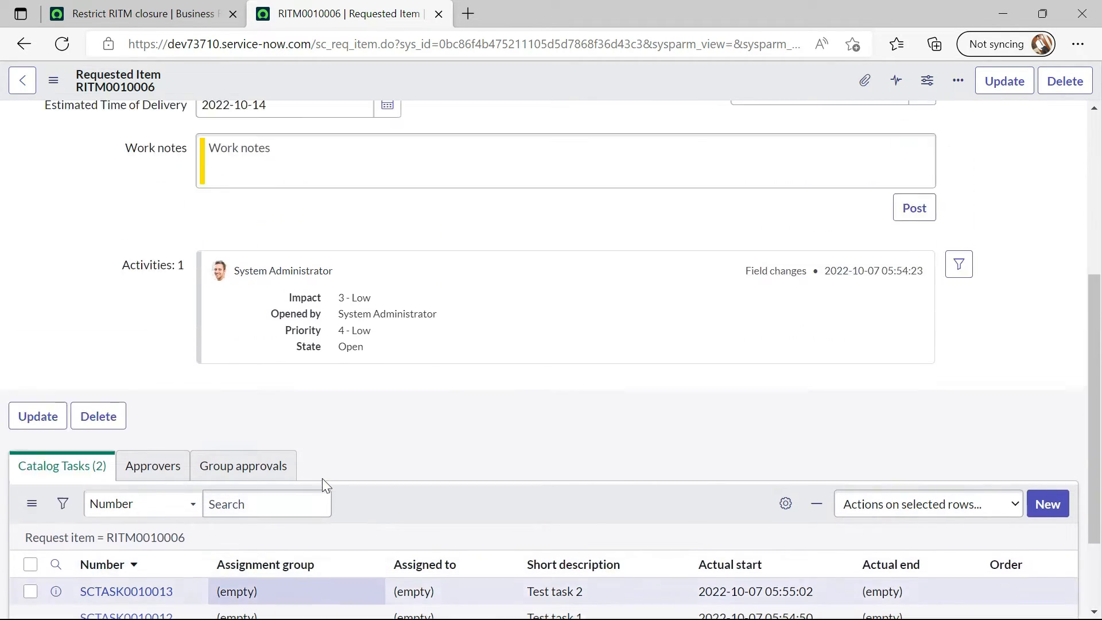
Set SCTASK0010012 and SCTASK0010013 (Test task 1 and 2) to Closed Complete and update them
{"action": "scroll", "scroll_direction": "down", "scroll_amount": 3}
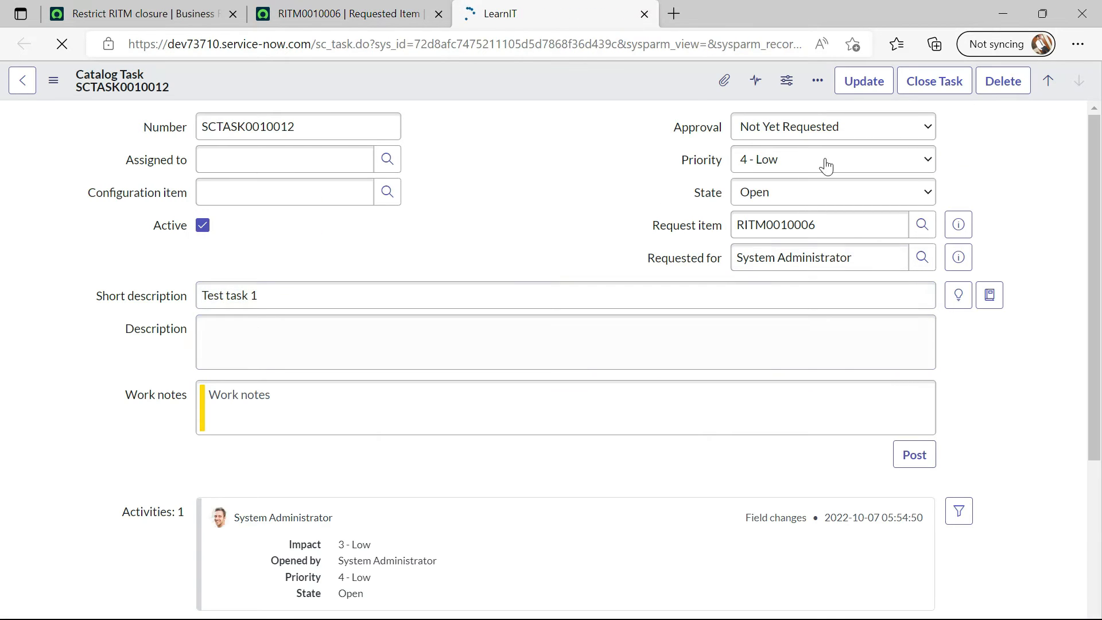
{"action": "left_click", "coordinate": [934, 80]}
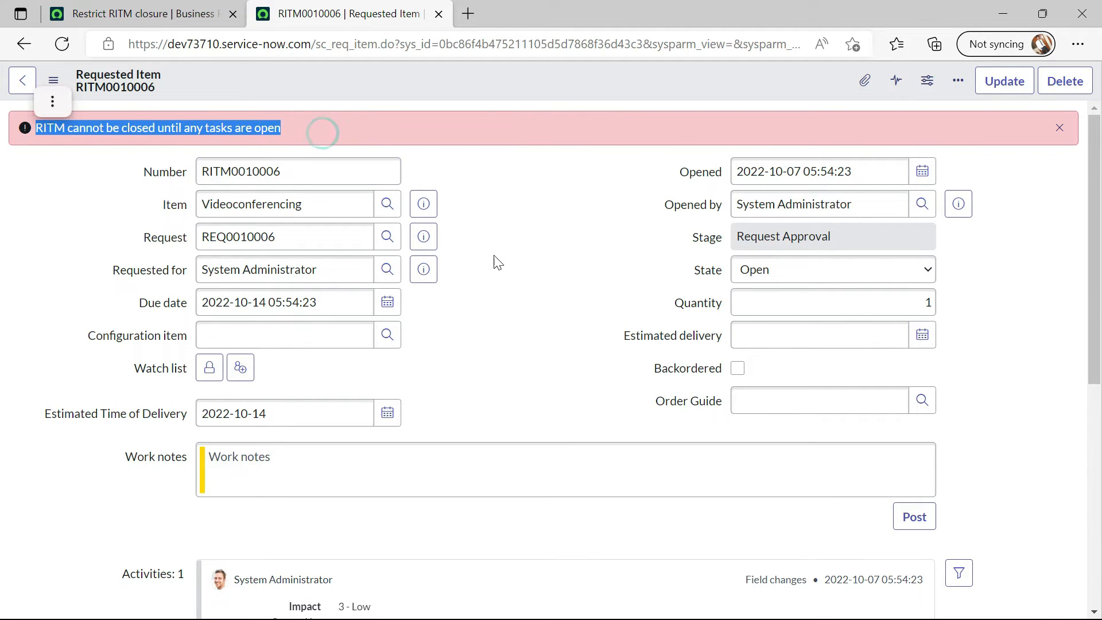
{"action": "scroll", "scroll_direction": "down", "scroll_amount": 3}
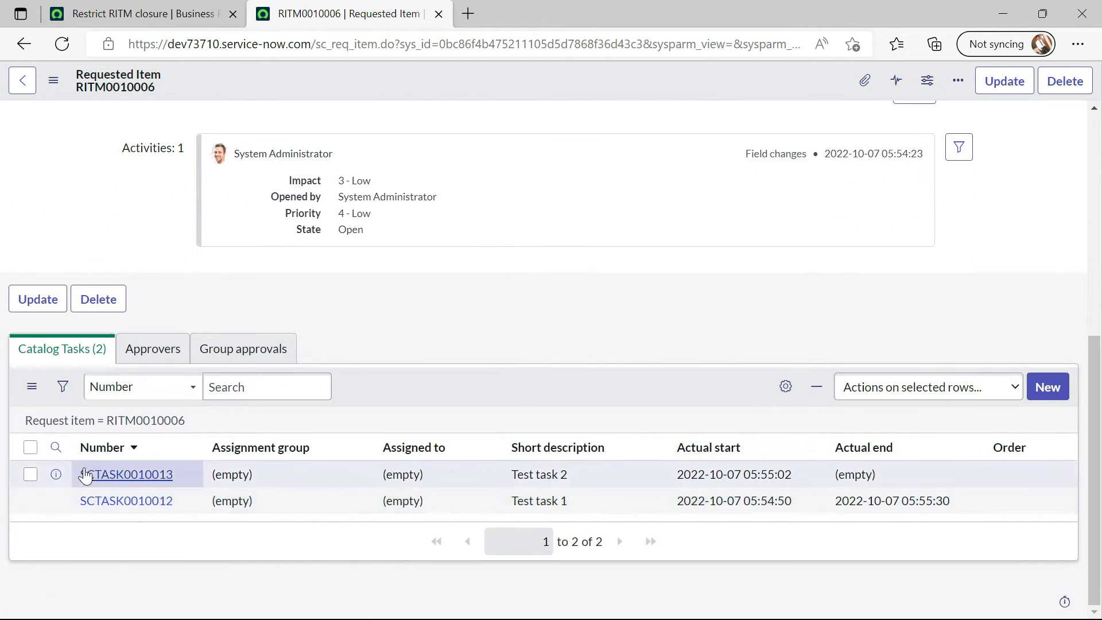
{"action": "left_click", "coordinate": [127, 475]}
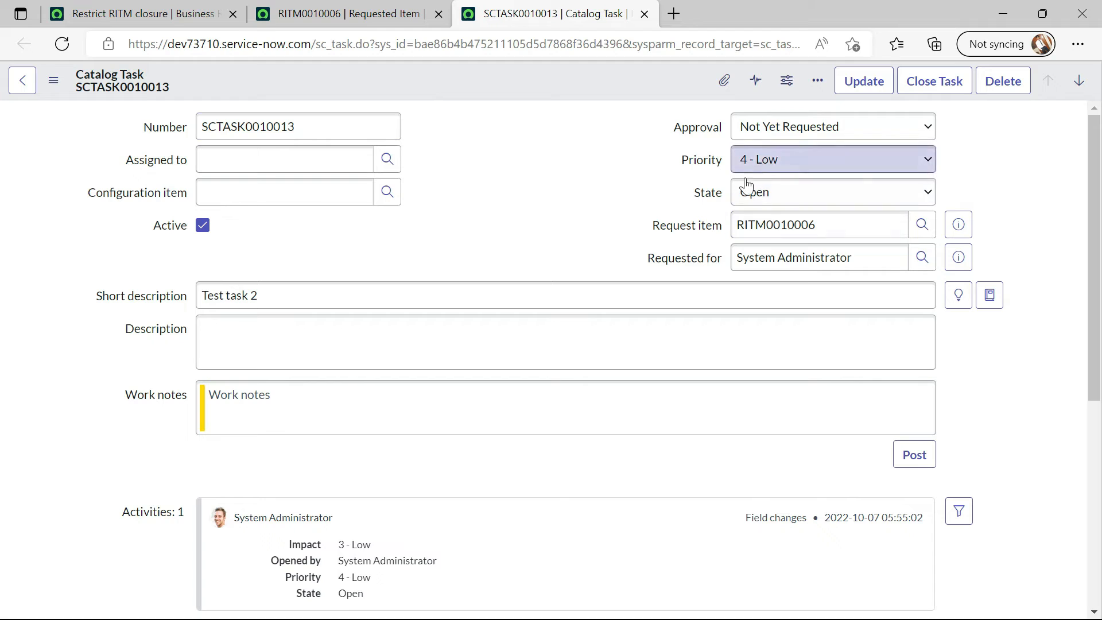
{"action": "left_click", "coordinate": [834, 192]}
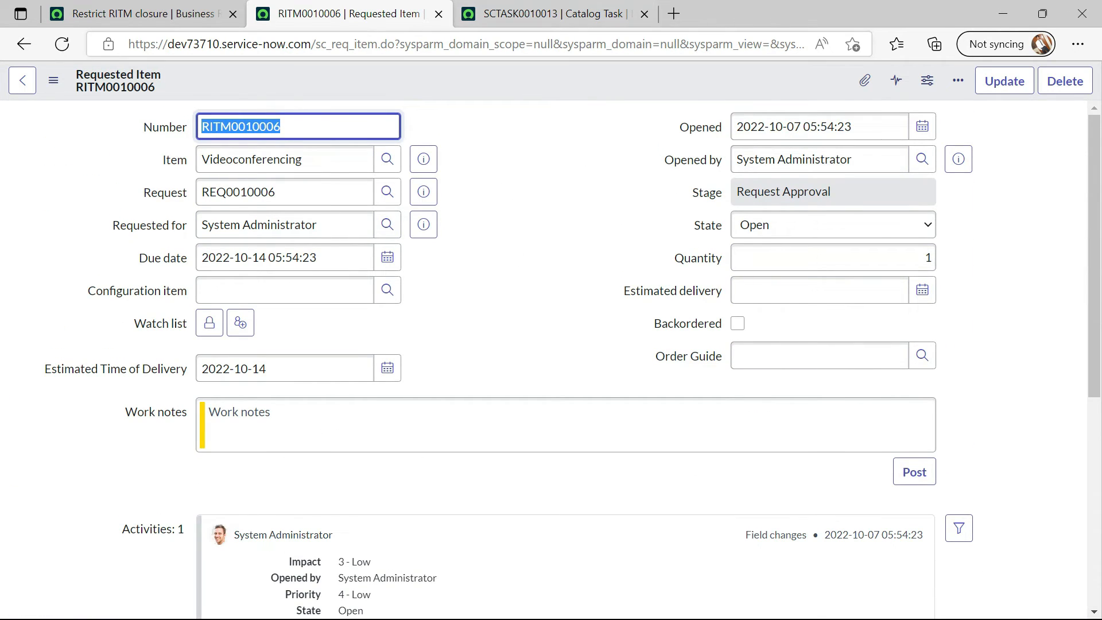
Save RITM0010006 as Closed Complete successfully and verify both tasks show an Actual end time
{"action": "left_click", "coordinate": [643, 14]}
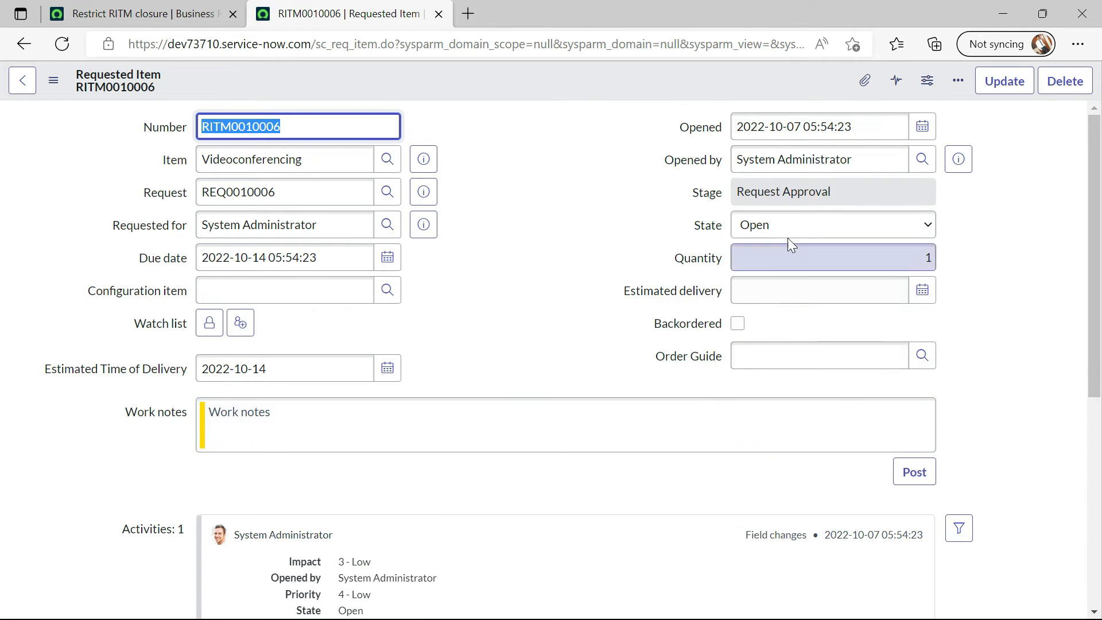
{"action": "left_click", "coordinate": [832, 223]}
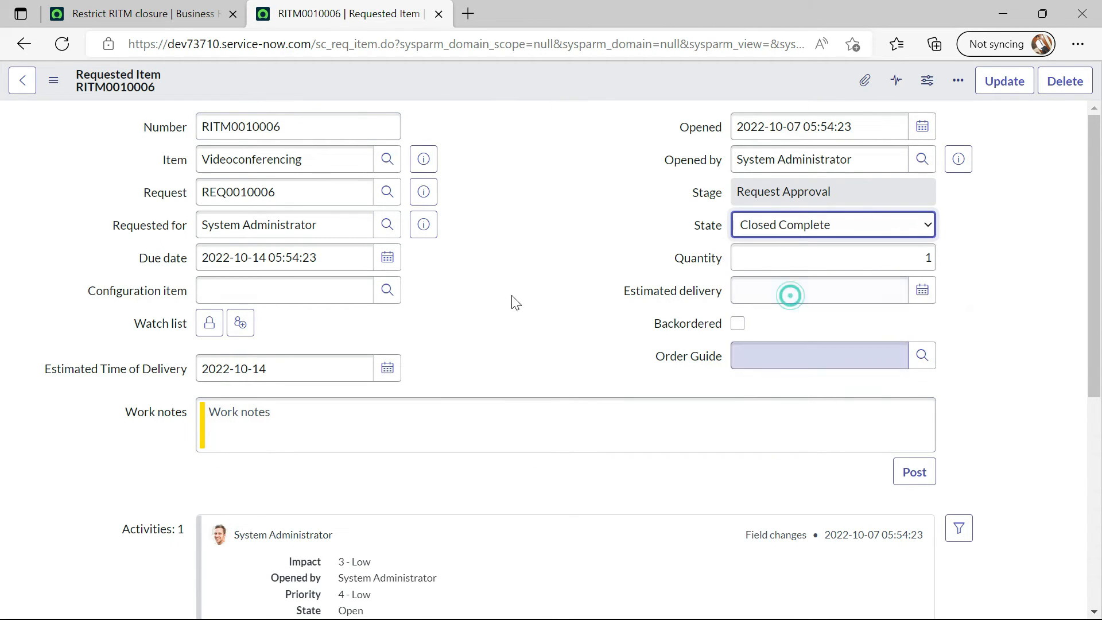
{"action": "scroll", "scroll_direction": "down", "scroll_amount": 3}
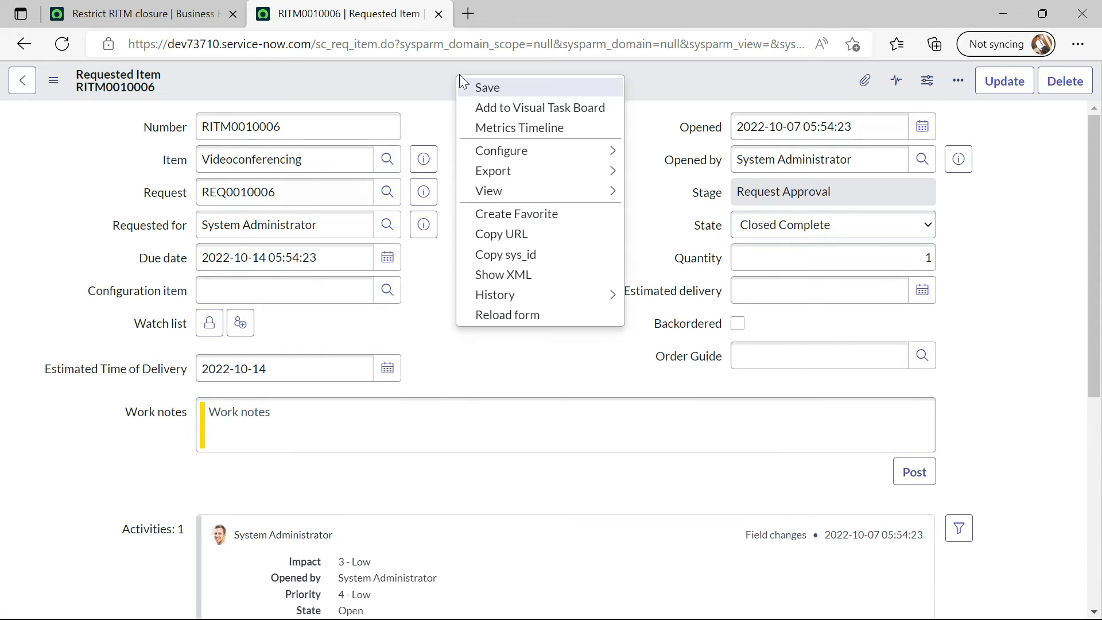
{"action": "mouse_move", "coordinate": [583, 89]}
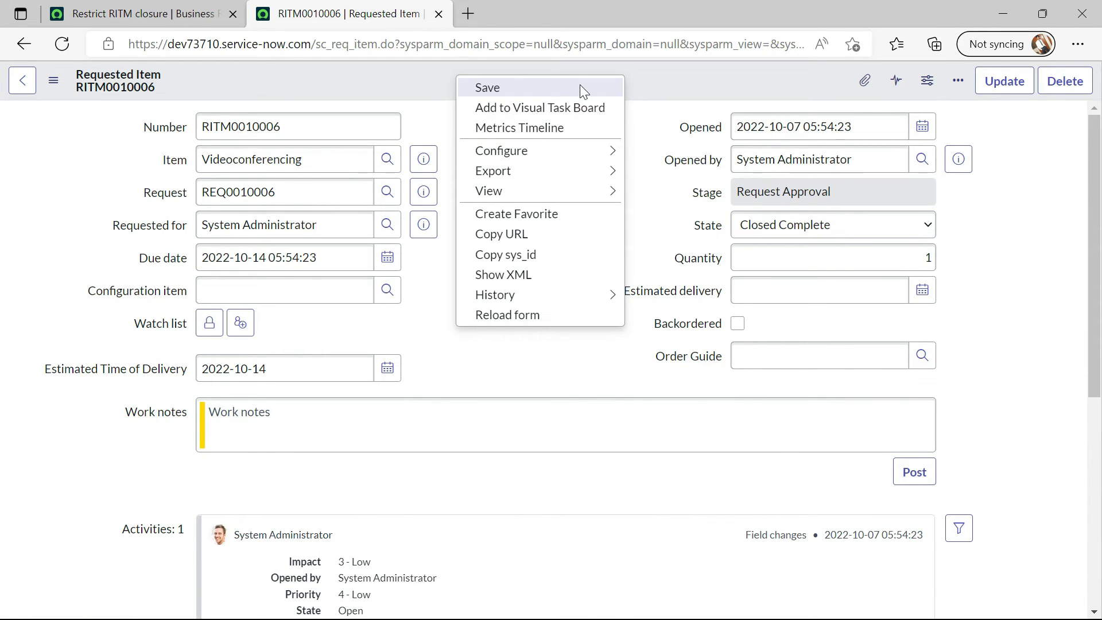
{"action": "left_click", "coordinate": [487, 88]}
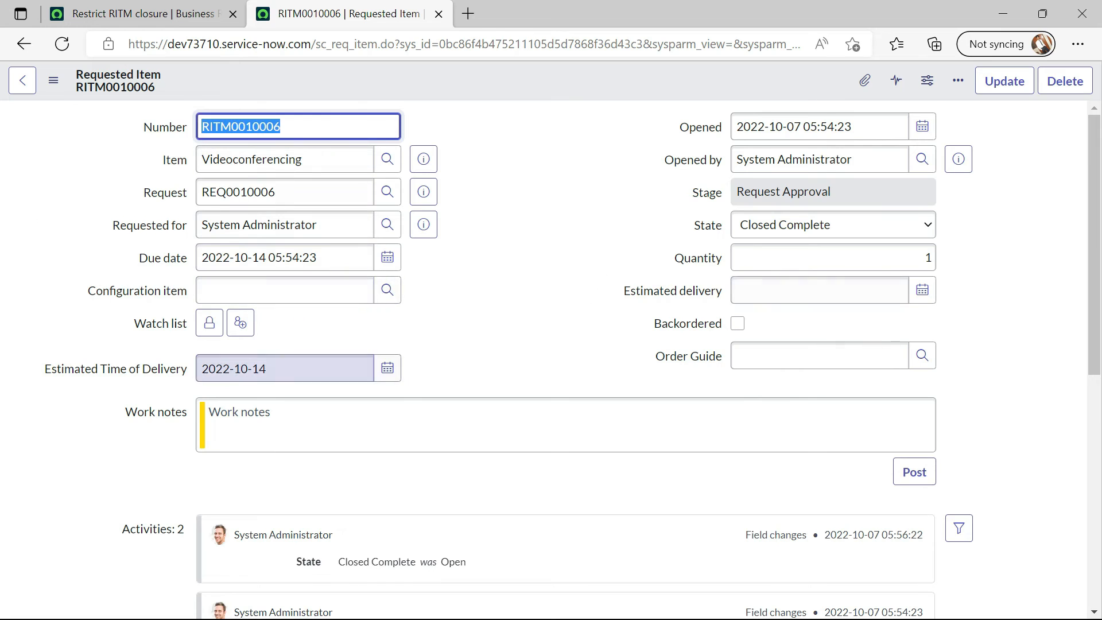
{"action": "scroll", "scroll_direction": "down", "scroll_amount": 3}
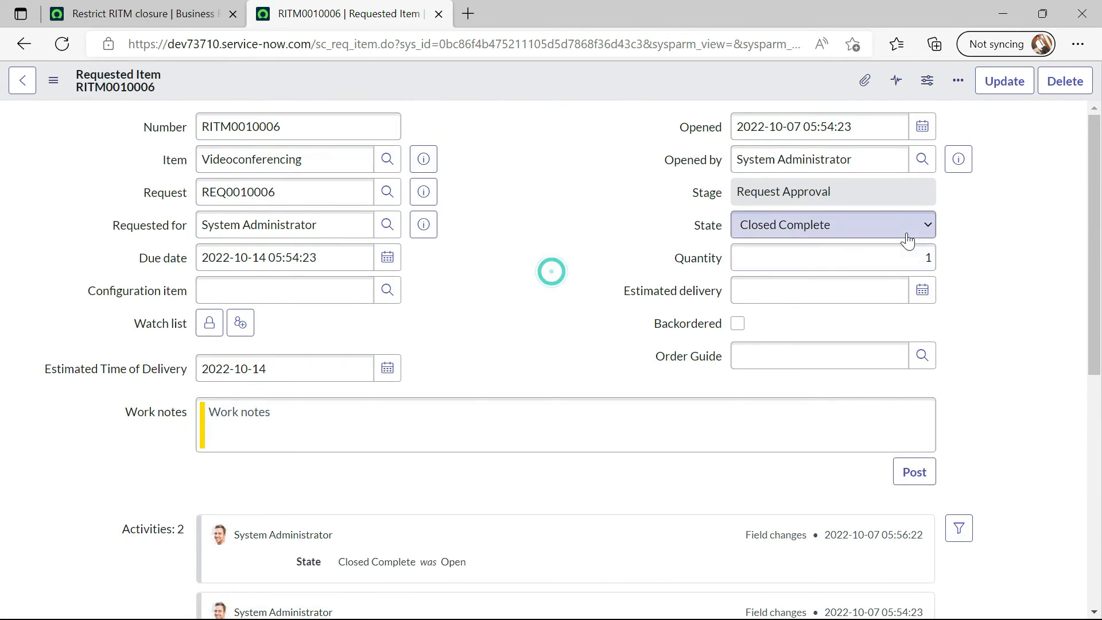
{"action": "scroll", "scroll_direction": "down", "scroll_amount": 3}
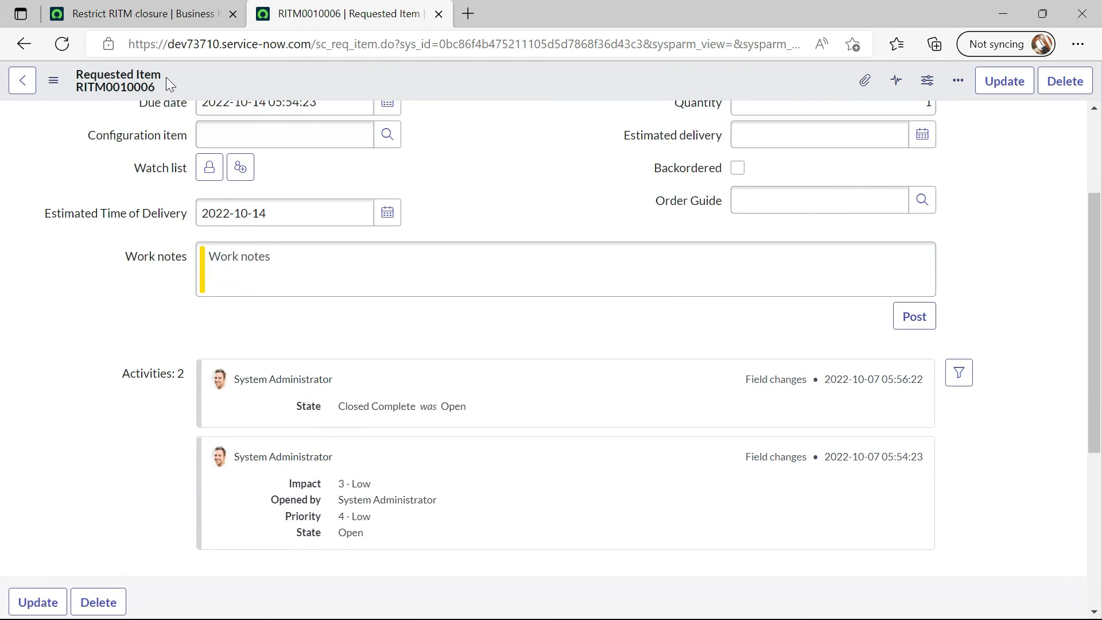
{"action": "scroll", "scroll_direction": "down", "scroll_amount": 3}
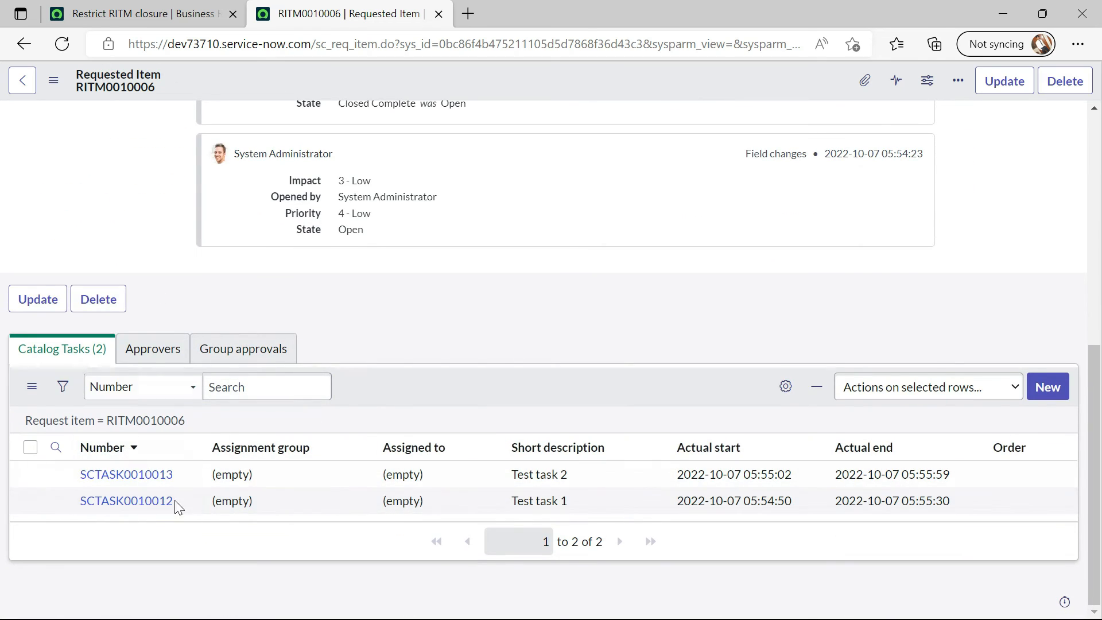